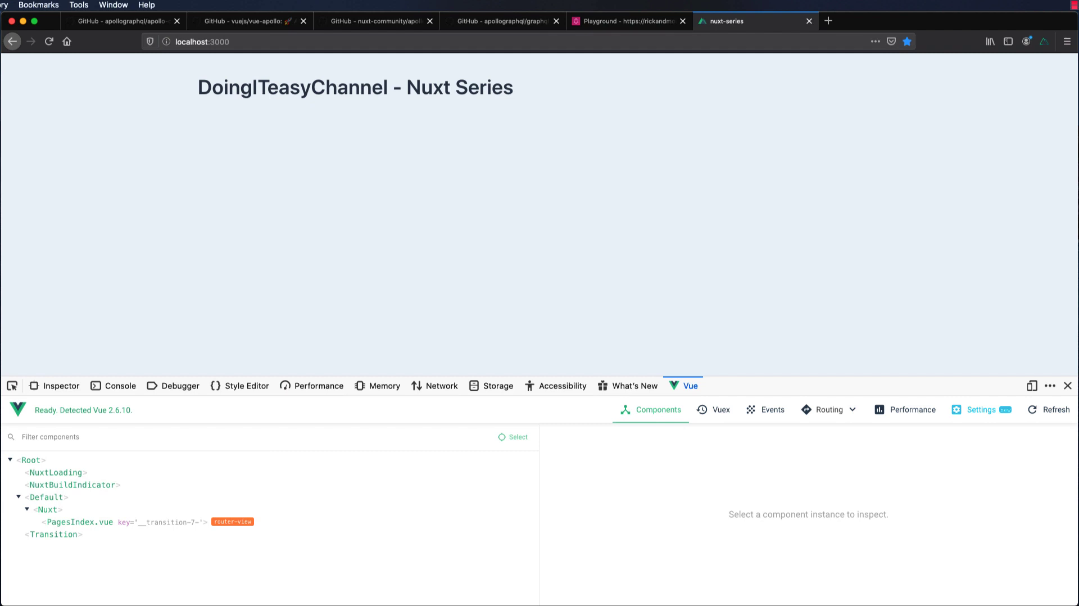
# - View the Rick and Morty GraphQL playground, then the nuxt-community apollo-module repository
pyautogui.click(626, 21)
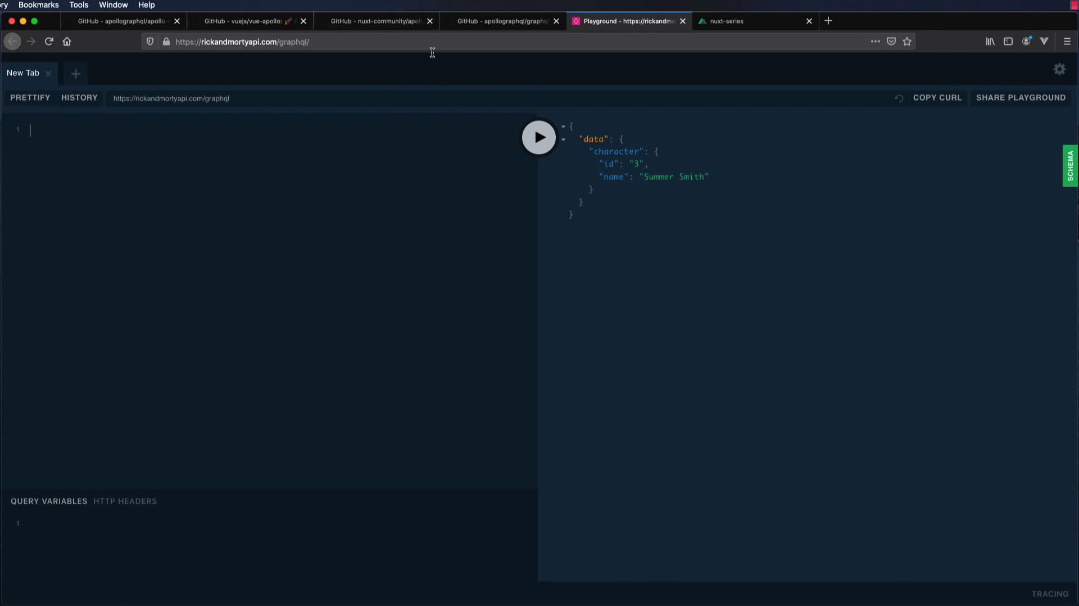
pyautogui.click(377, 21)
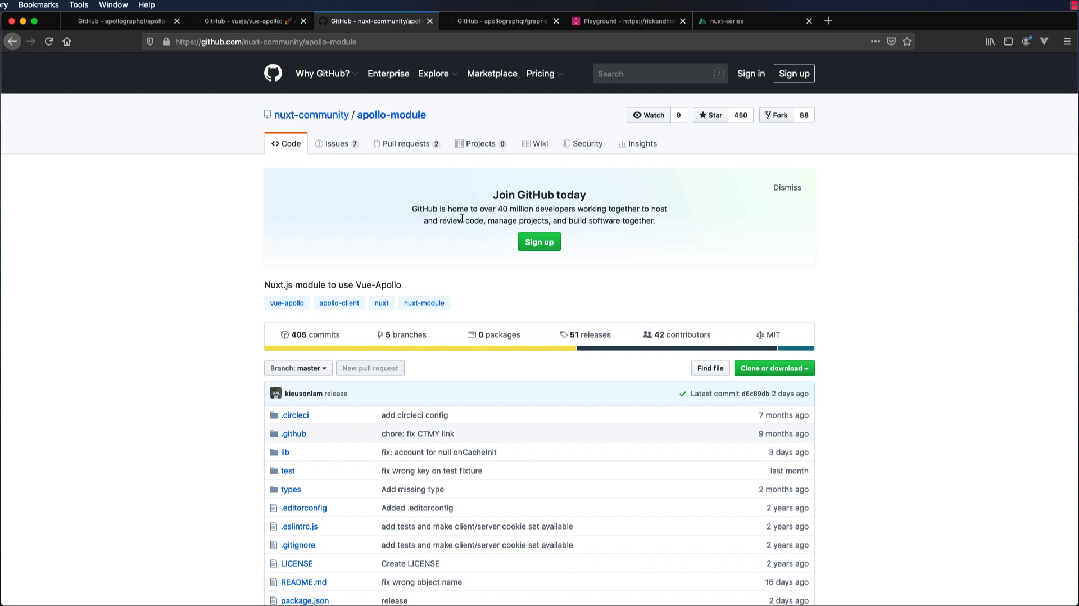
pyautogui.moveTo(430, 319)
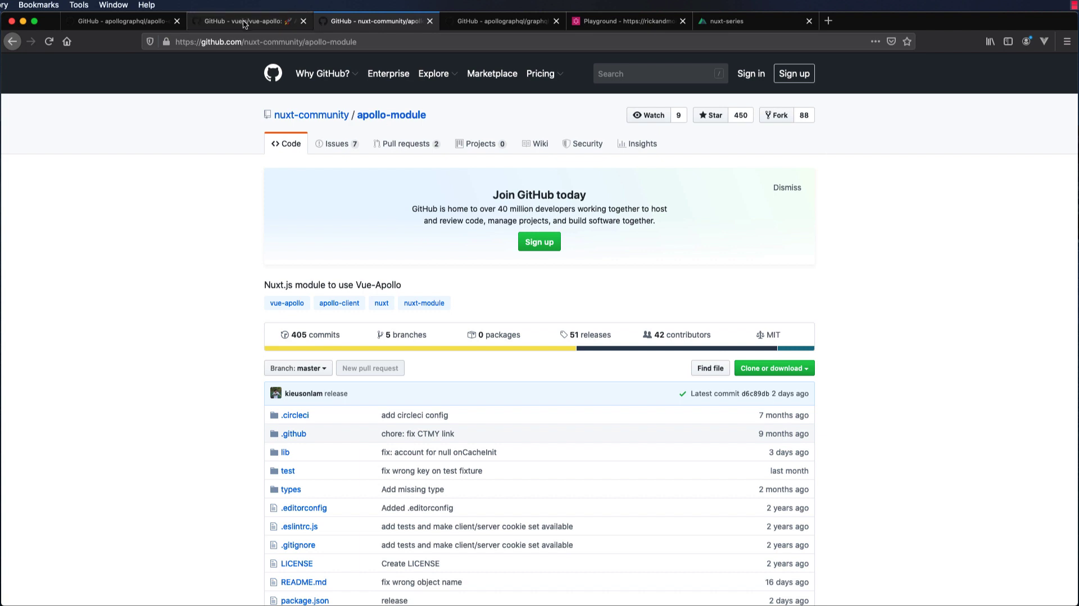
pyautogui.click(245, 21)
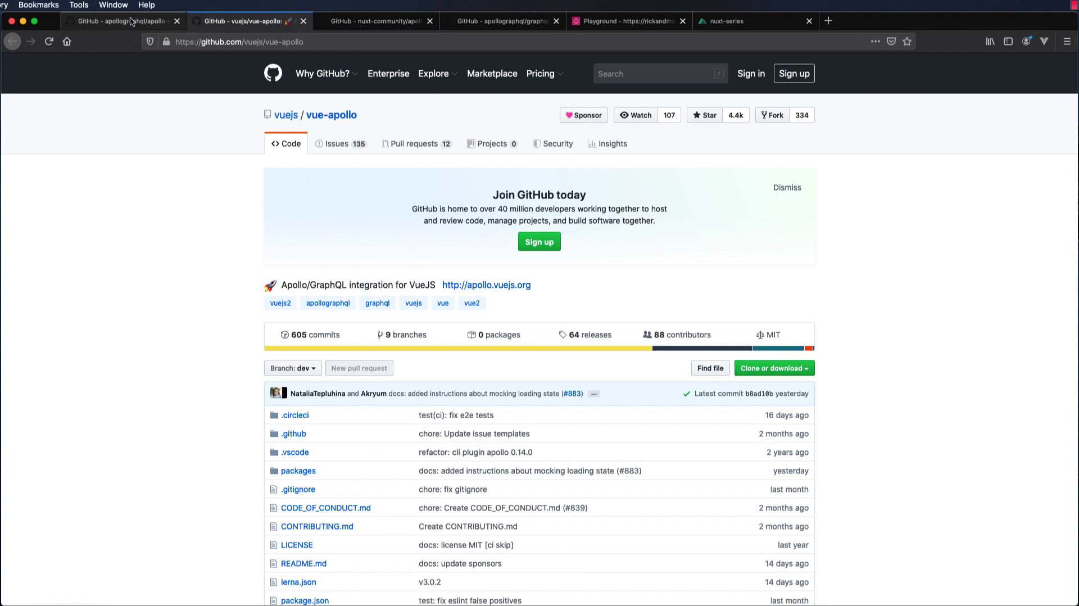
pyautogui.click(124, 21)
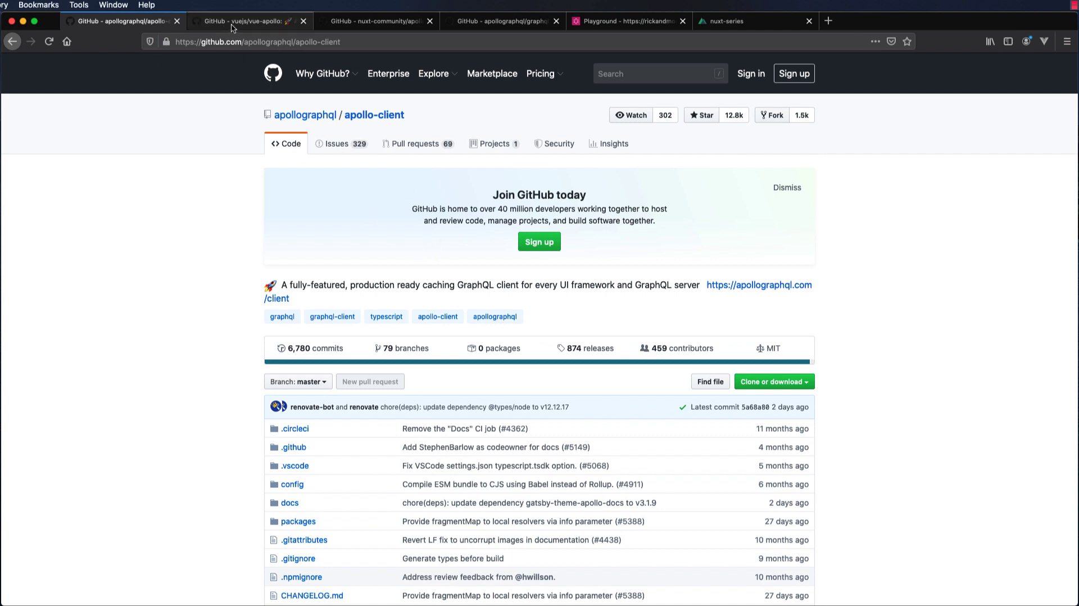
pyautogui.click(245, 21)
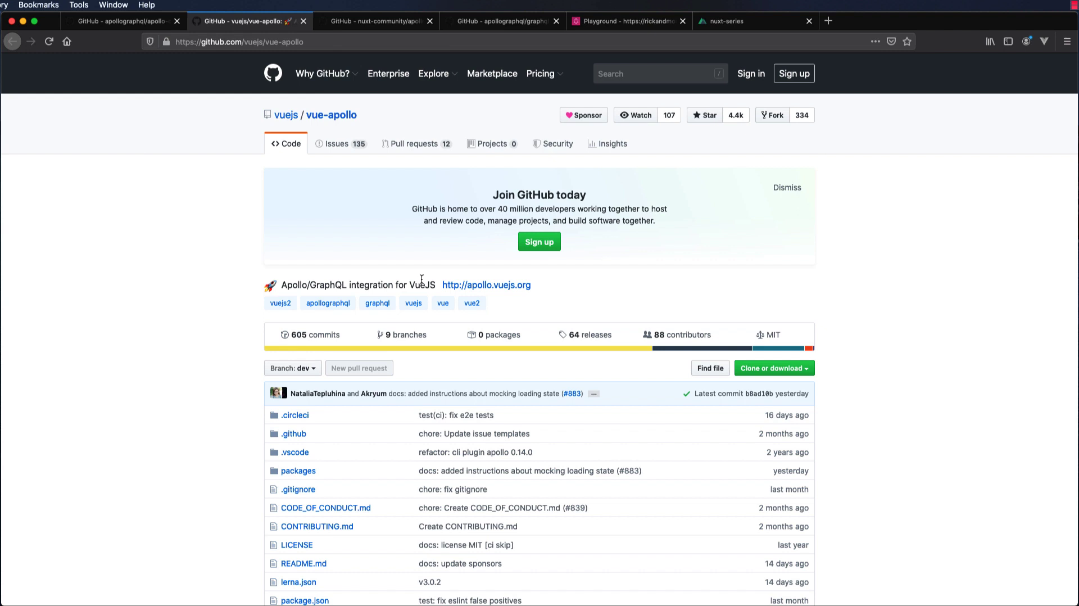
pyautogui.moveTo(399, 4)
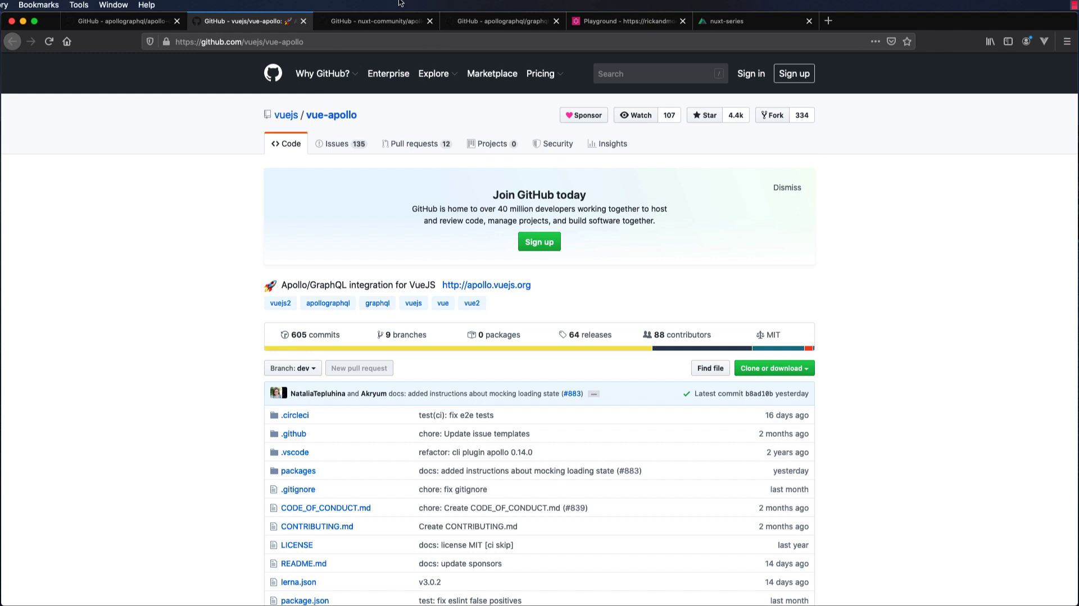
pyautogui.click(376, 21)
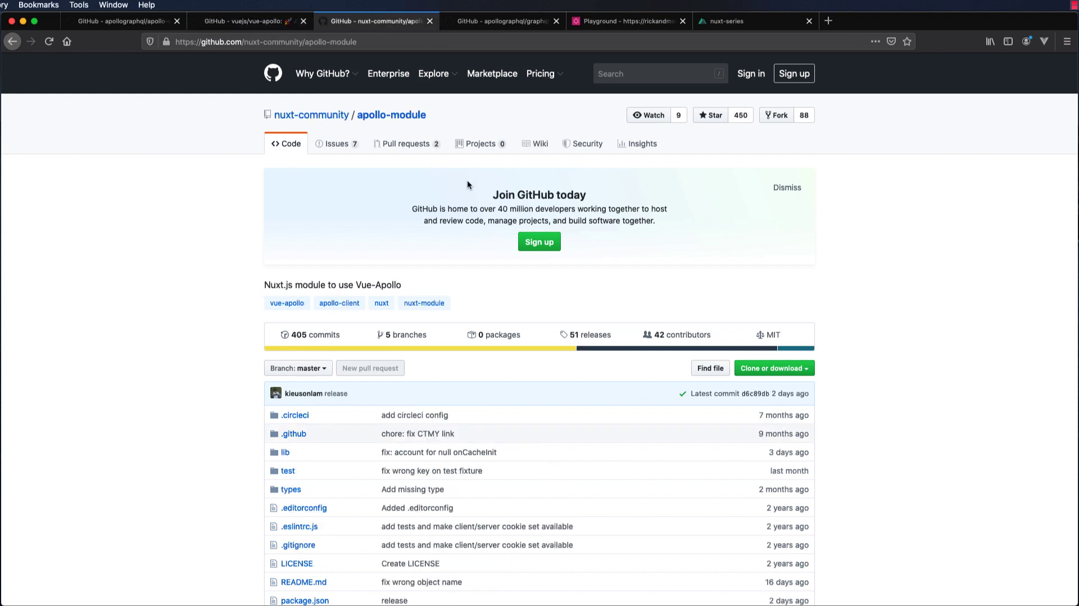
pyautogui.click(323, 74)
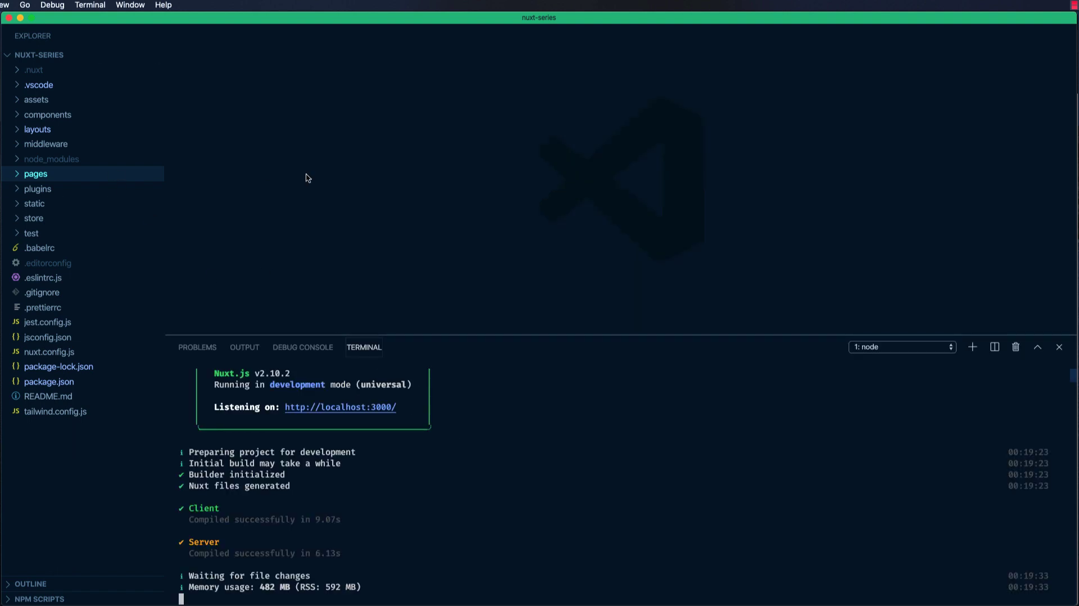
pyautogui.click(48, 381)
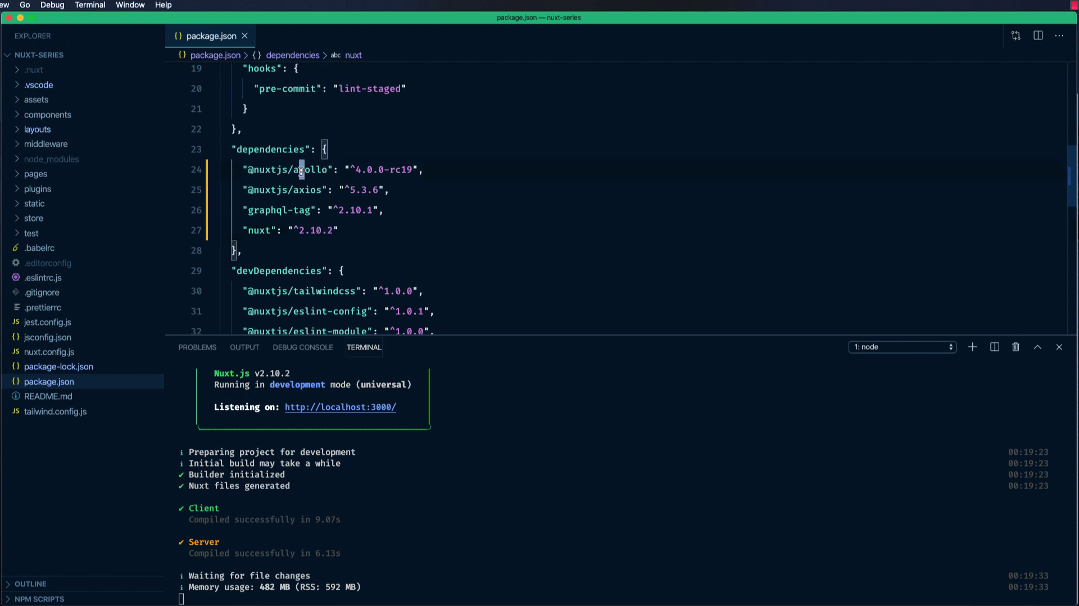
pyautogui.doubleClick(309, 169)
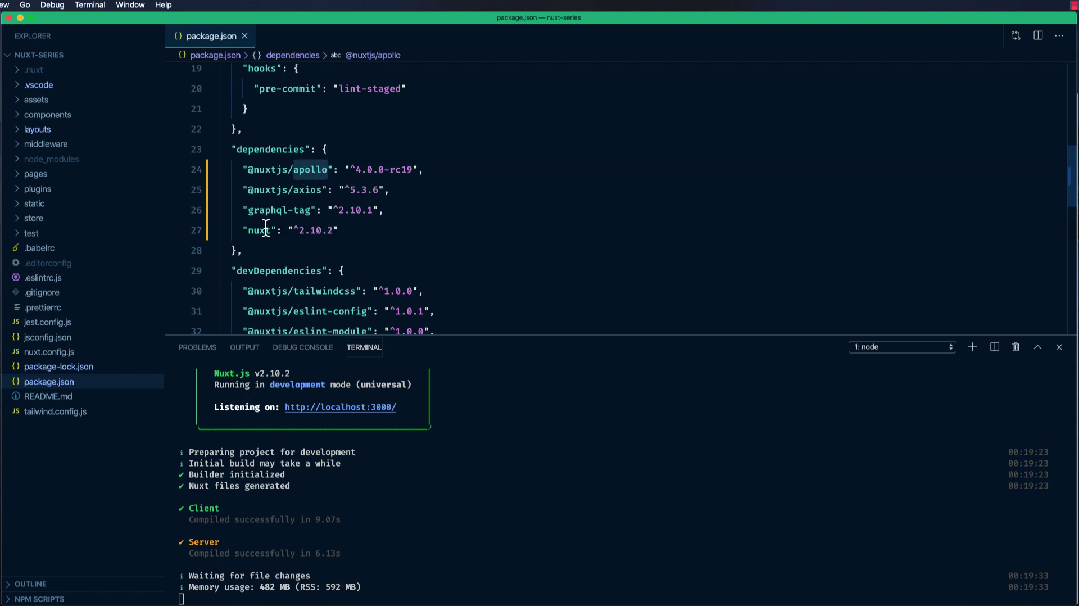
pyautogui.moveTo(312, 210)
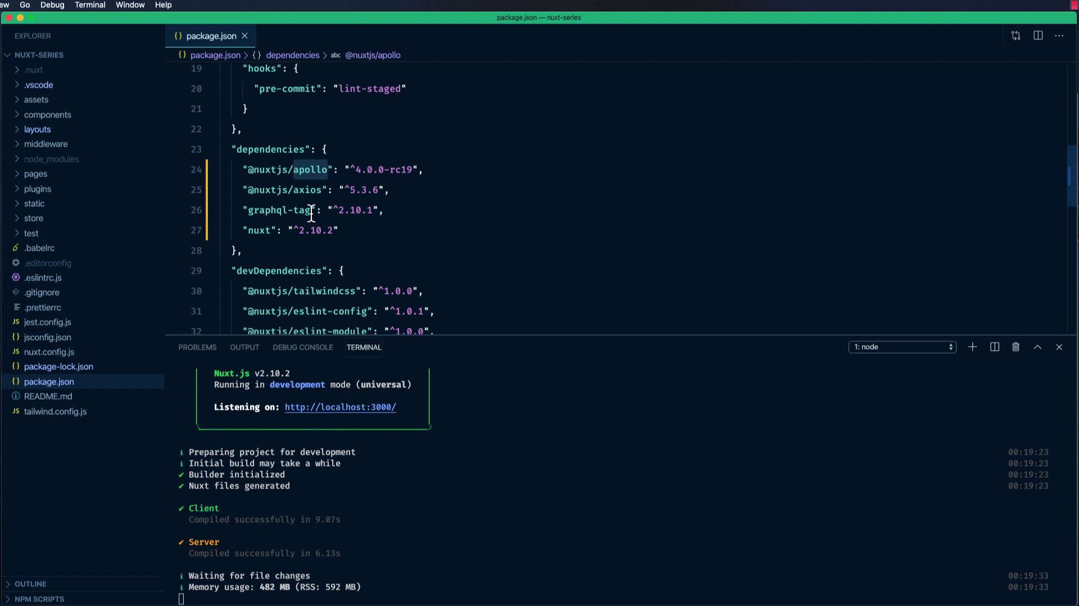
pyautogui.moveTo(309, 211)
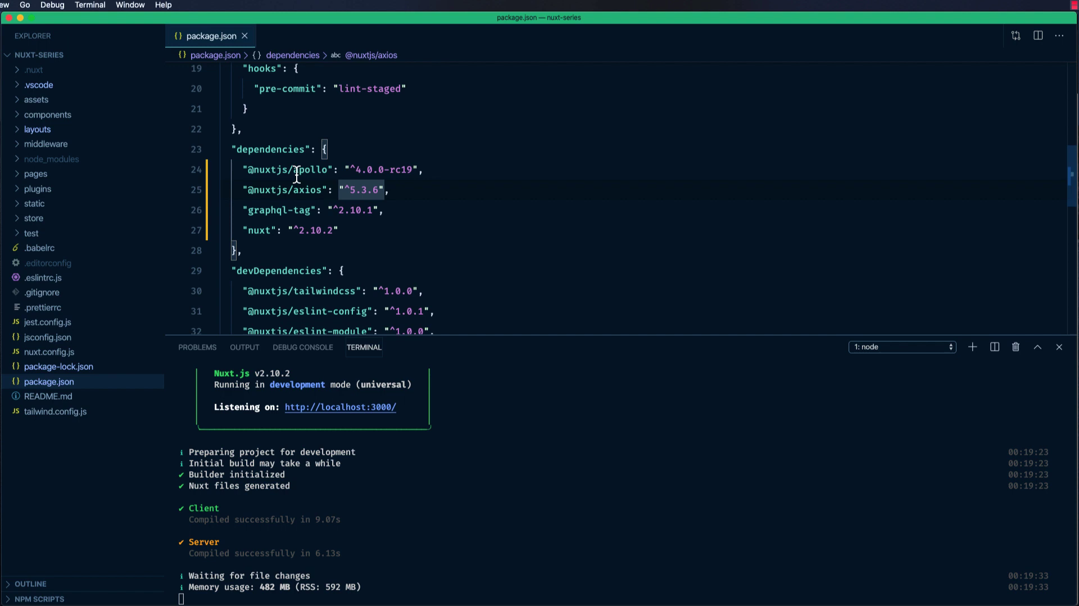
pyautogui.doubleClick(311, 169)
pyautogui.write('nu')
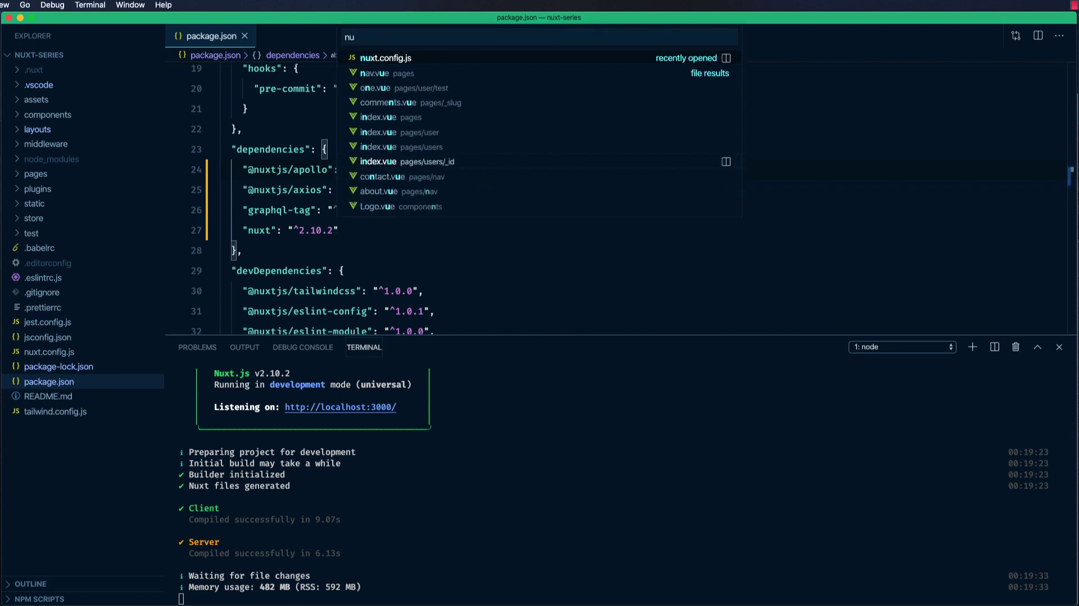
pyautogui.click(386, 57)
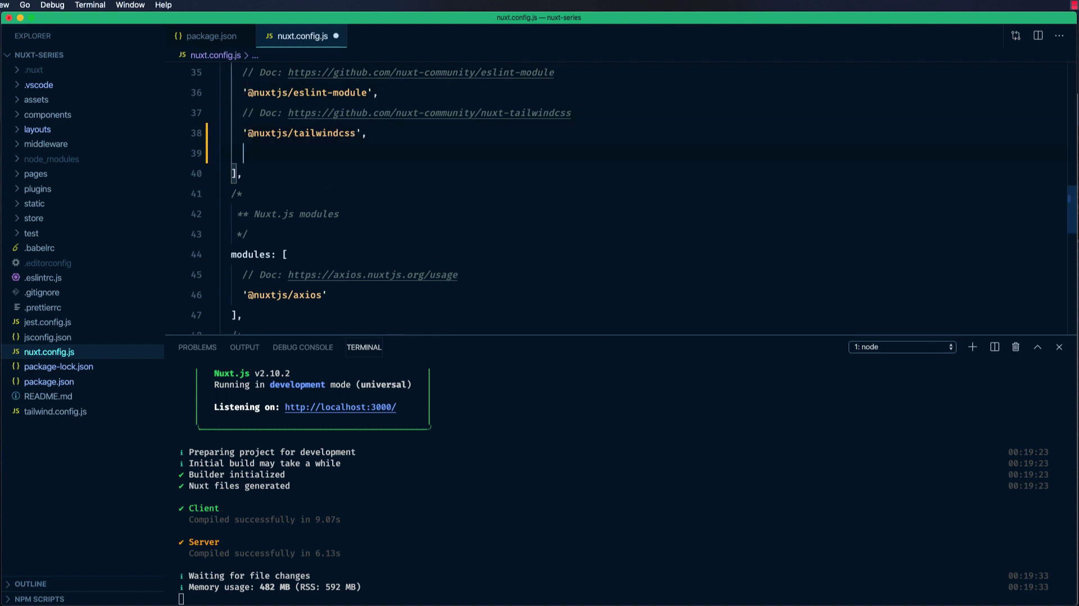
pyautogui.write("'@nu")
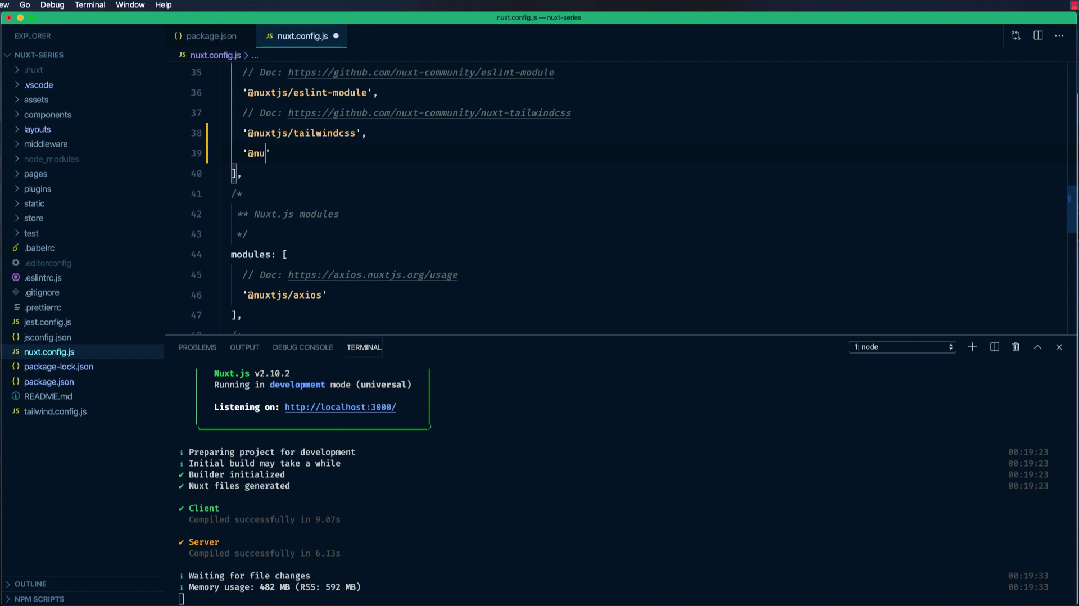
pyautogui.write('xtjs/')
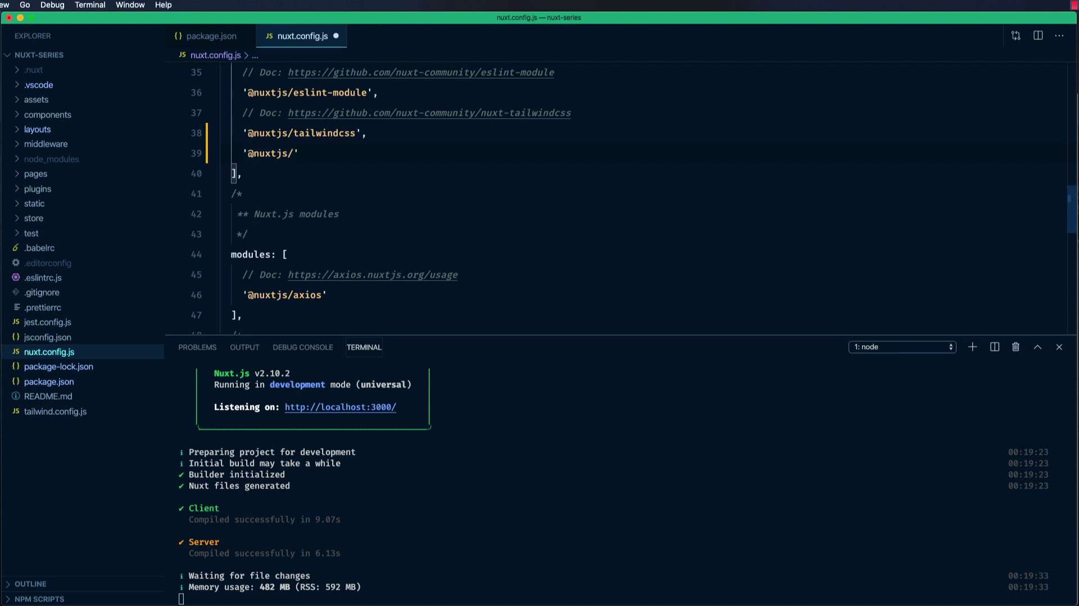
pyautogui.write('apollo')
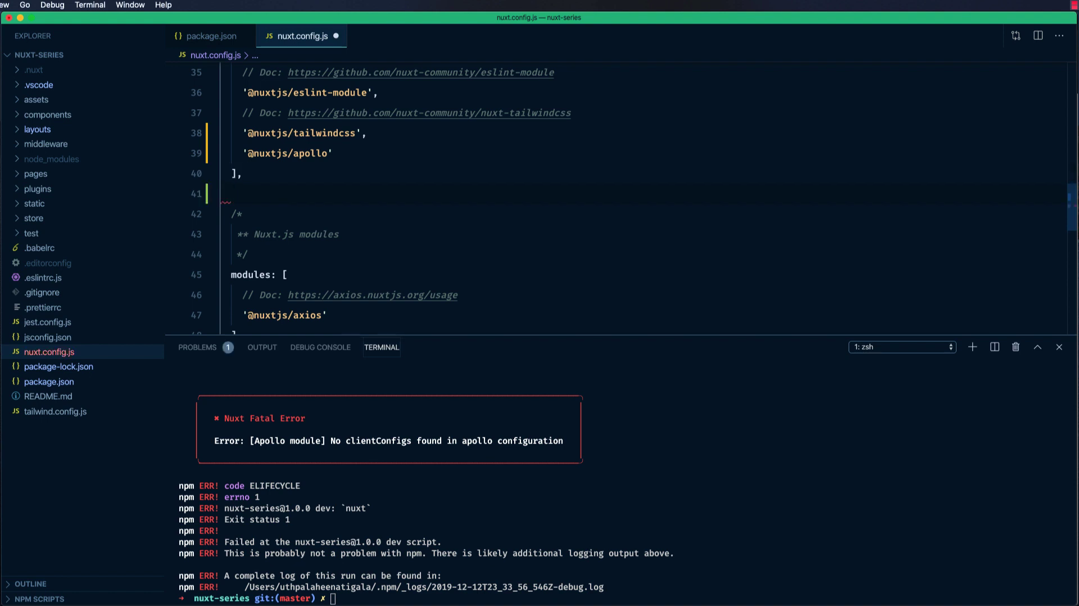
pyautogui.write('apollo: {')
pyautogui.write('clo')
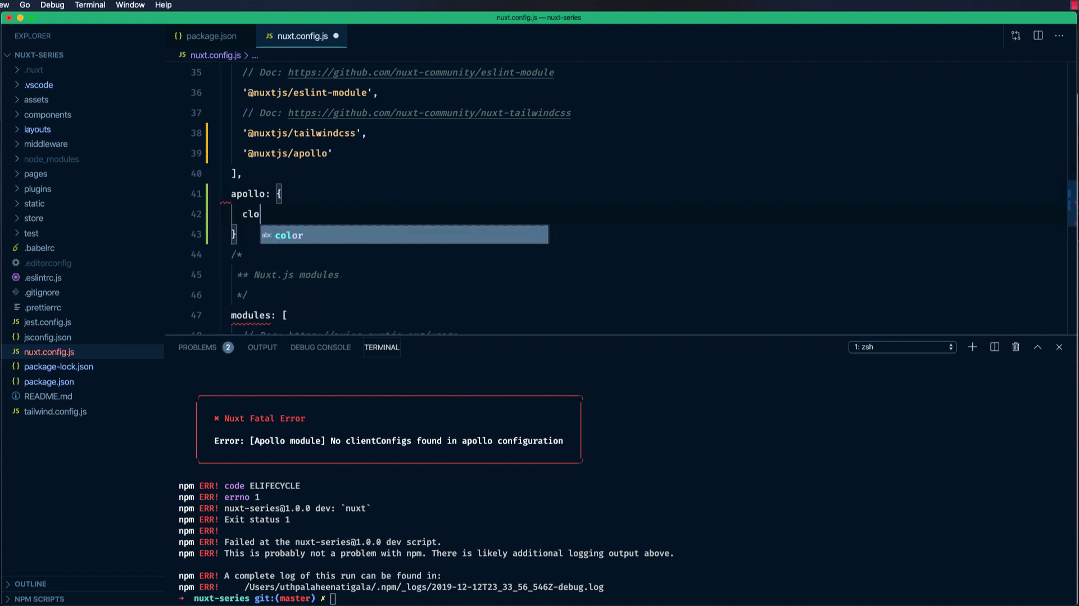
pyautogui.write('clientConfigs: {')
pyautogui.write('d')
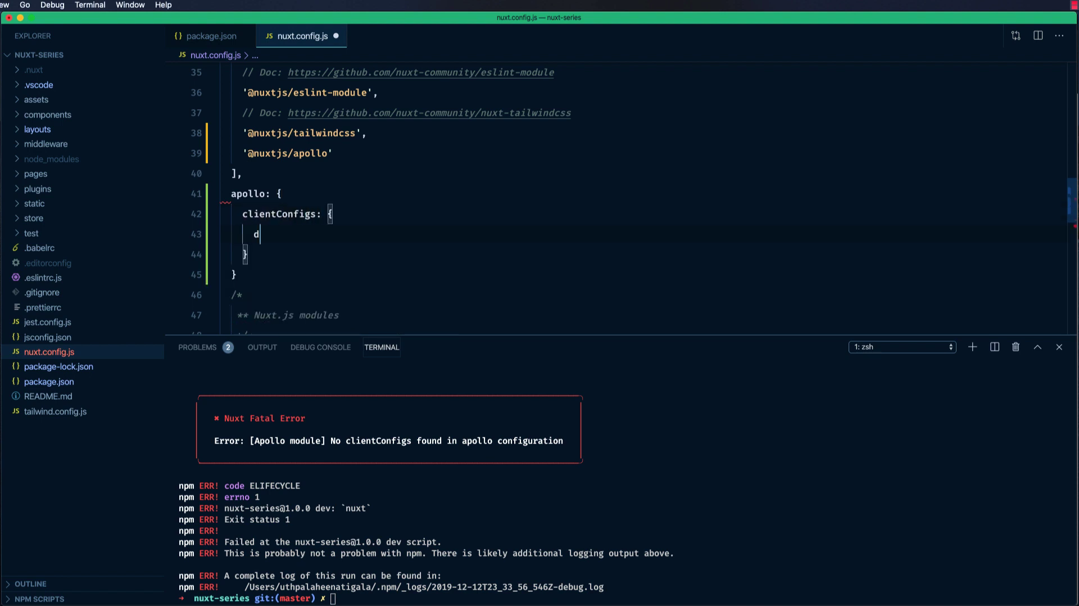
pyautogui.write('efault')
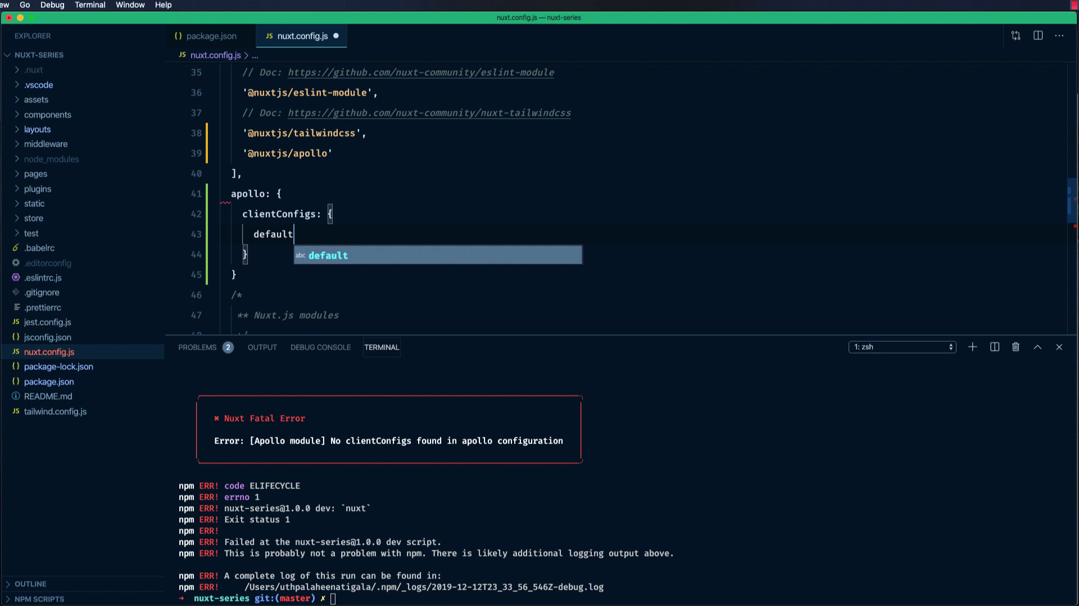
pyautogui.write(': {}')
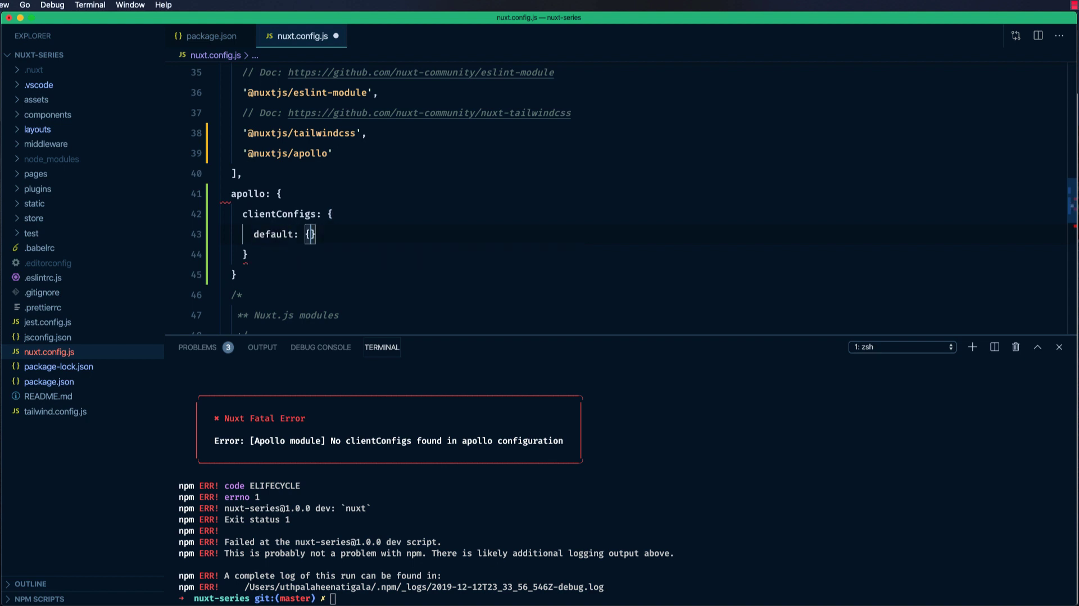
pyautogui.press('Enter')
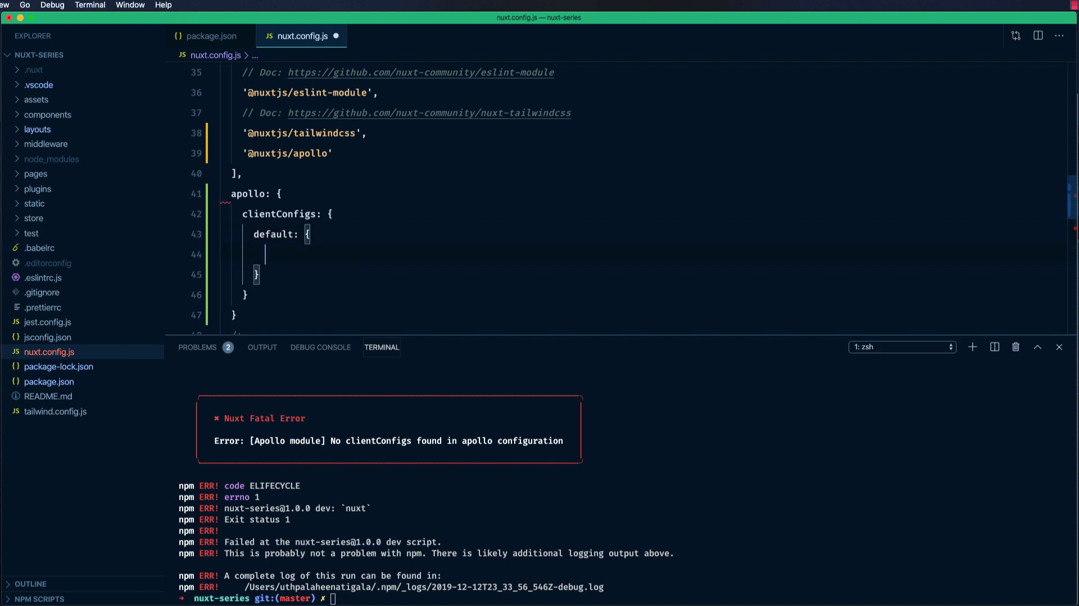
pyautogui.write('http')
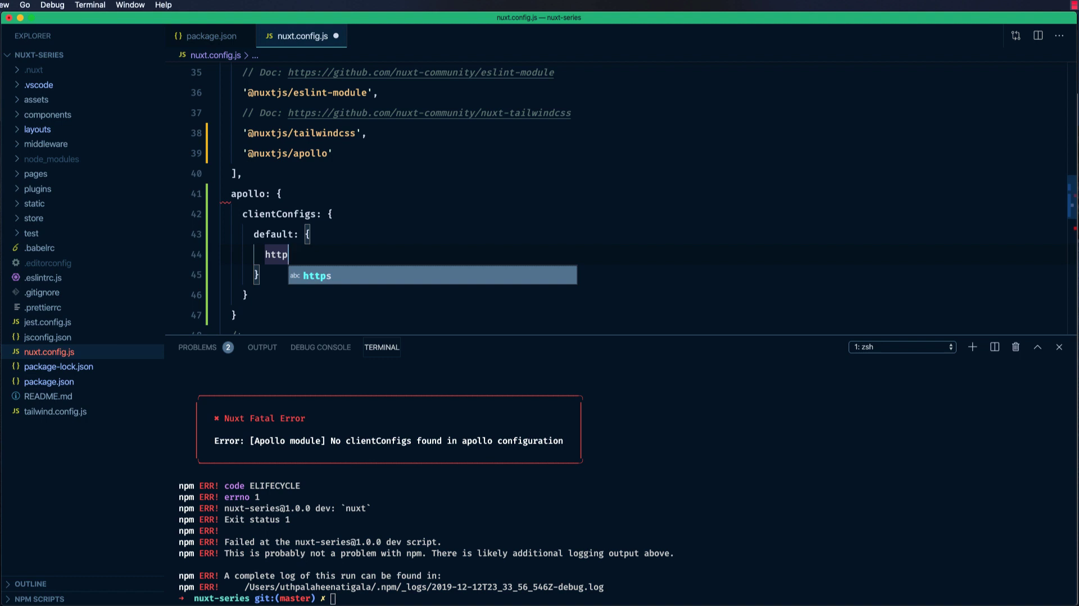
pyautogui.write('Endpoing:')
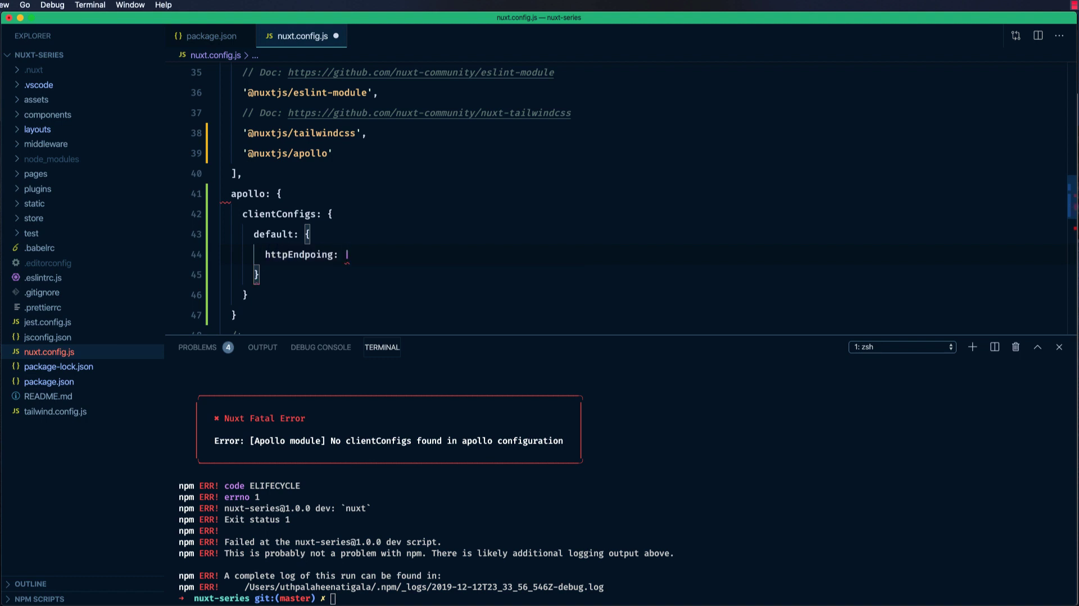
pyautogui.write('""')
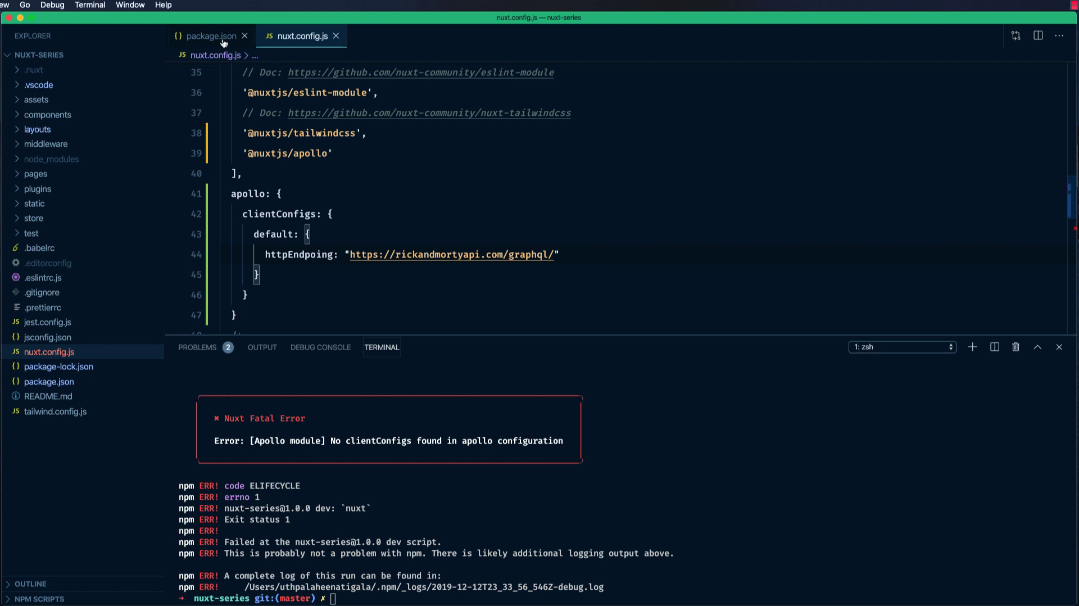
pyautogui.click(210, 36)
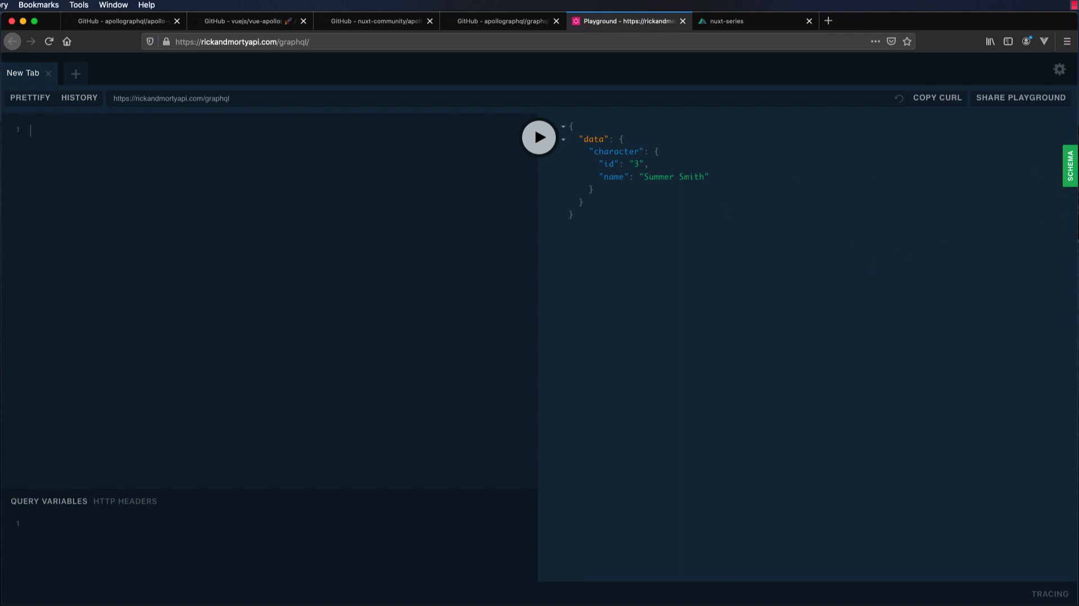
# - Open the schema docs and view the characters query with its page and filter arguments
pyautogui.click(1066, 169)
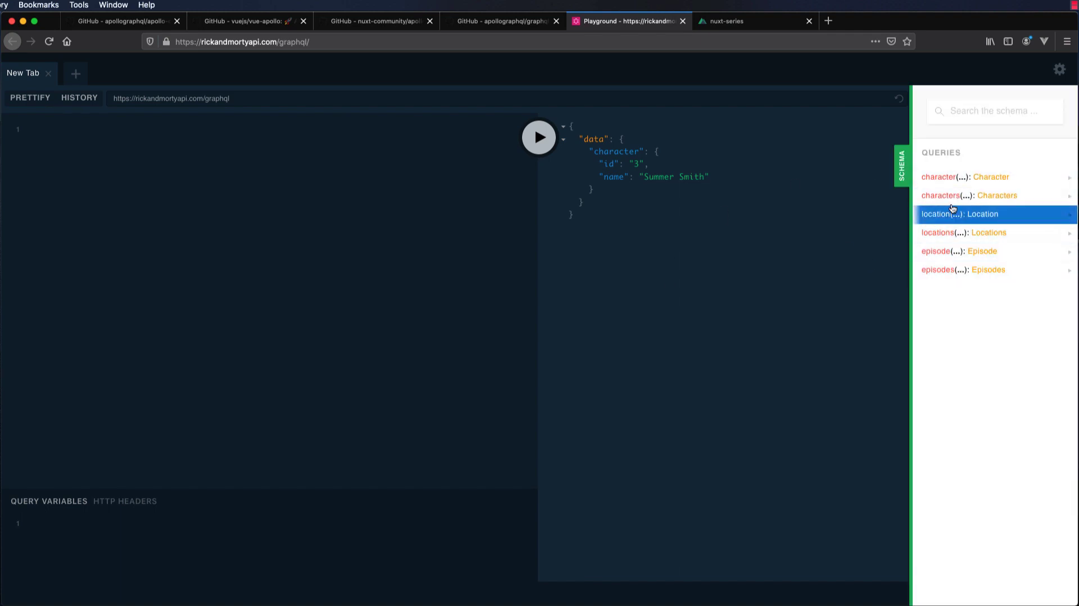
pyautogui.moveTo(964, 195)
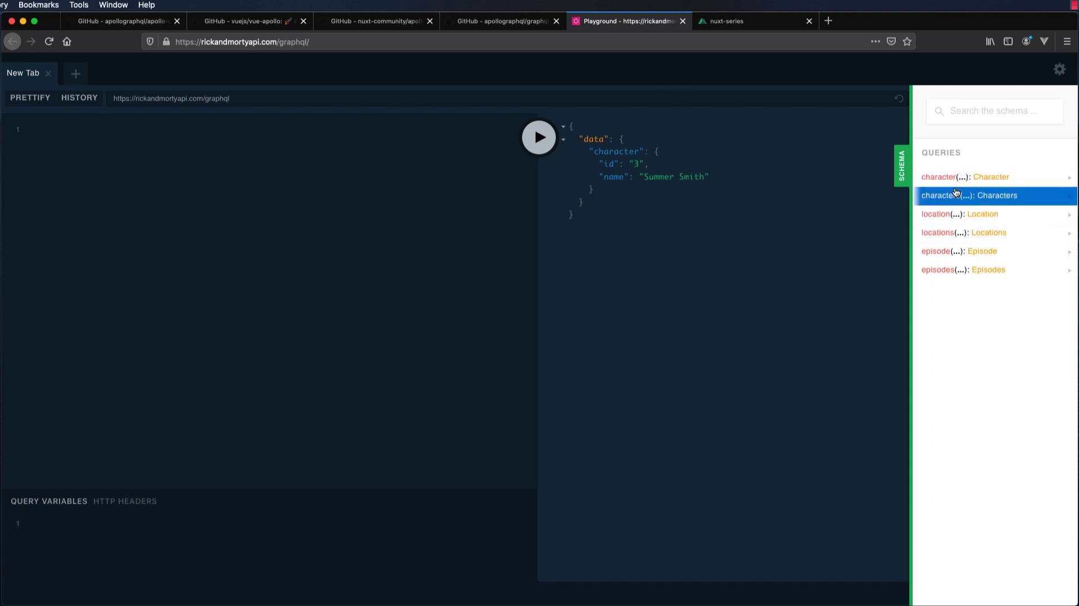
pyautogui.click(957, 195)
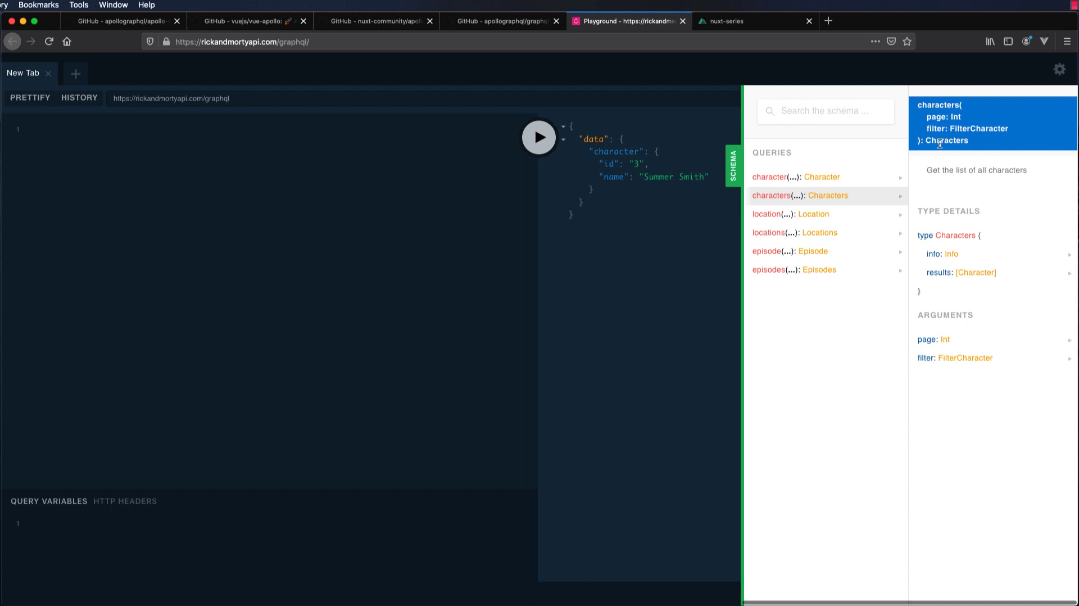
# - Start a getCharacters query containing a characters block
pyautogui.write('q')
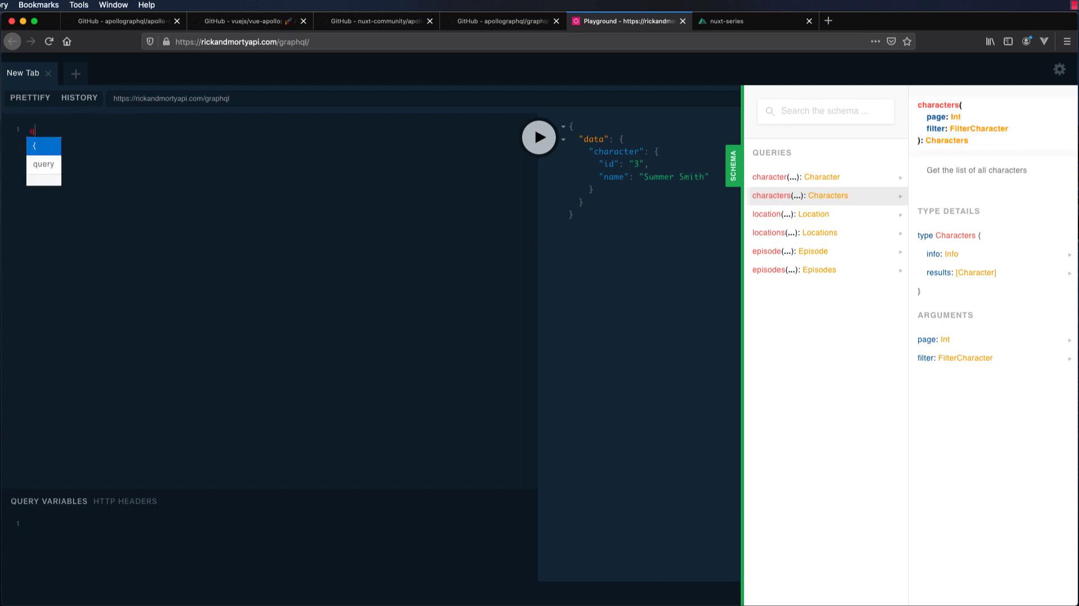
pyautogui.write('query')
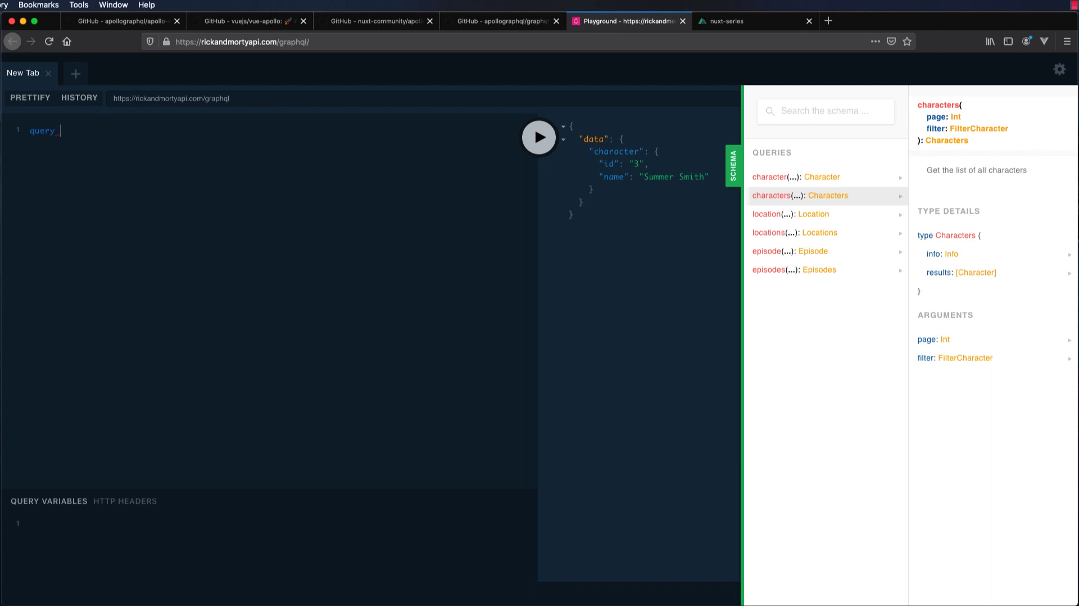
pyautogui.write('get')
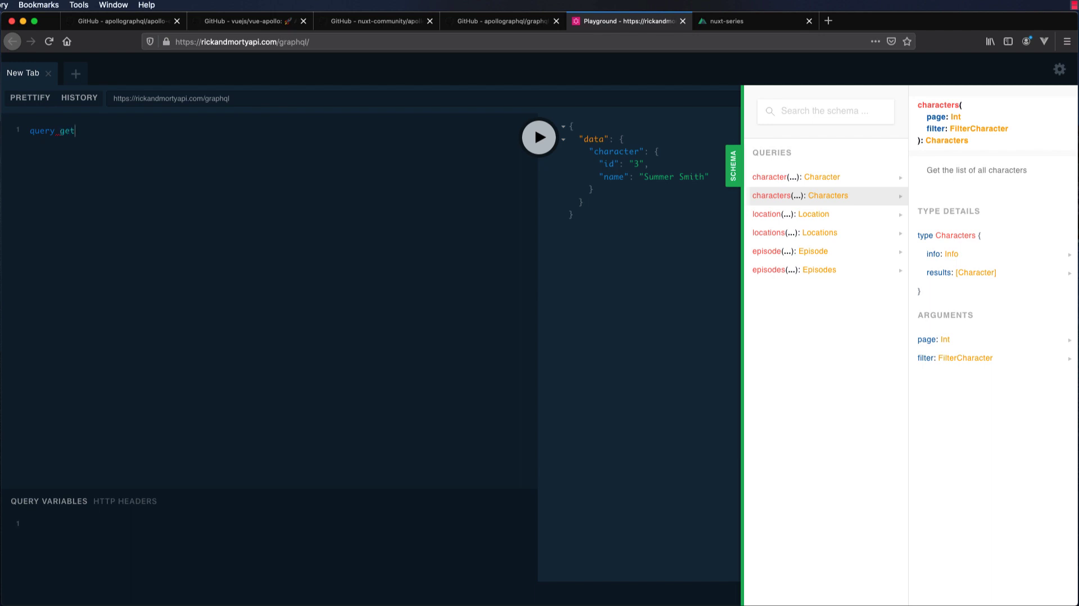
pyautogui.write('Characters')
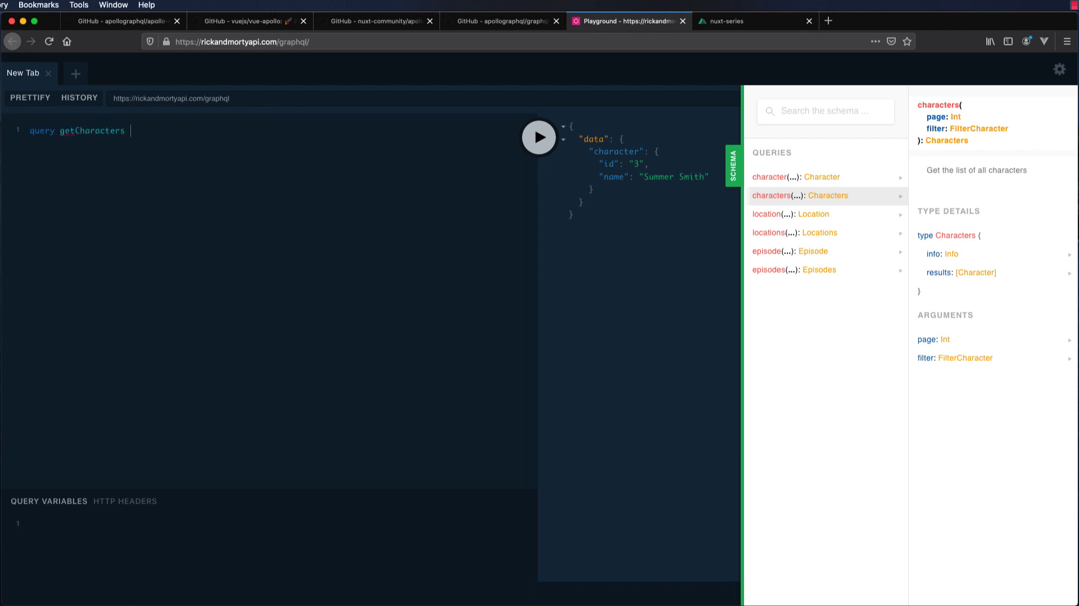
pyautogui.write('{')
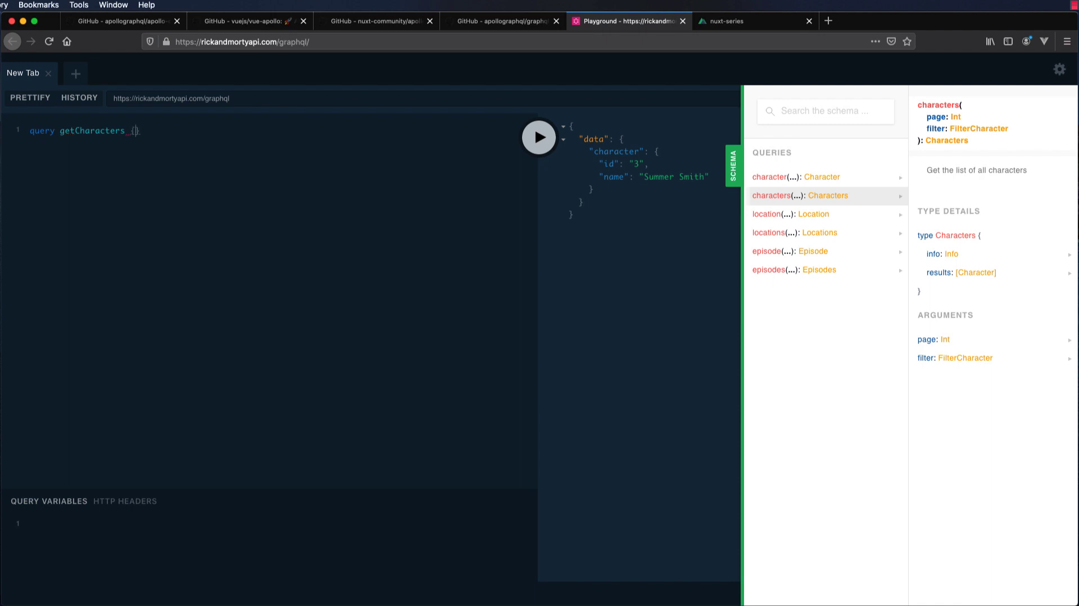
pyautogui.write('characters')
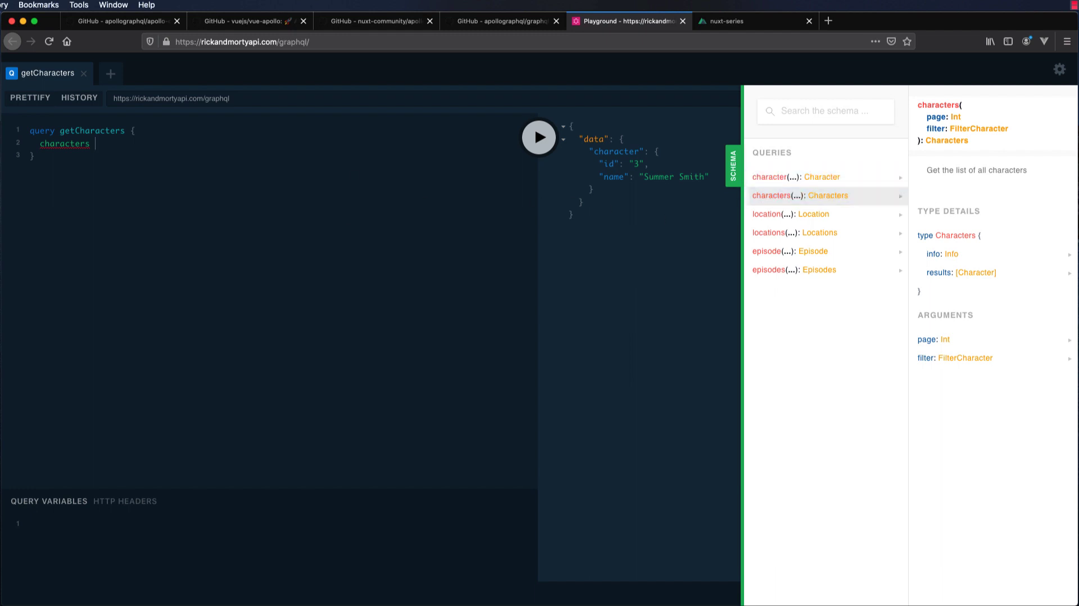
pyautogui.write('{')
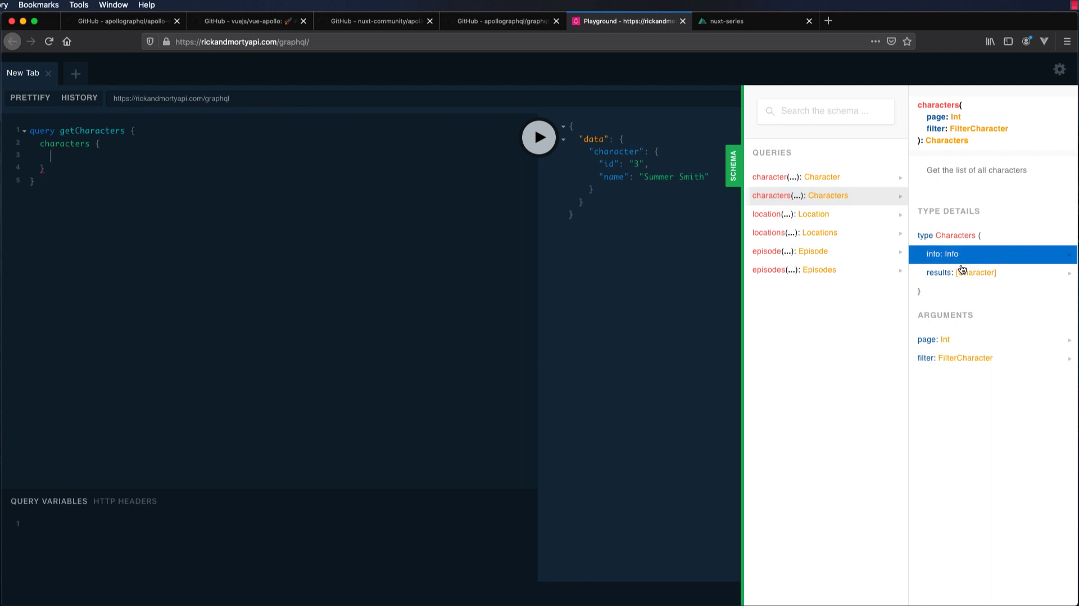
pyautogui.moveTo(957, 273)
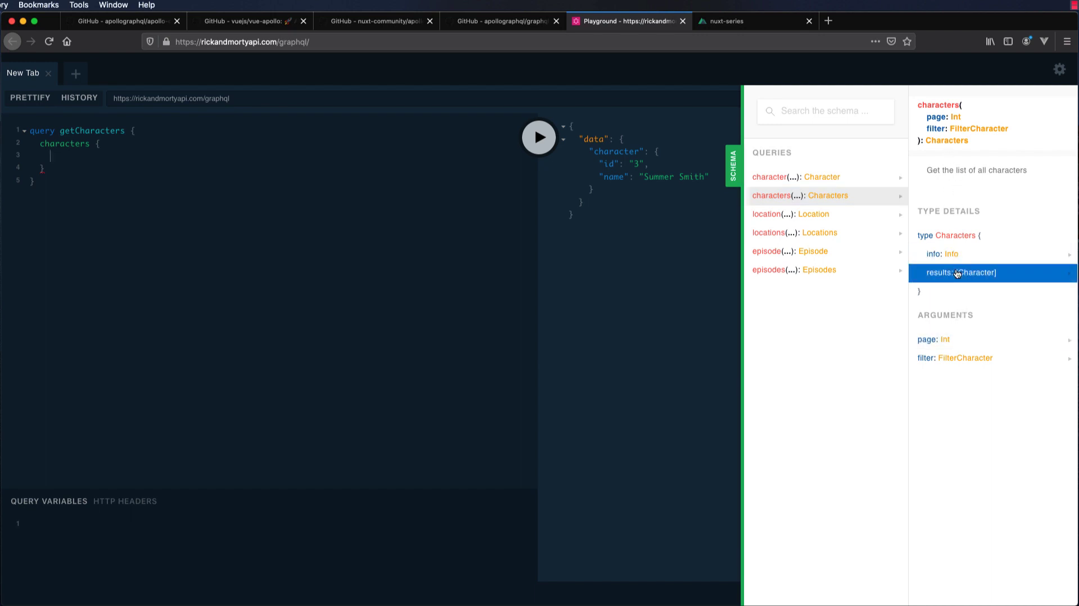
# - Add results with id, name and status, checking Character fields in the schema docs
pyautogui.click(108, 179)
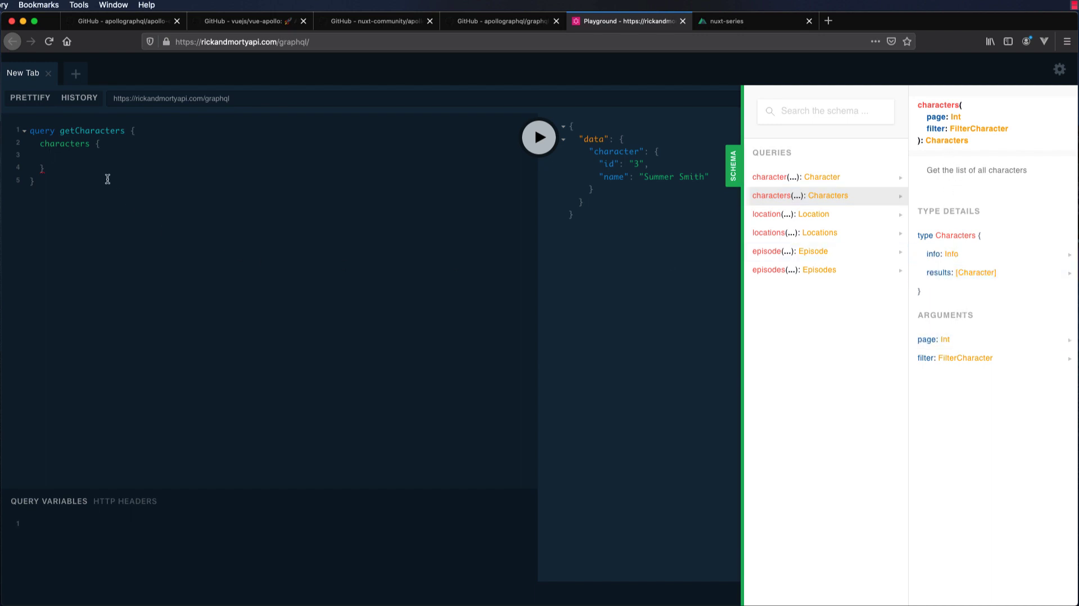
pyautogui.write('results:')
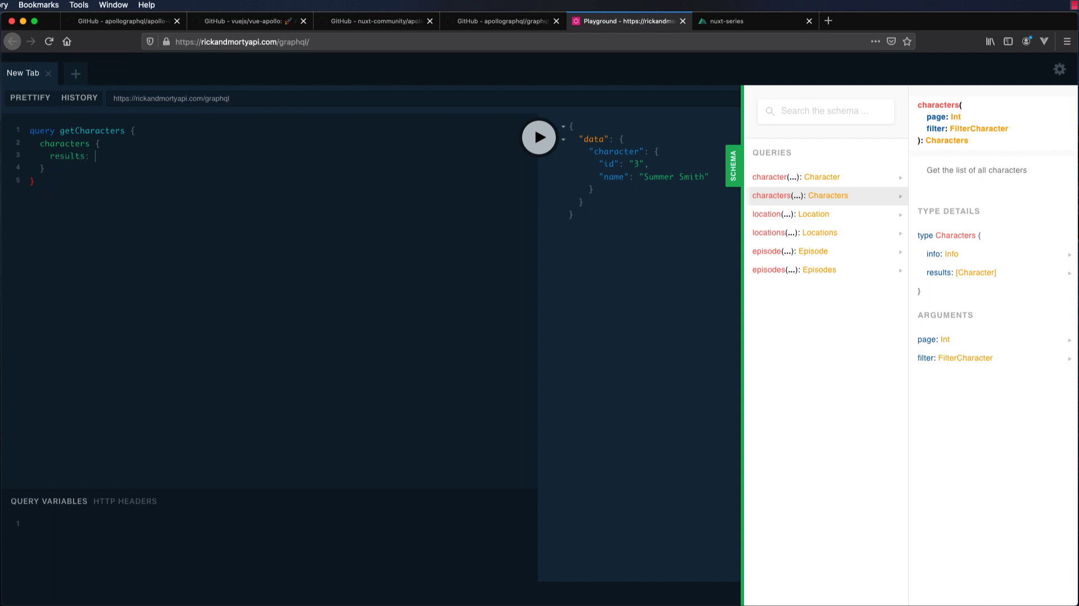
pyautogui.write('{}')
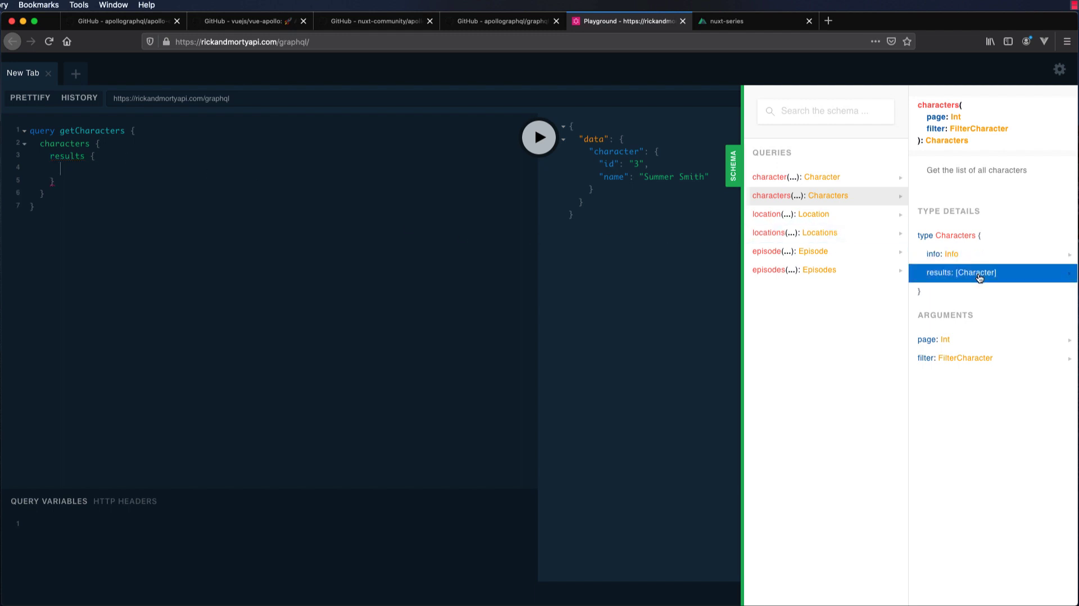
pyautogui.click(979, 273)
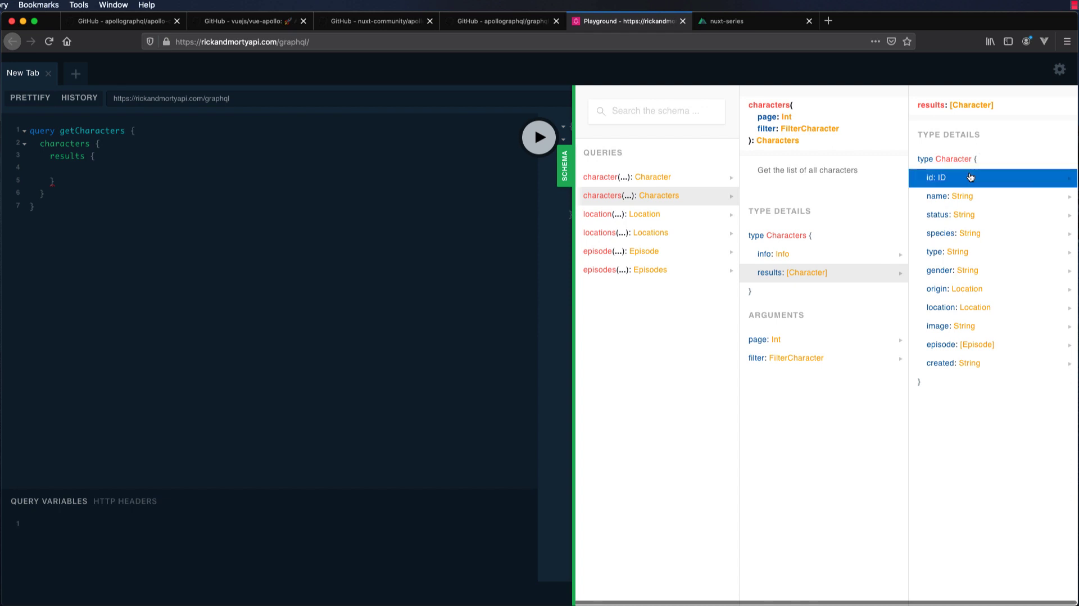
pyautogui.moveTo(979, 224)
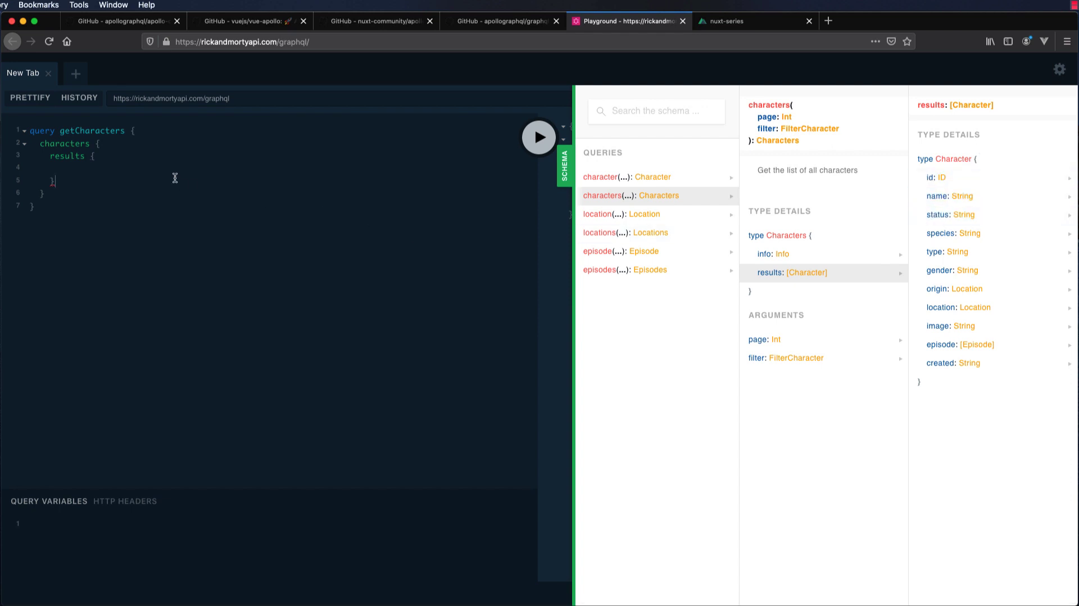
pyautogui.write('id')
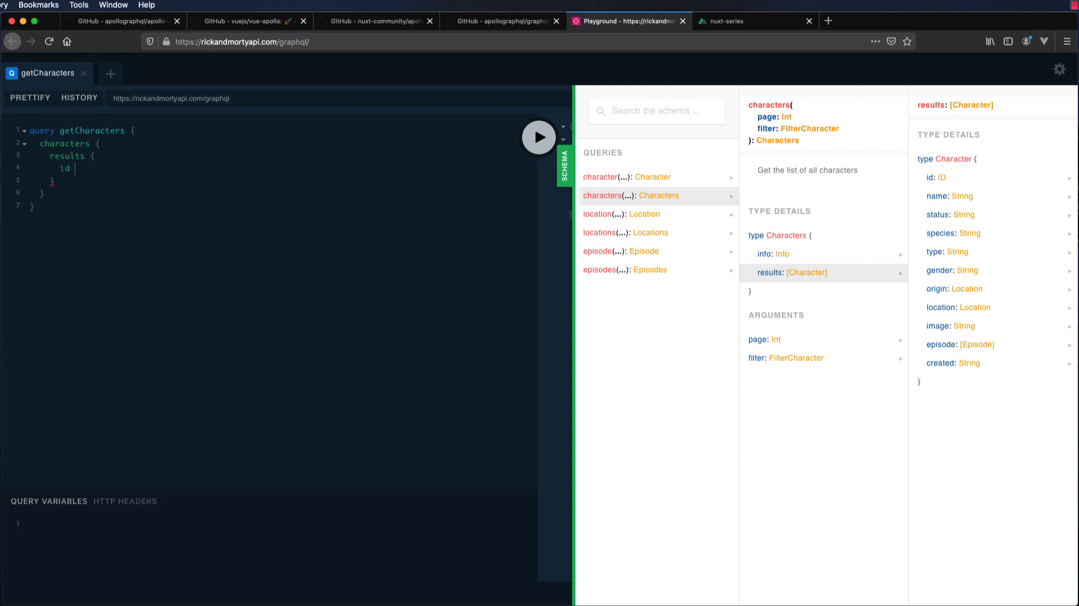
pyautogui.write('name')
pyautogui.write('status')
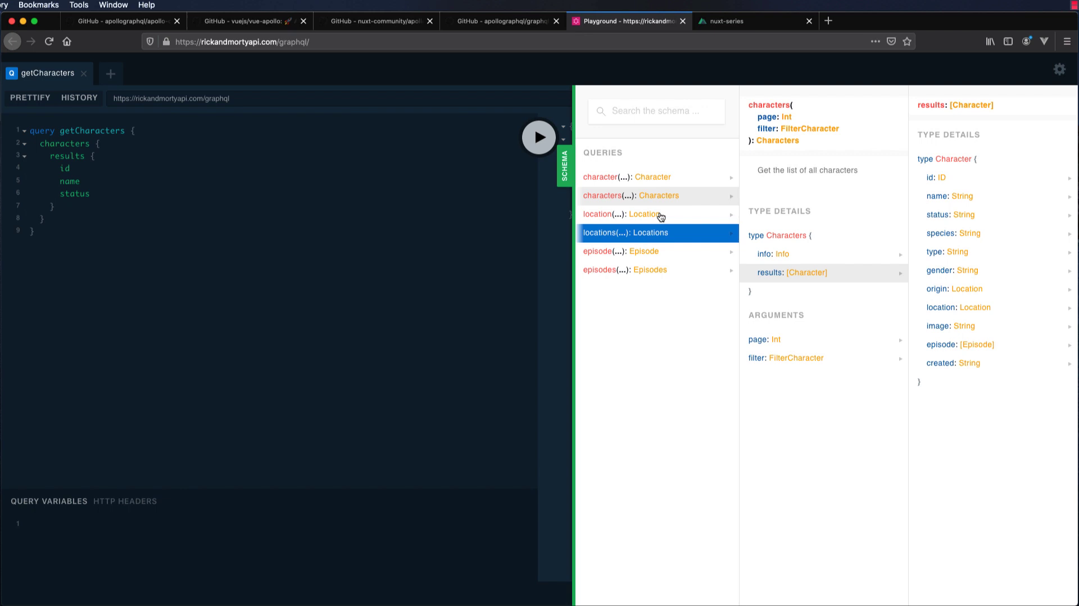
pyautogui.click(539, 137)
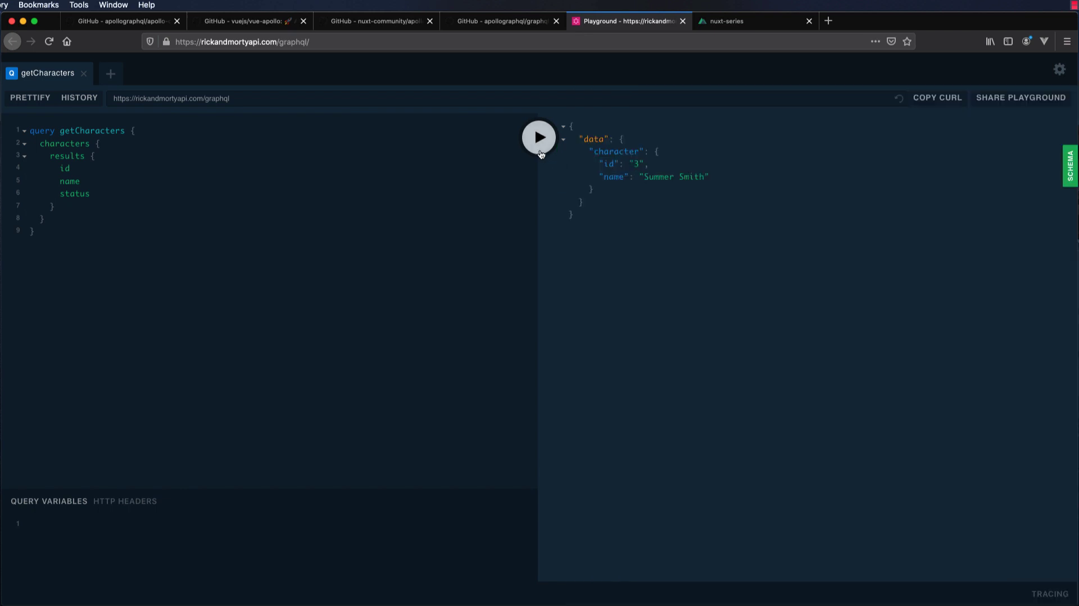
# - Run the getCharacters query and delete the status field
pyautogui.click(539, 137)
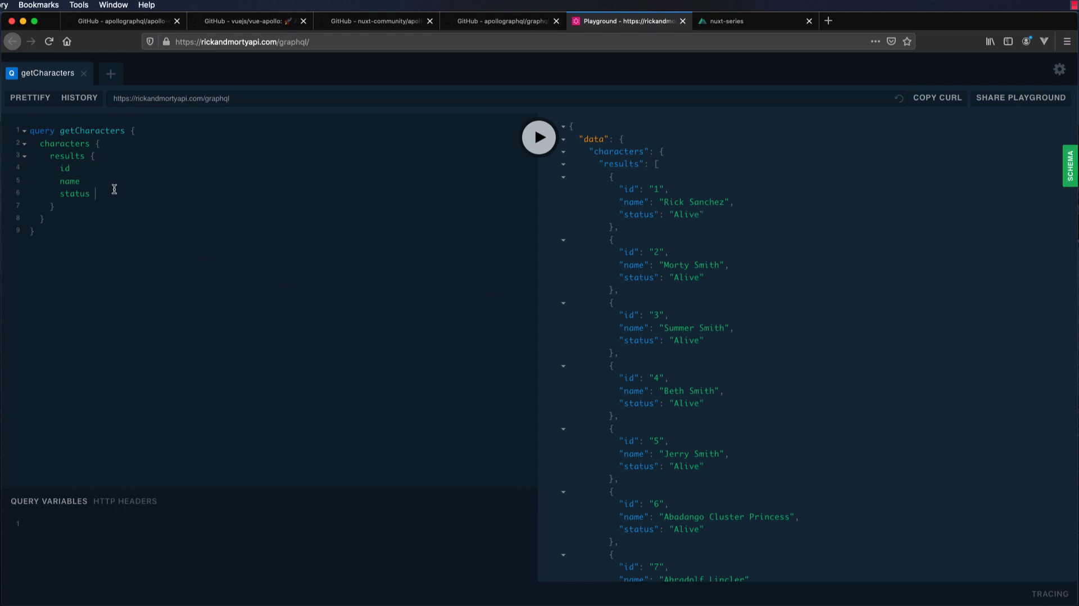
pyautogui.press('Backspace')
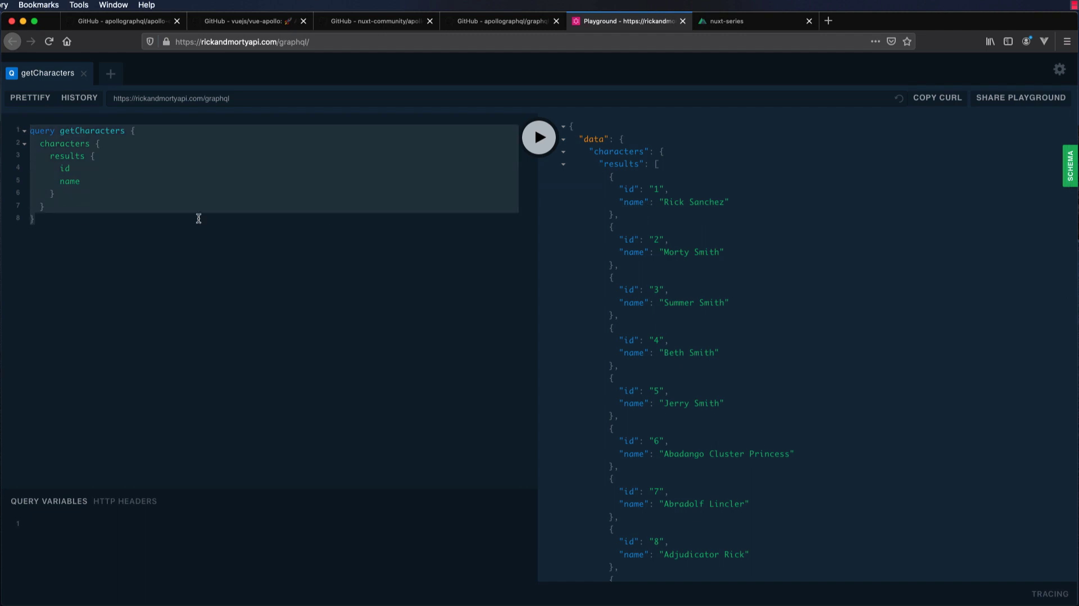
pyautogui.moveTo(199, 223)
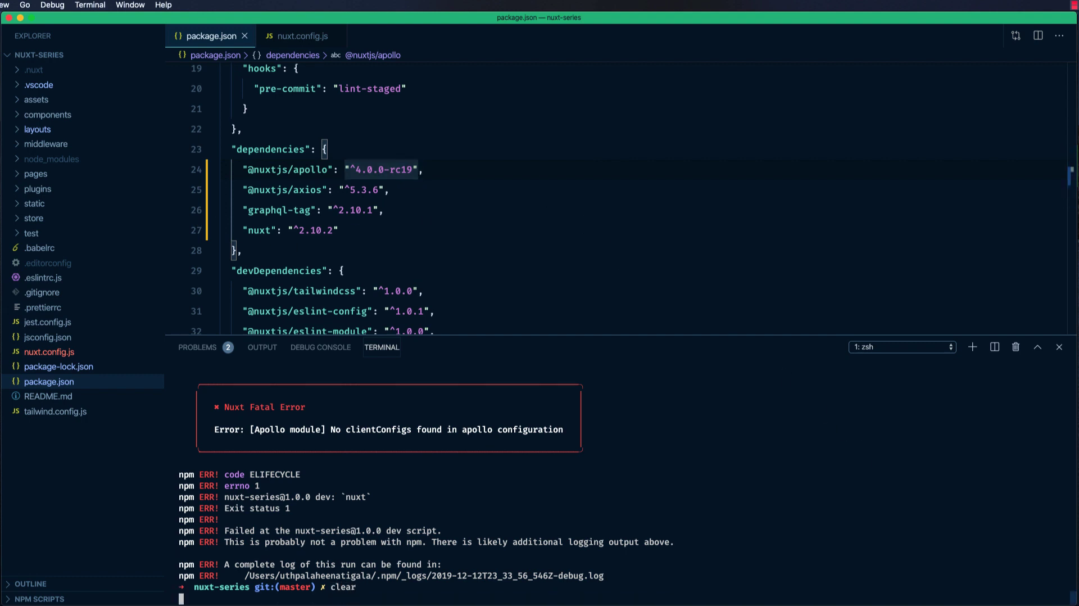
# - Fix the httpEndpoint typo in nuxt.config.js and restart the dev server with npm run dev
pyautogui.write('npm run de')
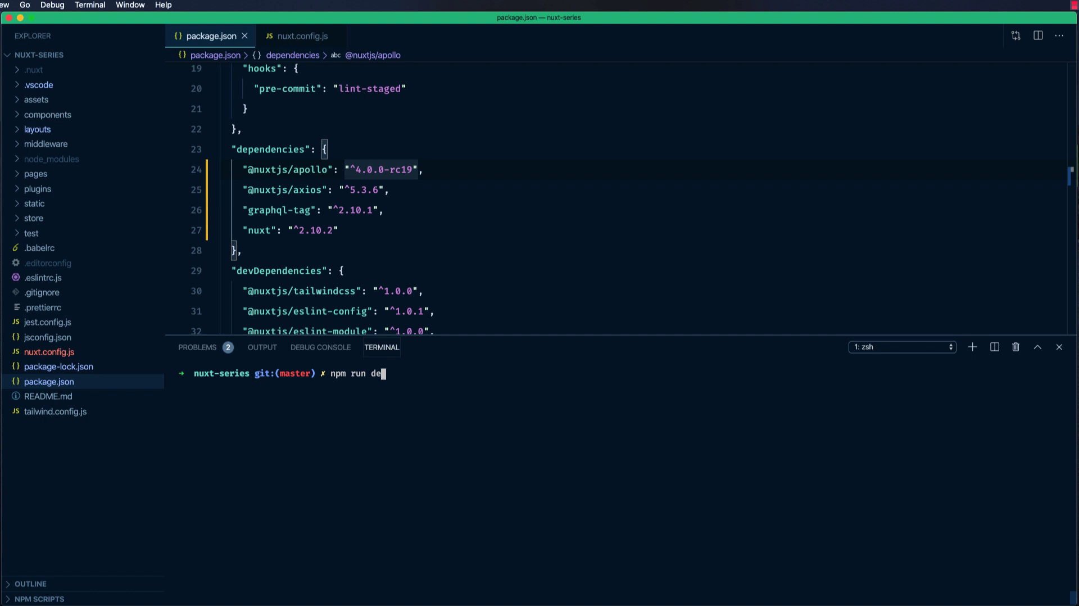
pyautogui.press('Enter')
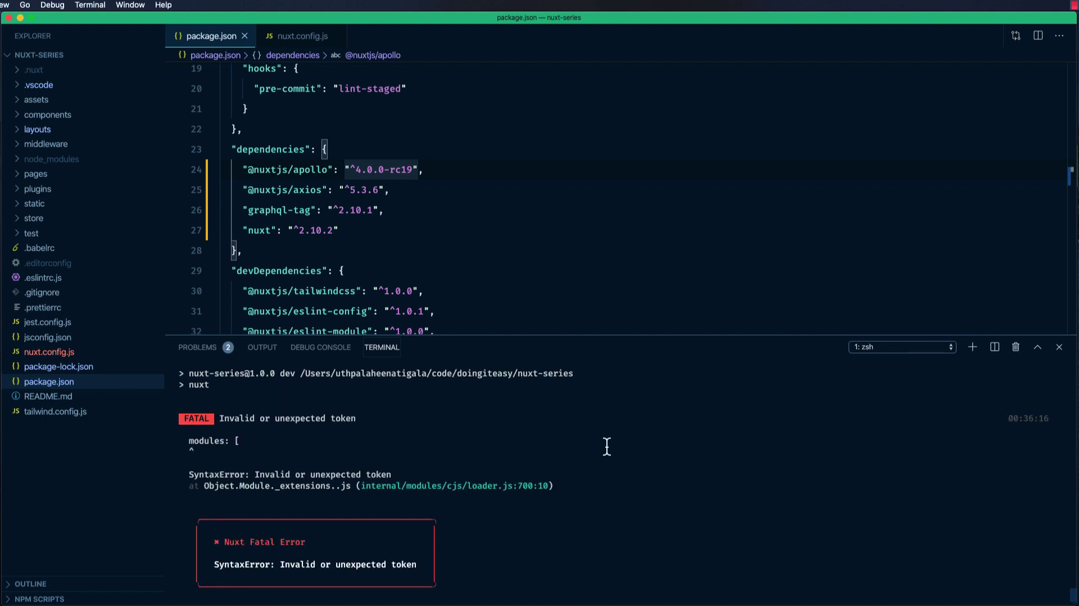
pyautogui.click(302, 35)
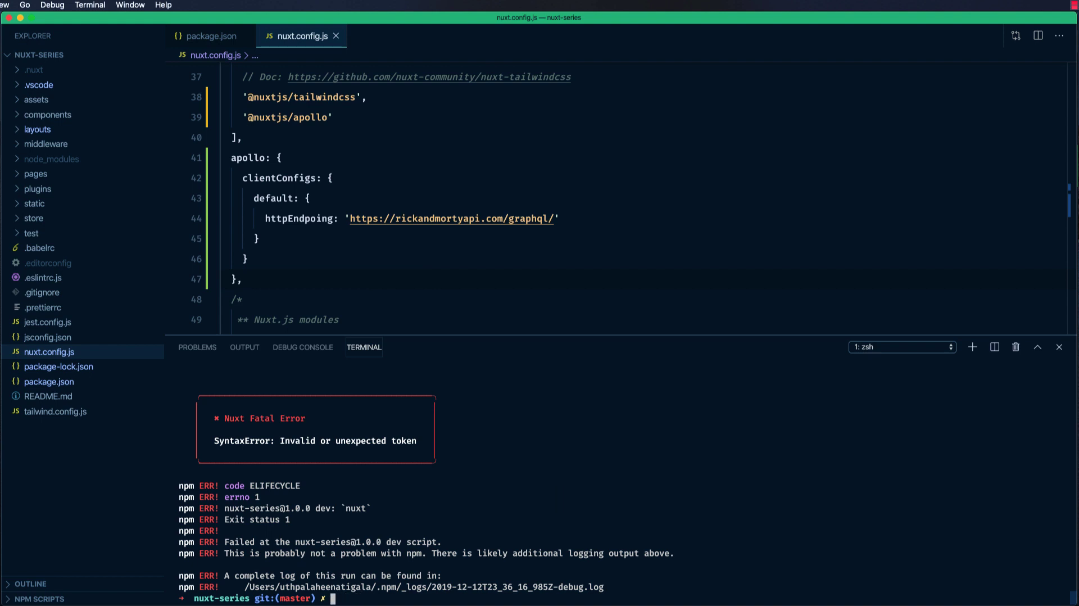
pyautogui.write('npm run de')
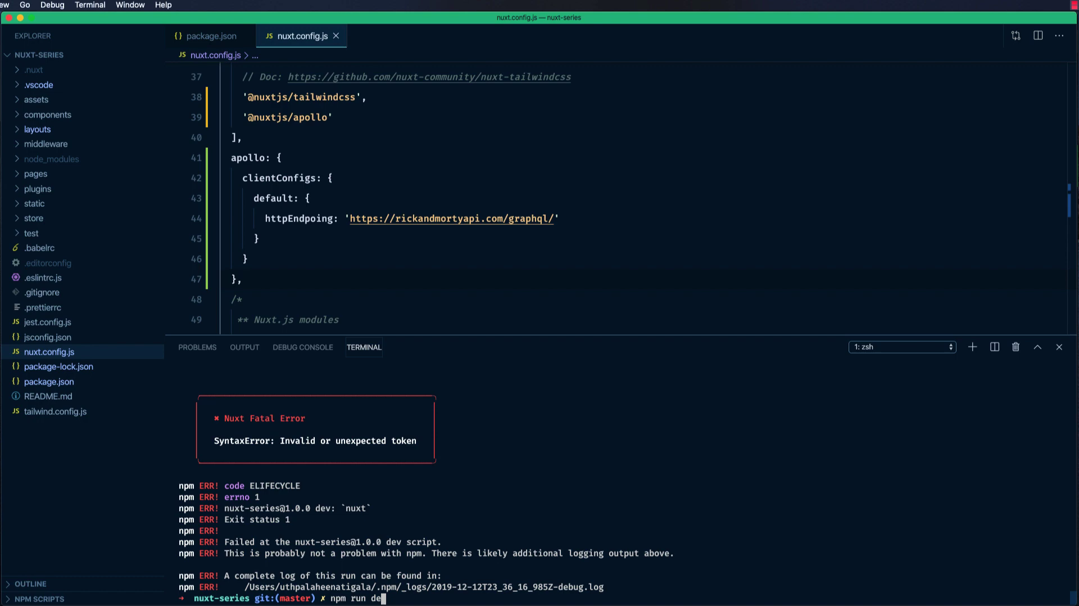
pyautogui.press('Enter')
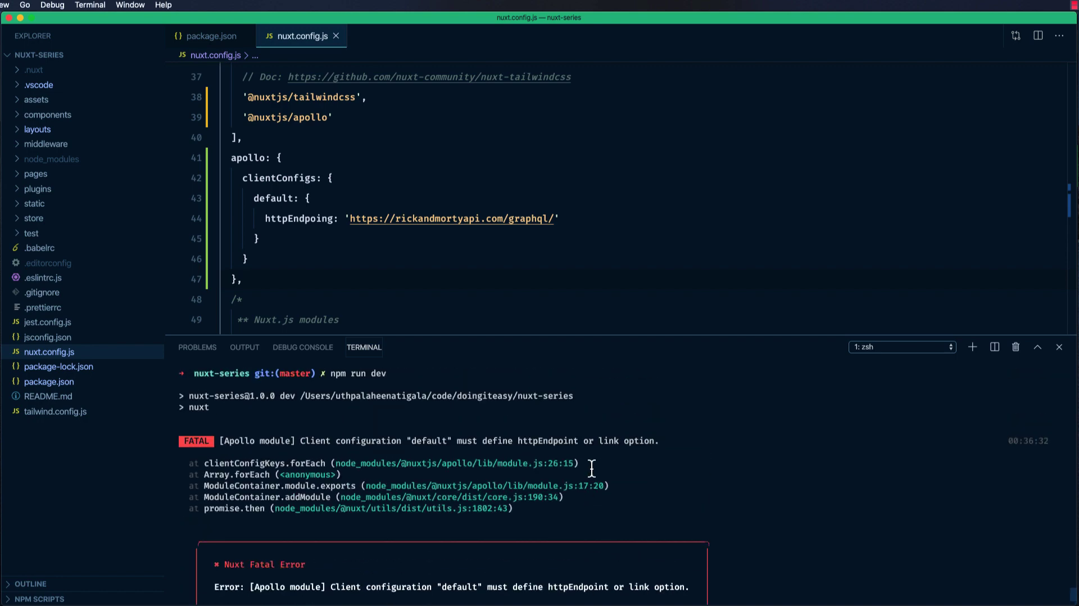
pyautogui.moveTo(547, 449)
pyautogui.write('npm run dev')
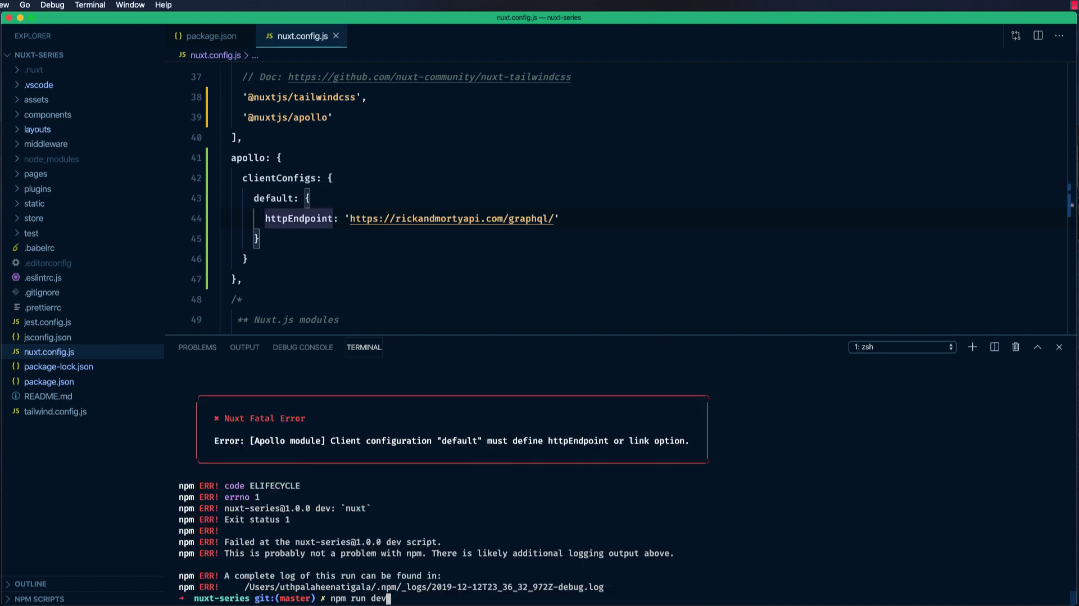
pyautogui.press('Enter')
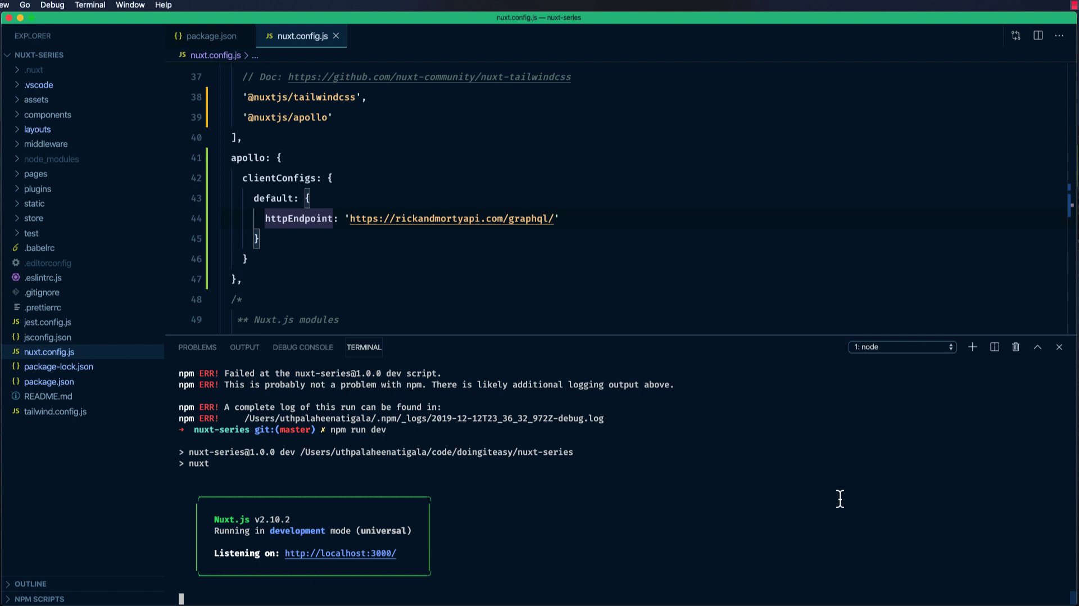
pyautogui.scroll(-3)
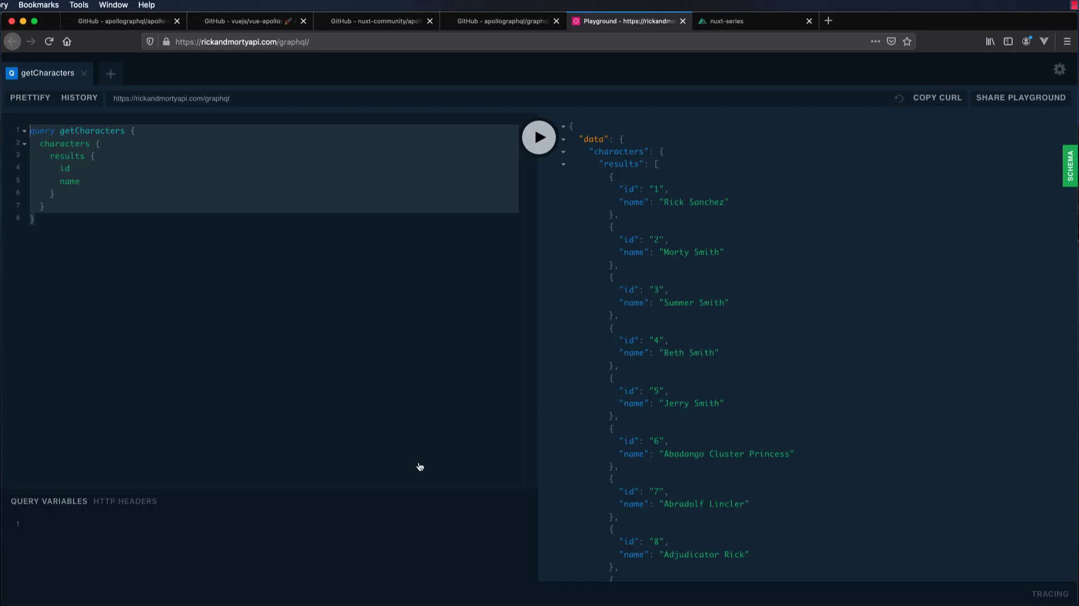
# - Open pages/index.vue through Quick Open
pyautogui.click(745, 21)
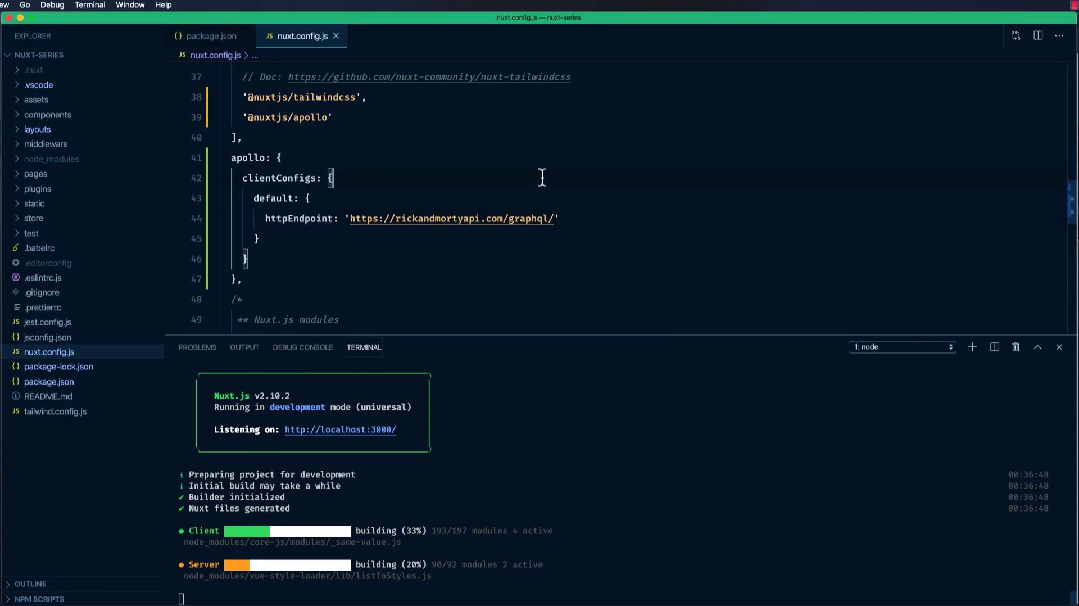
pyautogui.write('index')
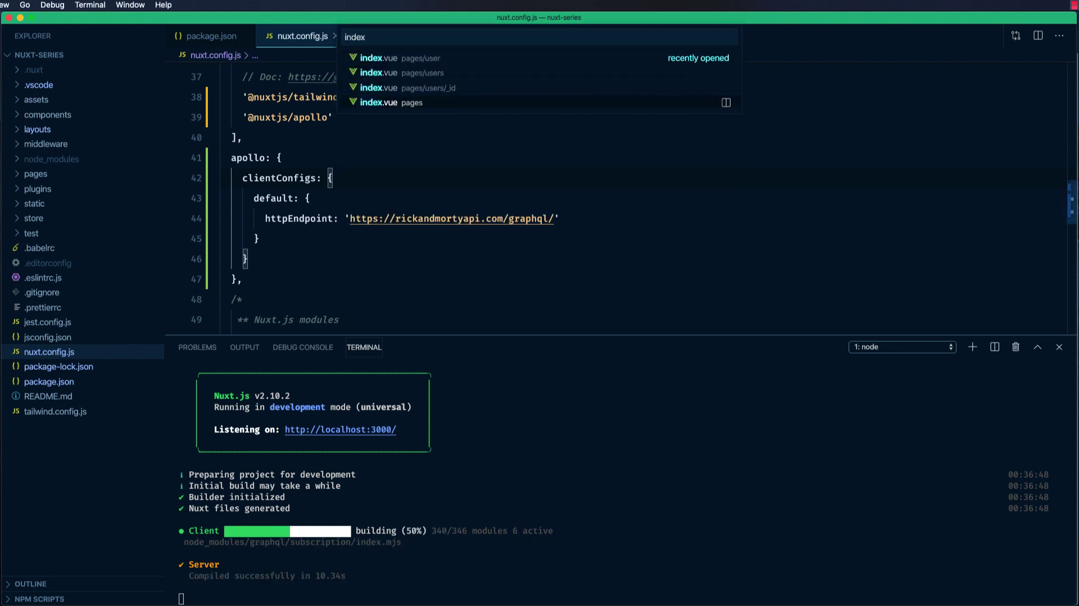
pyautogui.click(388, 101)
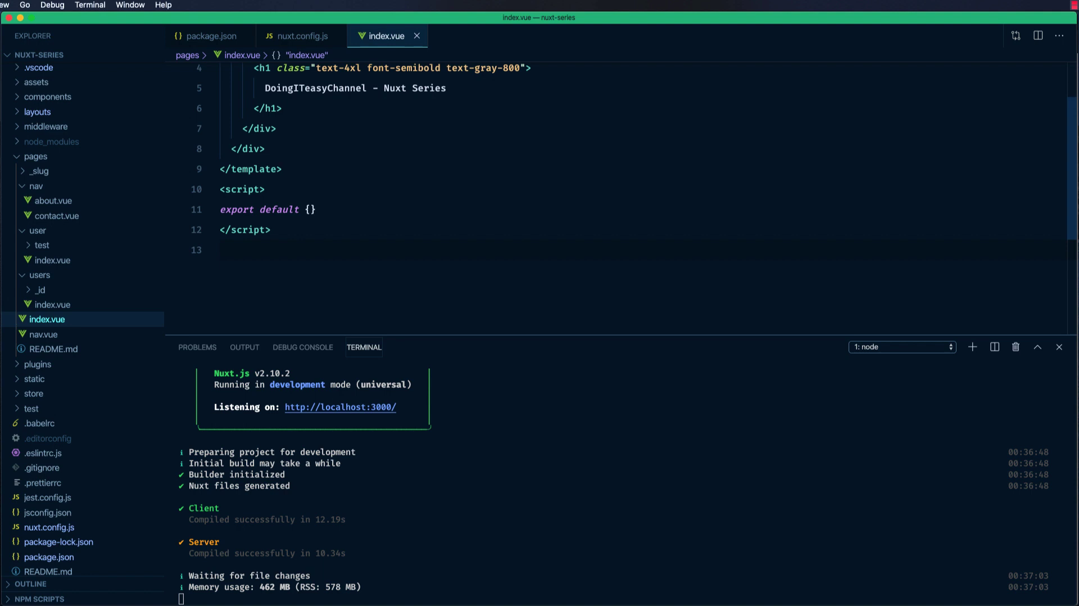
# - Add import gql from 'graphql-tag' to the script block
pyautogui.click(1061, 347)
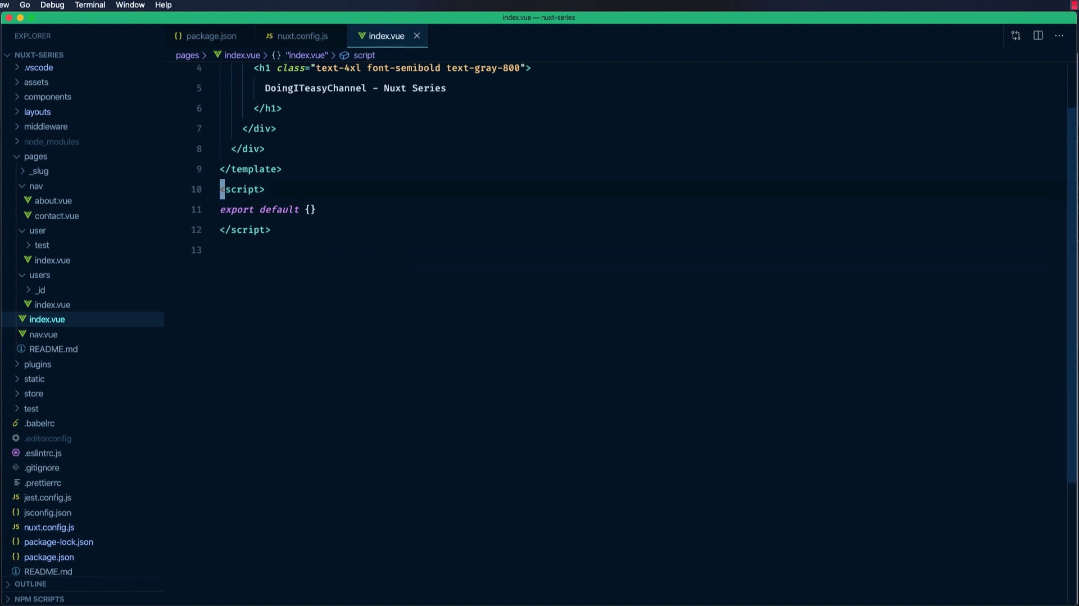
pyautogui.write('import')
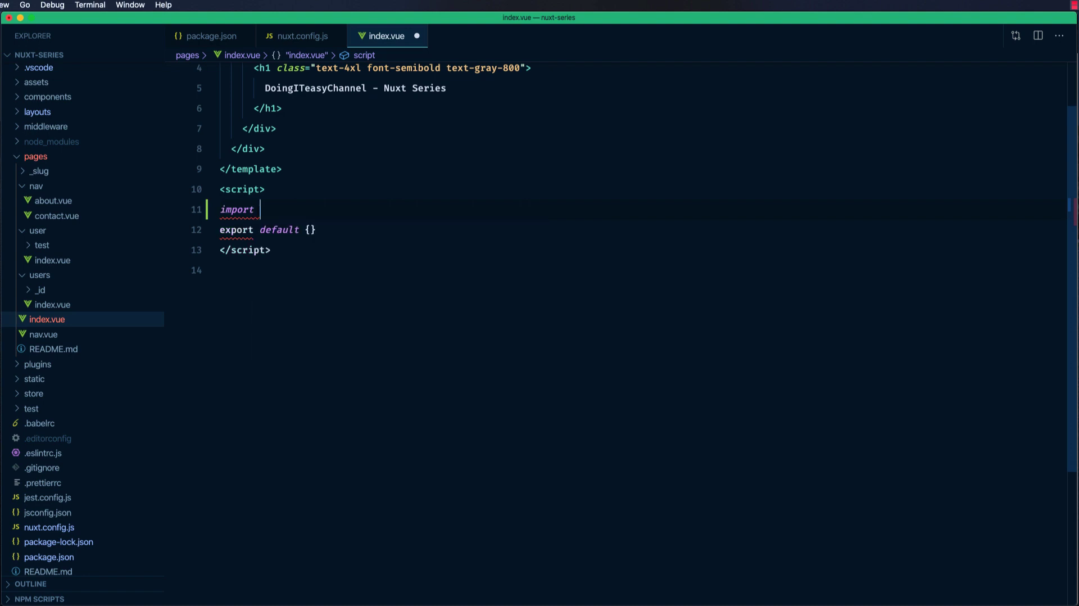
pyautogui.write('gql fom')
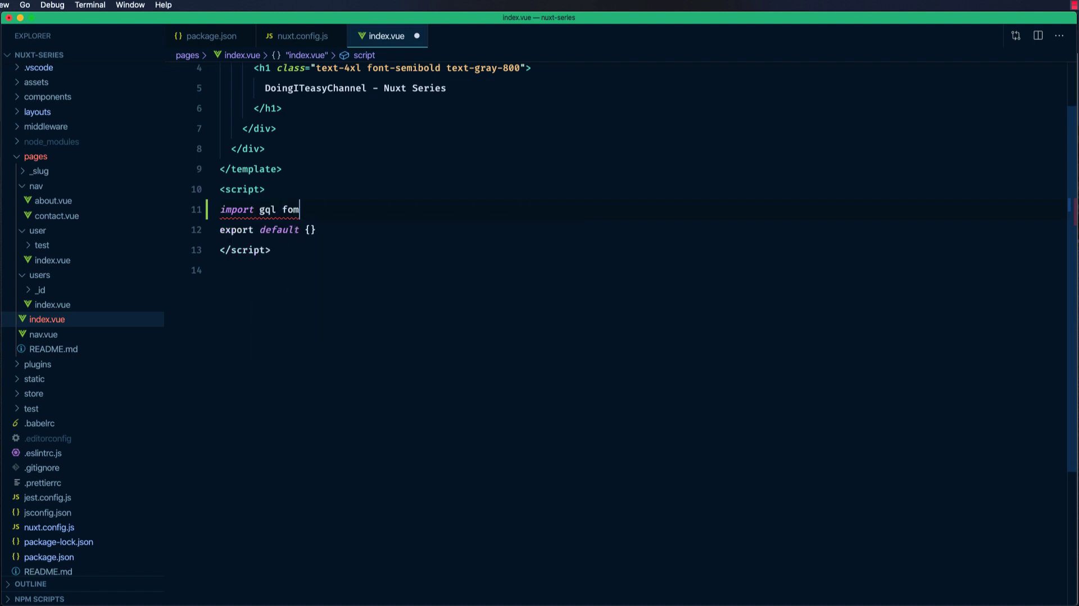
pyautogui.write("rom 'graphql-tag")
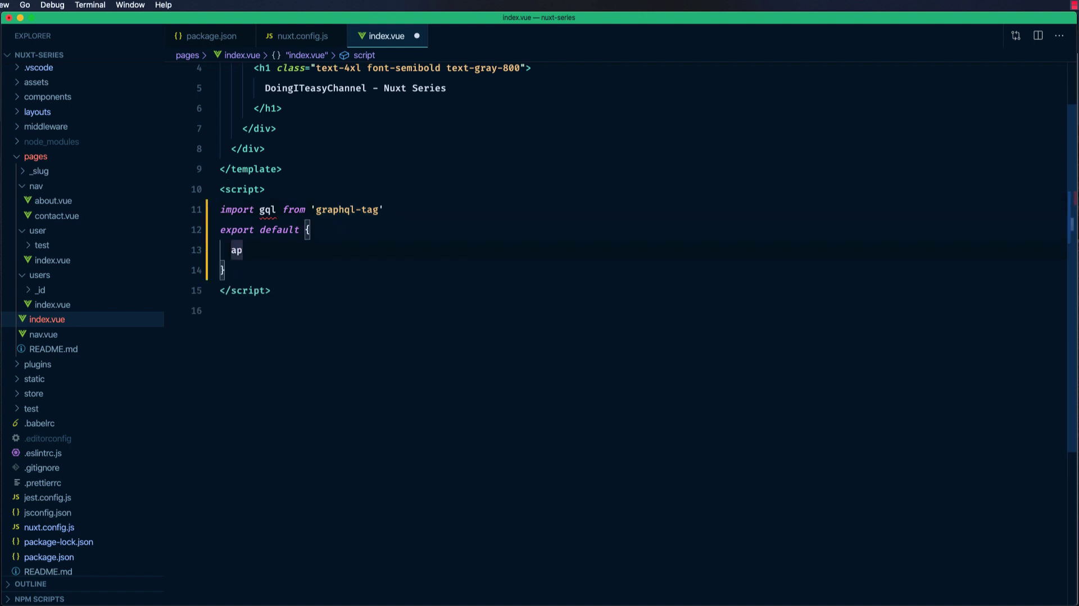
# - Add an apollo option with a characters entry using a gql query template
pyautogui.write('ol')
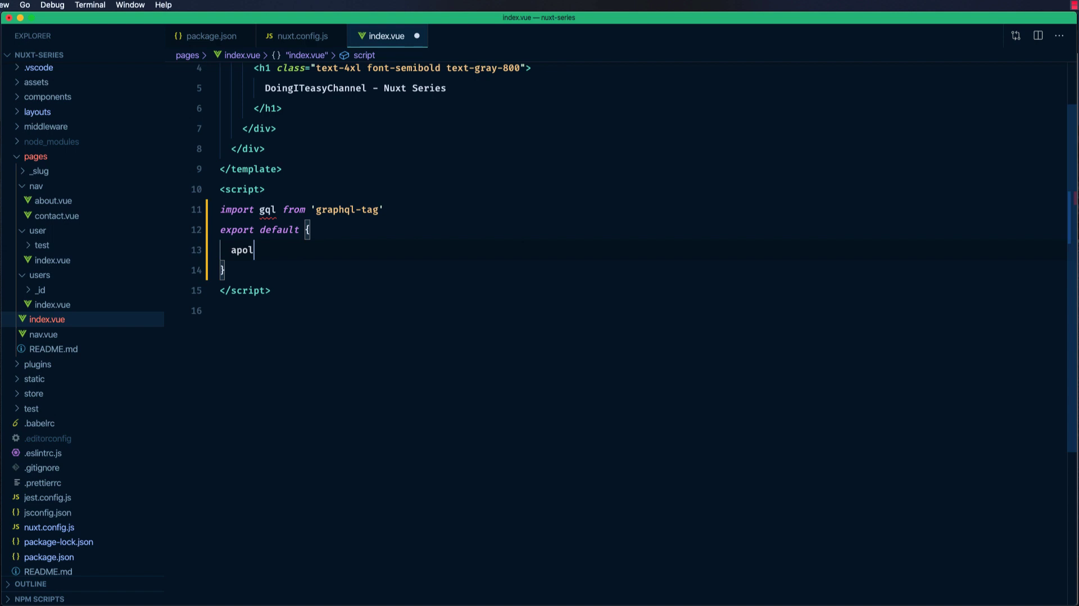
pyautogui.write('lo: {')
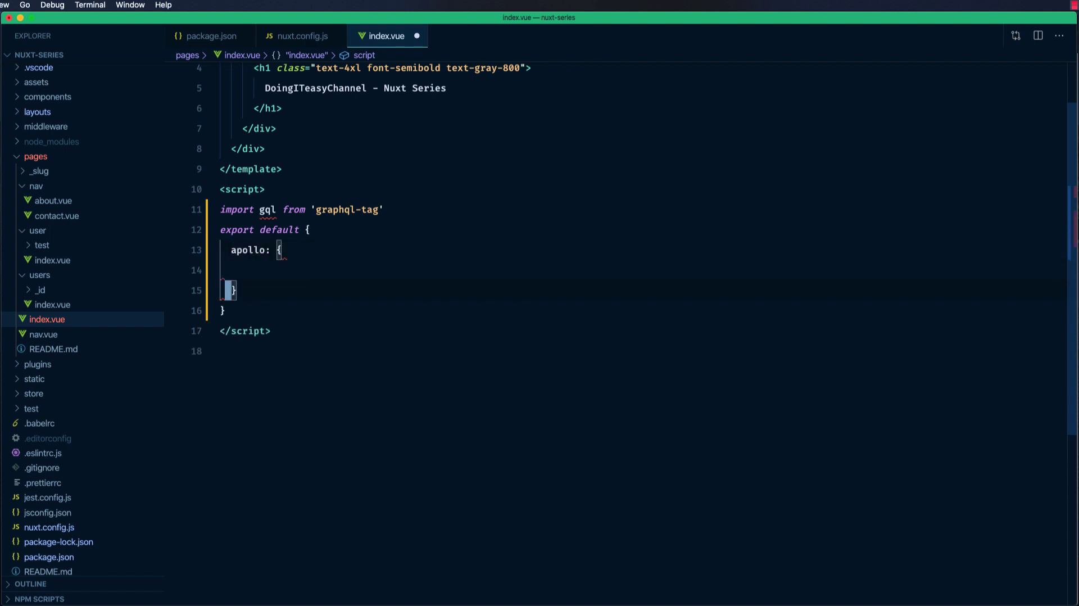
pyautogui.write(',')
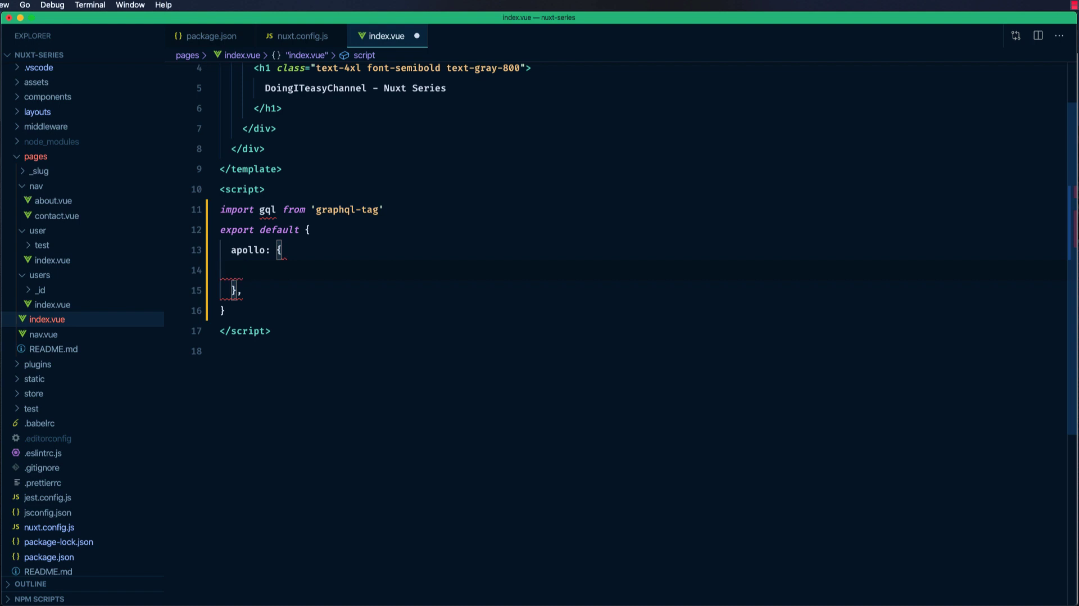
pyautogui.write('char')
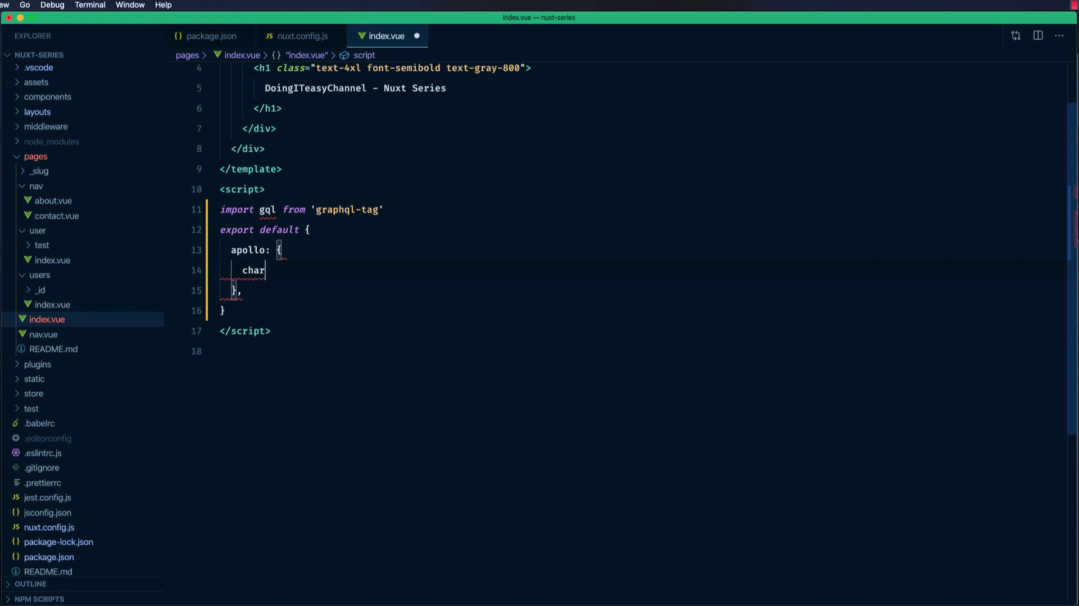
pyautogui.write('acters:')
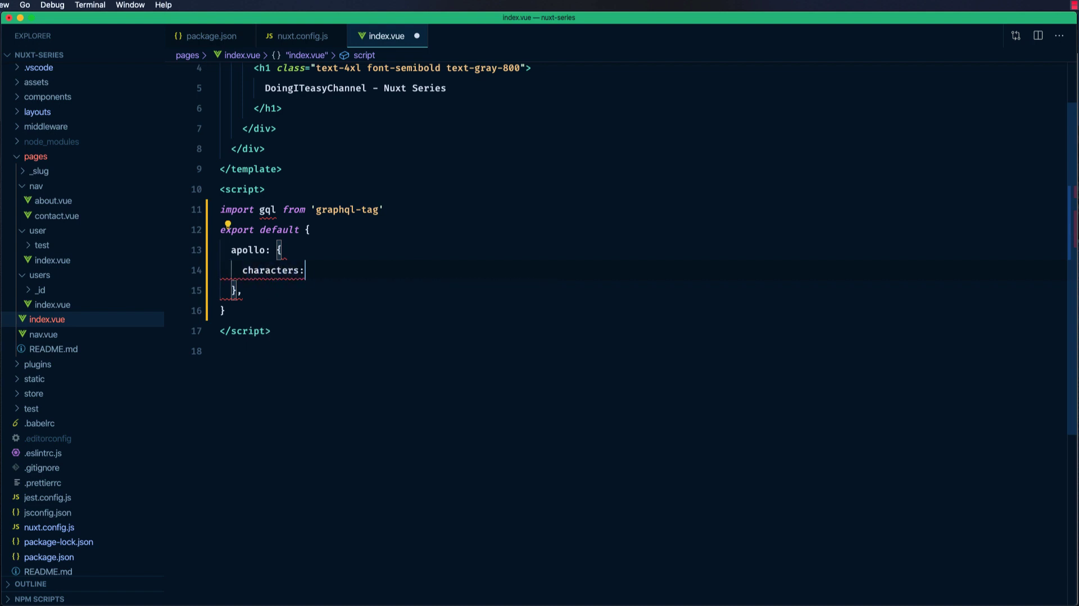
pyautogui.write('{}')
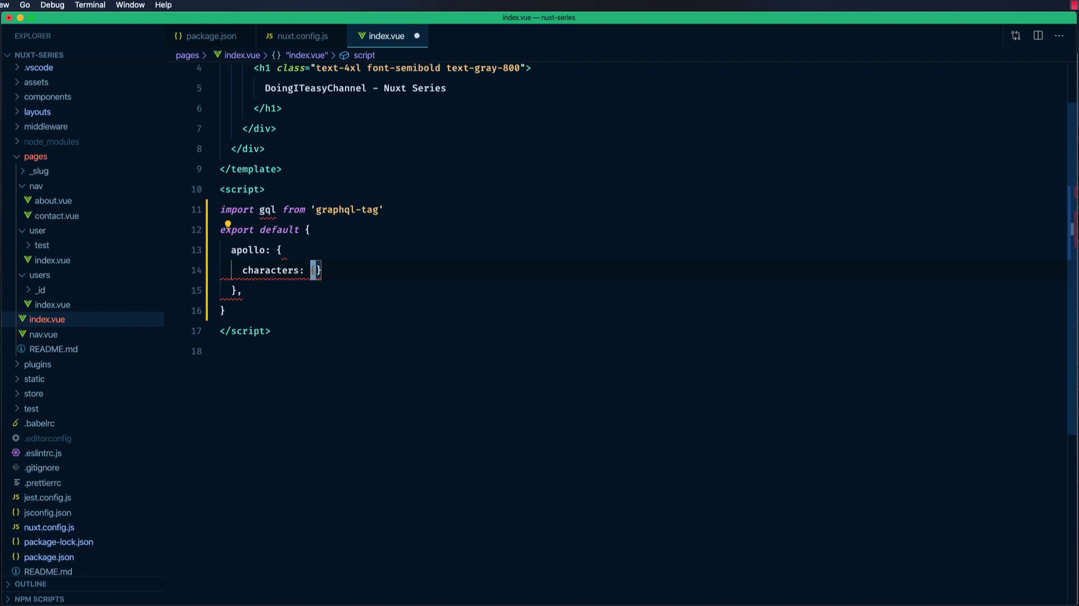
pyautogui.write('q')
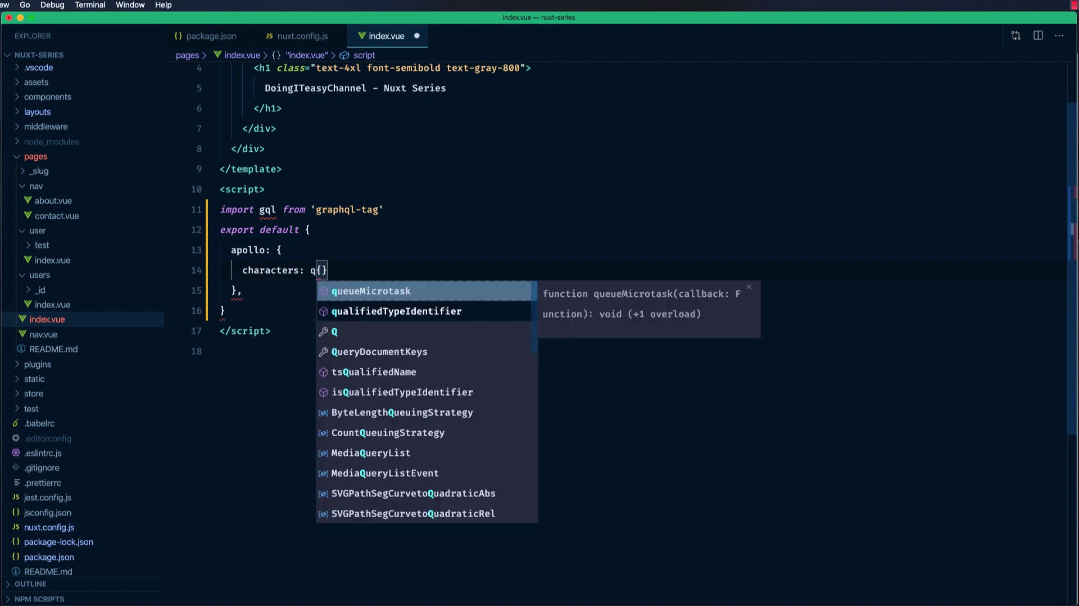
pyautogui.write('gl')
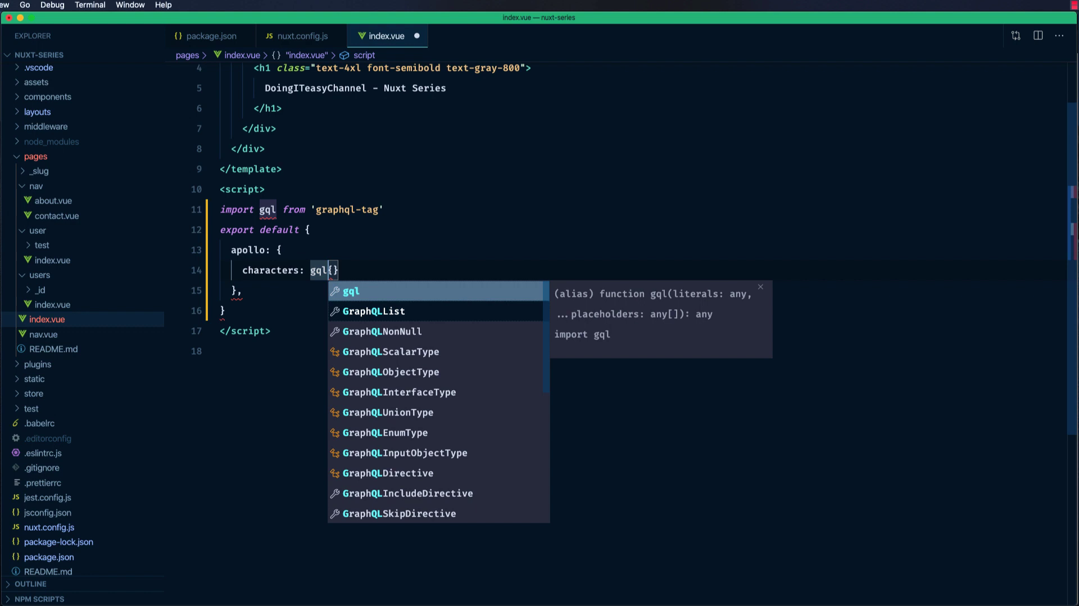
pyautogui.write('`')
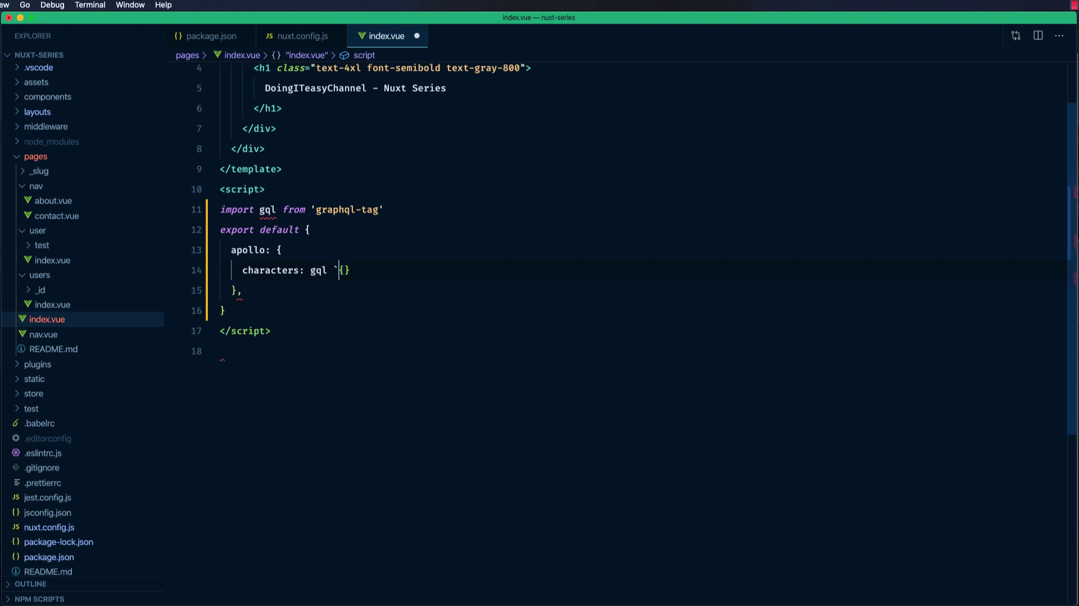
pyautogui.write('z')
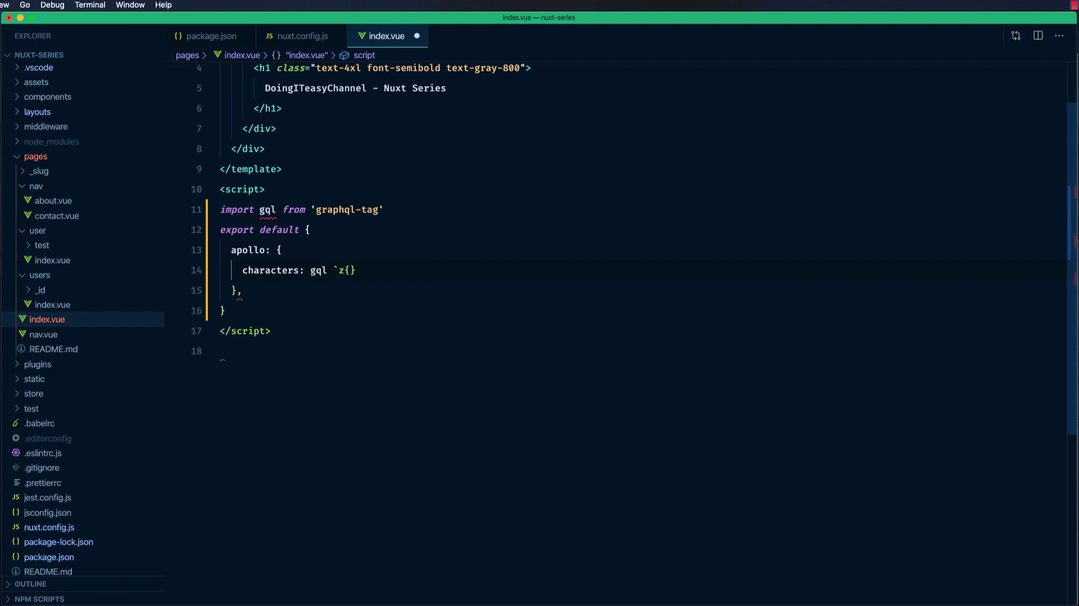
pyautogui.press('Backspace')
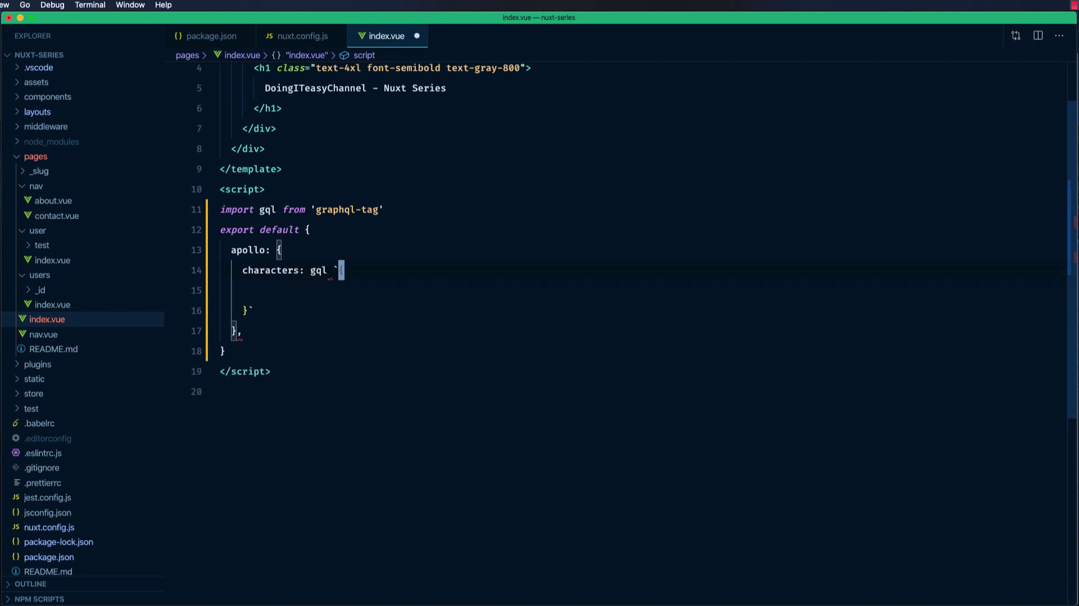
# - Write the getCharacters query selecting characters results with id and name
pyautogui.write('query {')
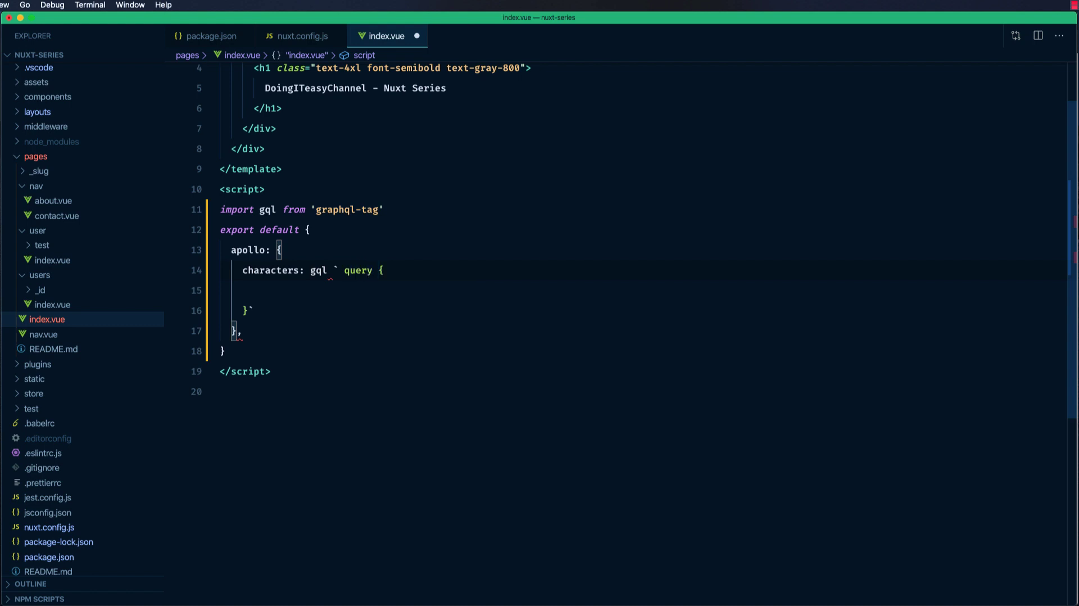
pyautogui.write('get')
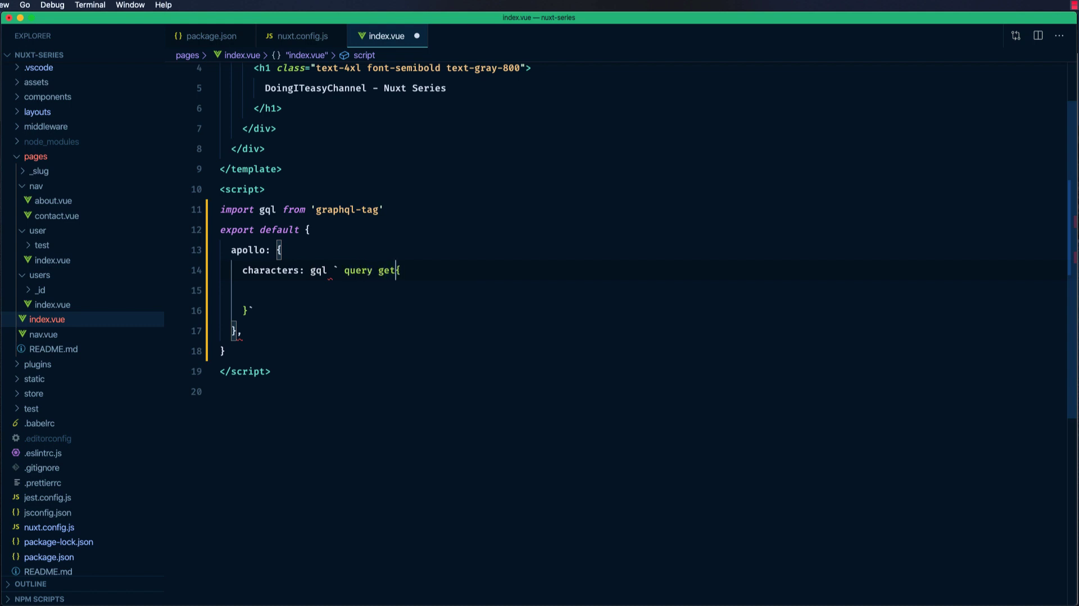
pyautogui.write('Charat')
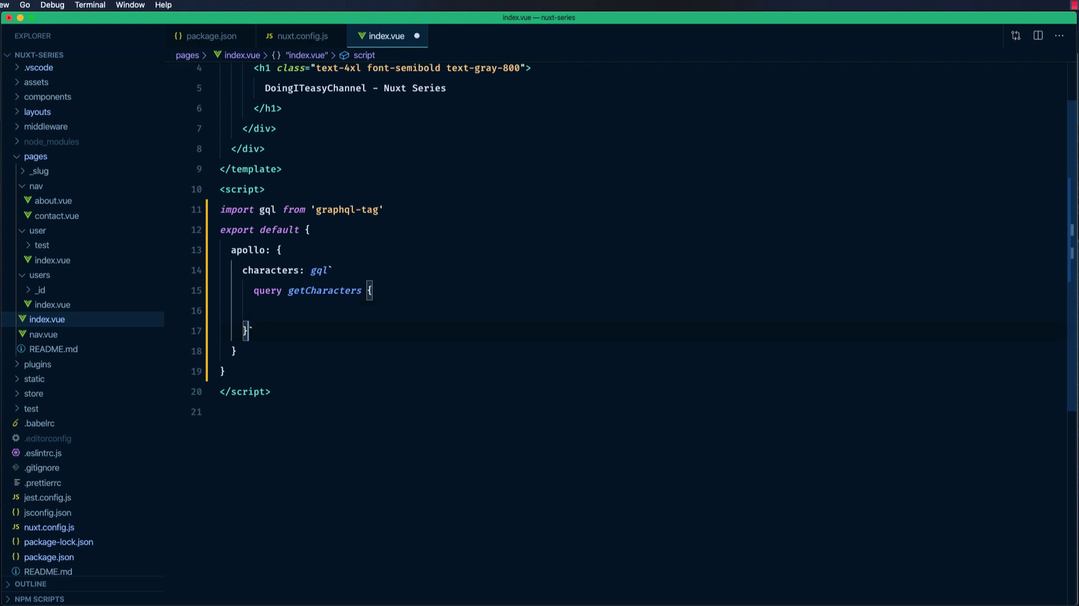
pyautogui.press('Enter')
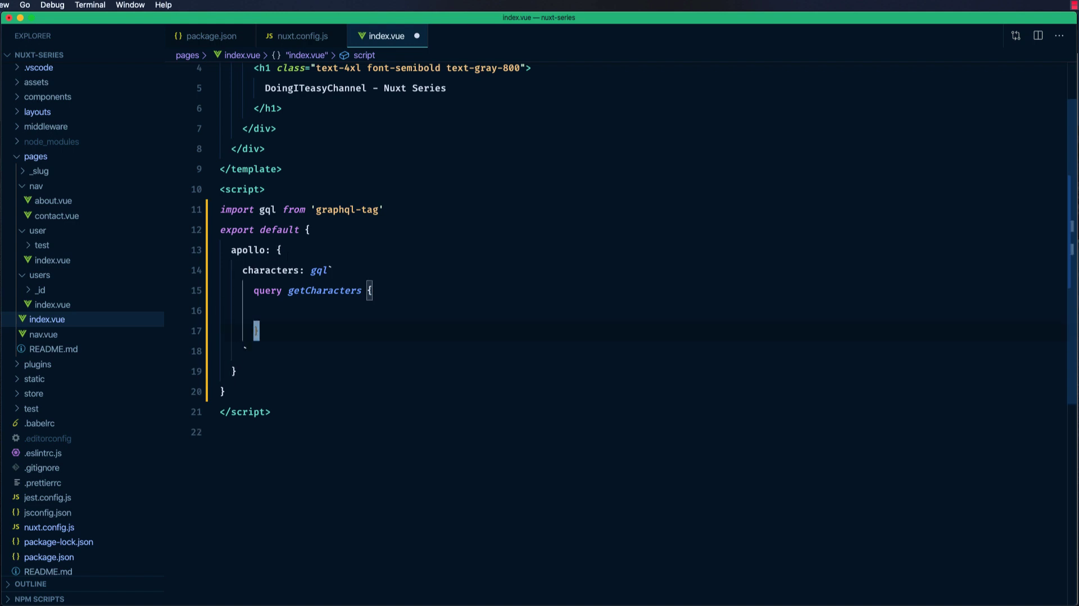
pyautogui.write('characters {')
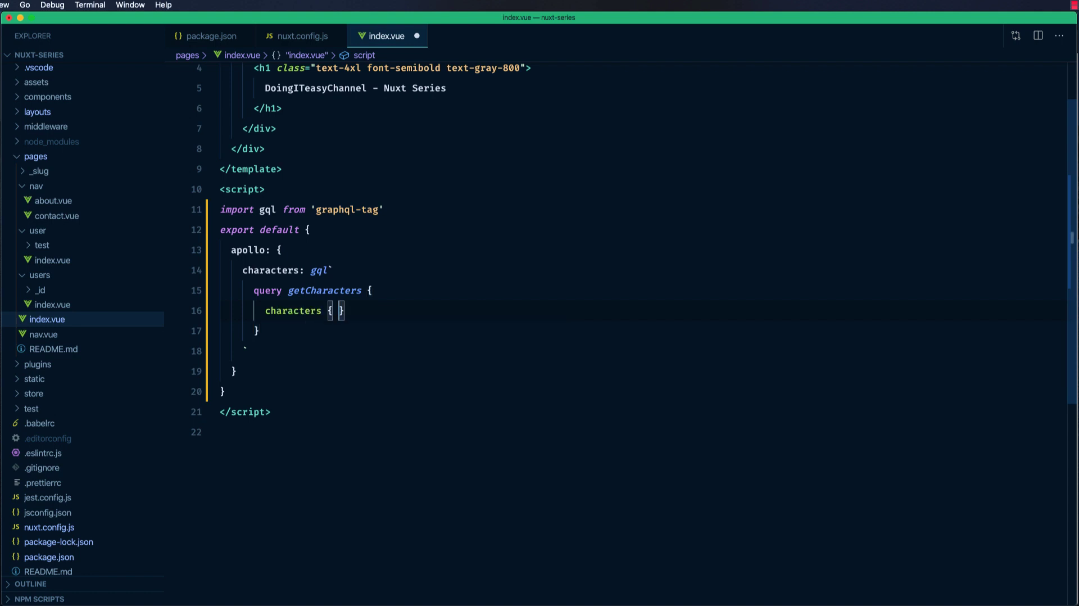
pyautogui.press('Enter')
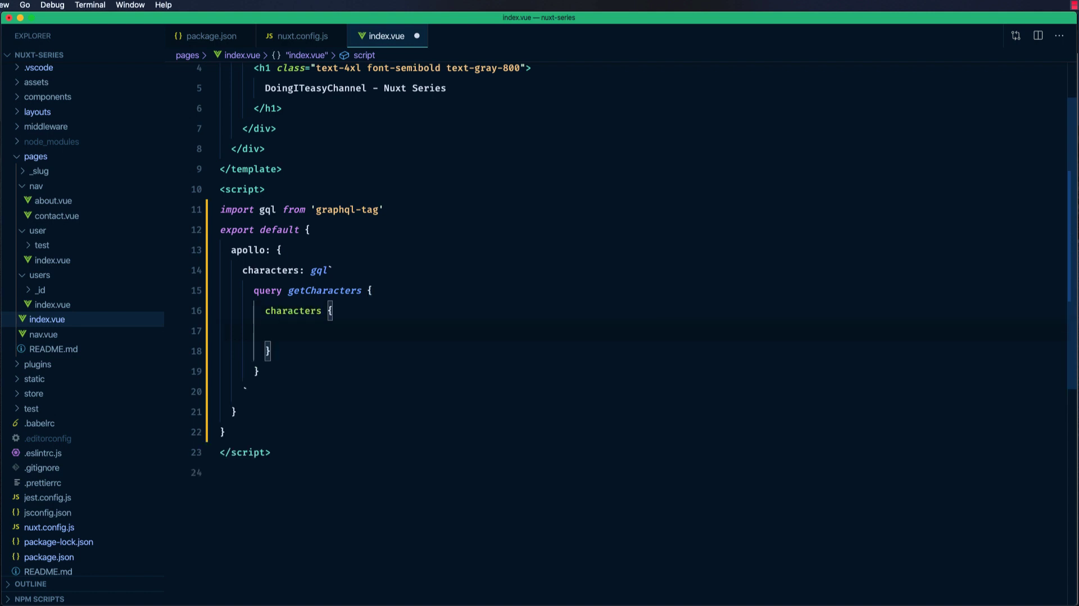
pyautogui.write('results :')
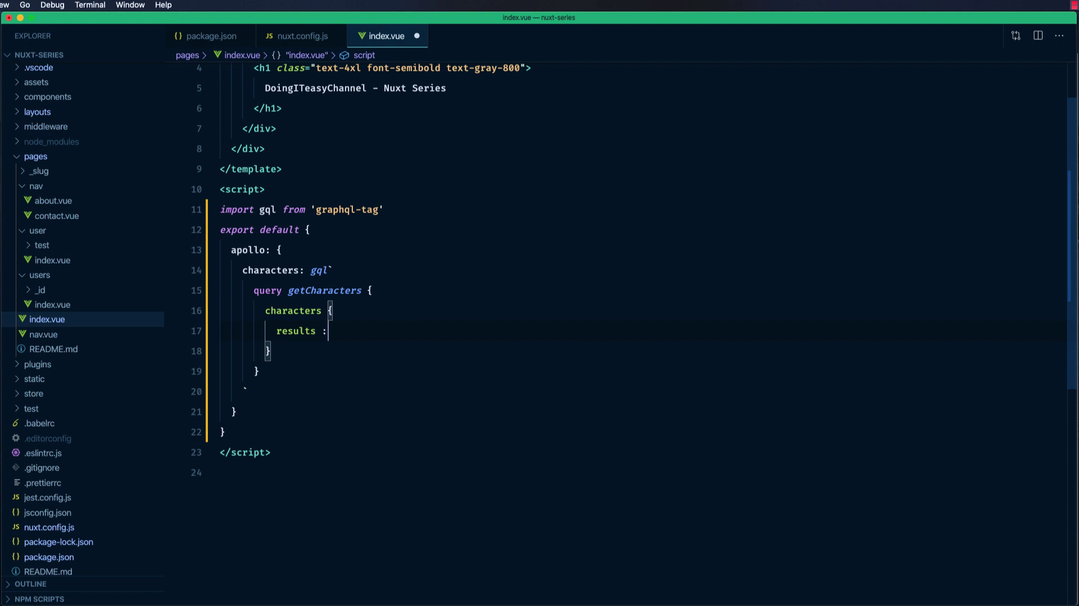
pyautogui.press('Backspace')
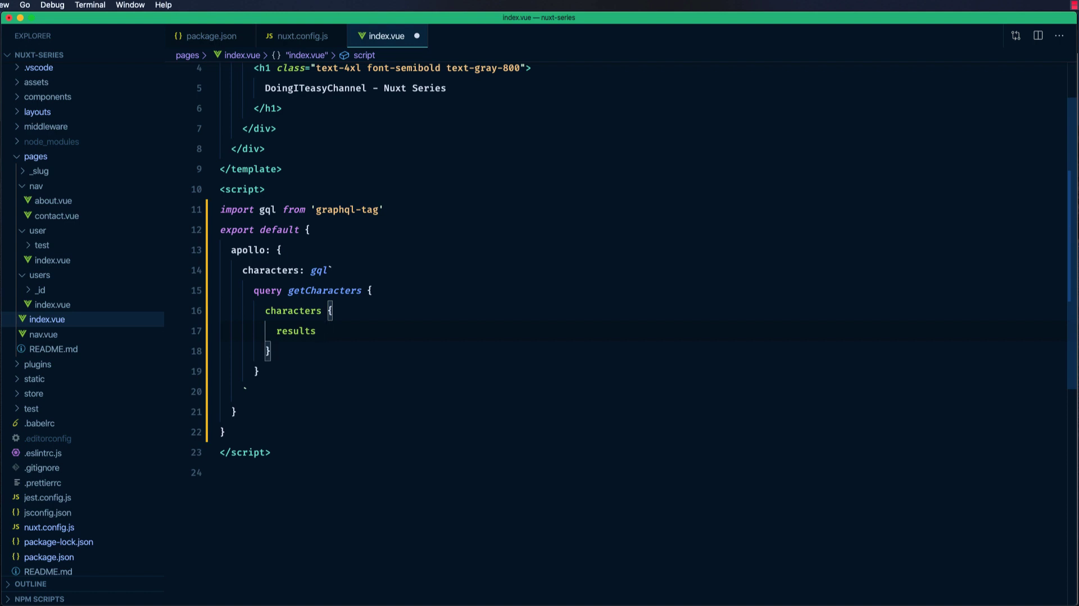
pyautogui.write('{')
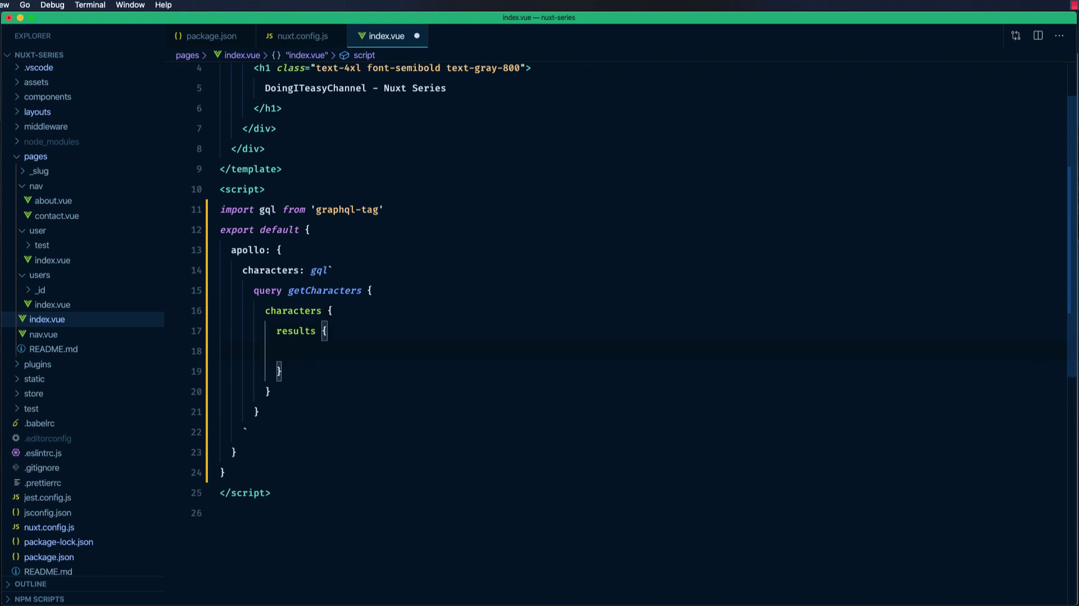
pyautogui.write('id')
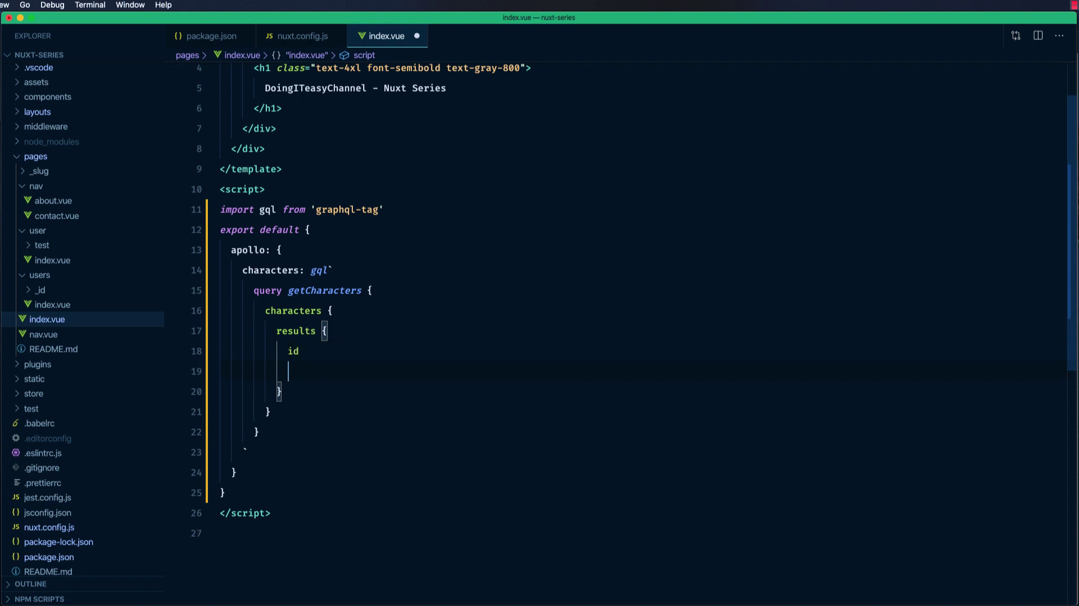
pyautogui.write('name')
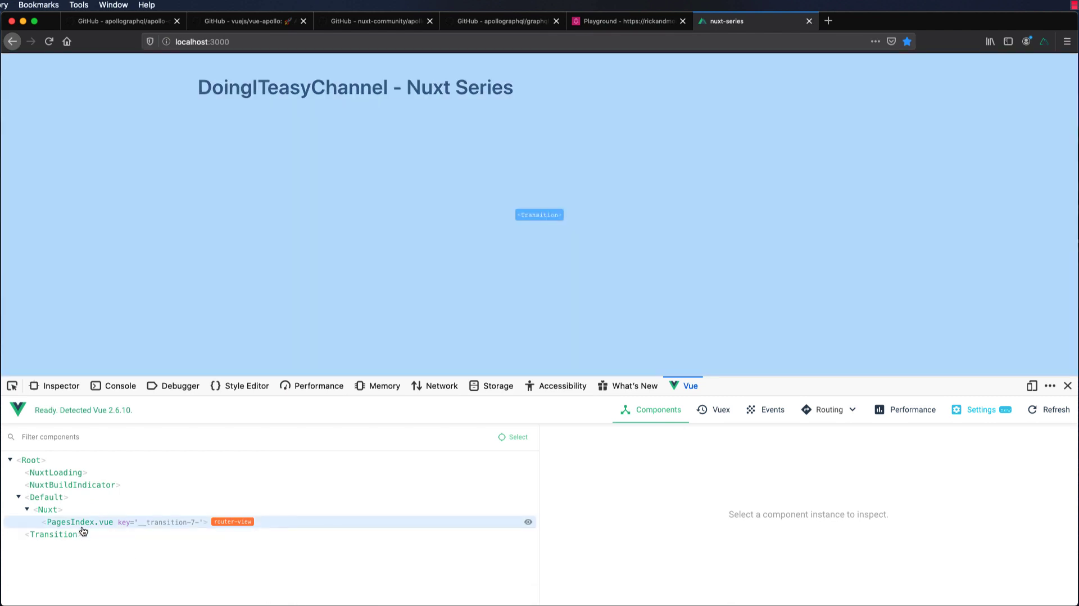
# - Inspect the PagesIndex.vue characters data (20 results) in Vue devtools, then return to index.vue
pyautogui.click(77, 522)
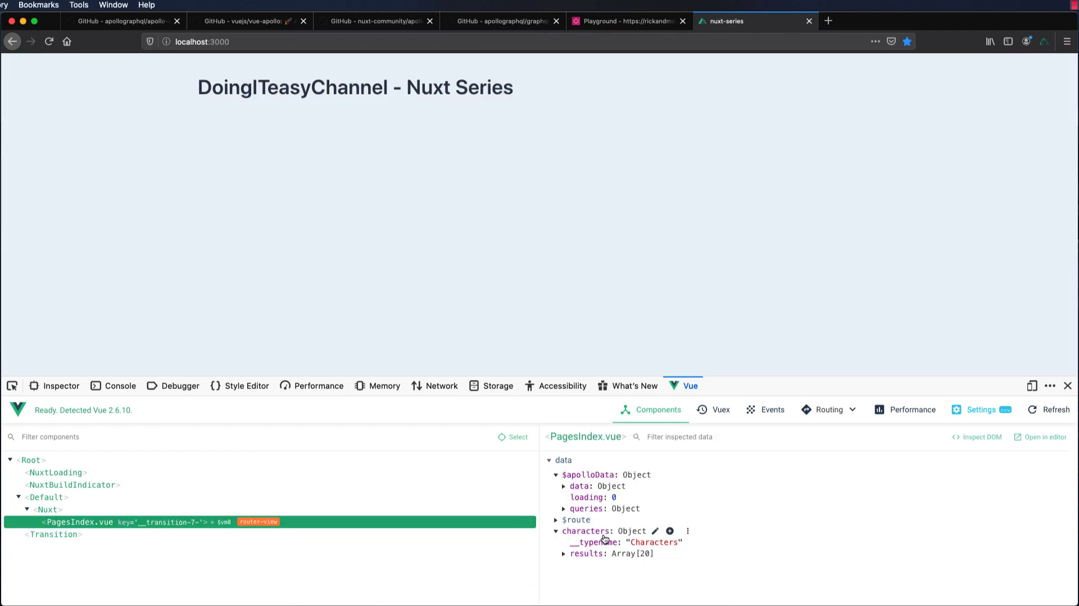
pyautogui.click(565, 570)
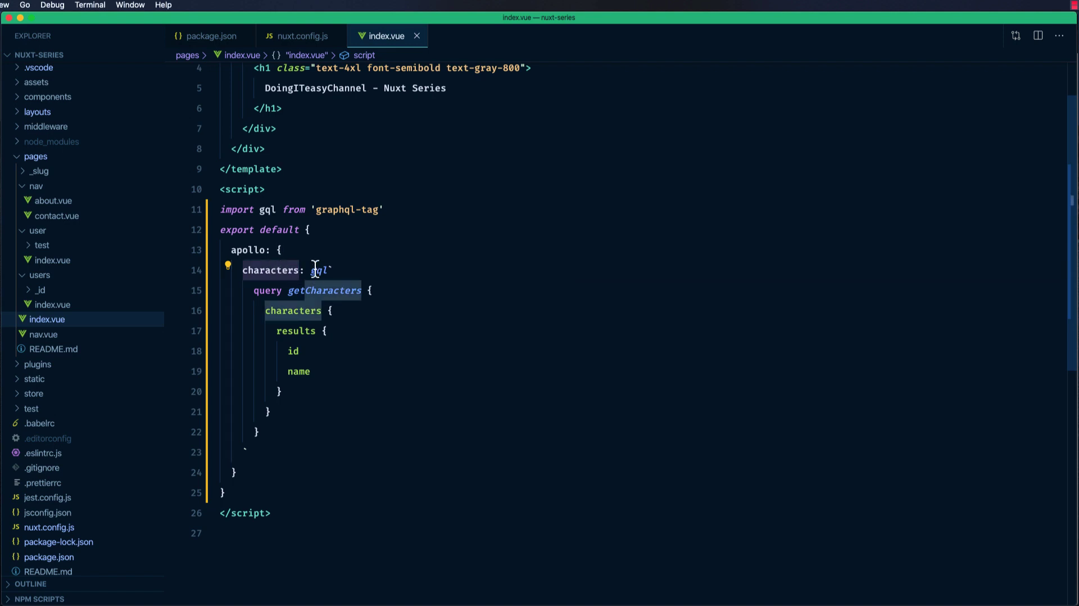
pyautogui.moveTo(375, 290)
pyautogui.write('<ul>')
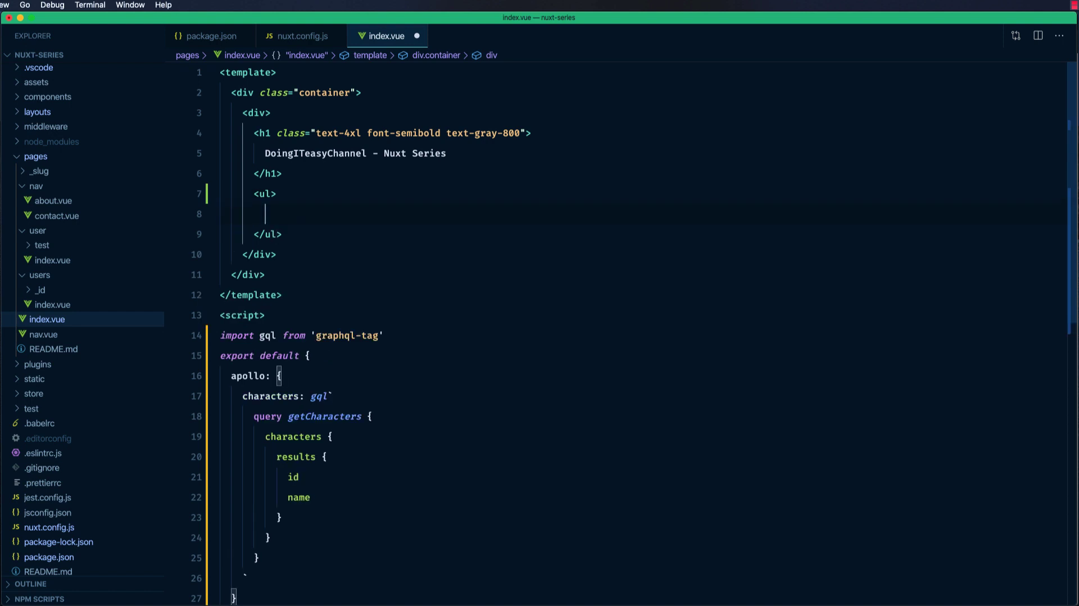
# - Add <li v-for="character in characters.results" :key="character.id"> rendering {{ character }}
pyautogui.write('<li v-for="character "></li>')
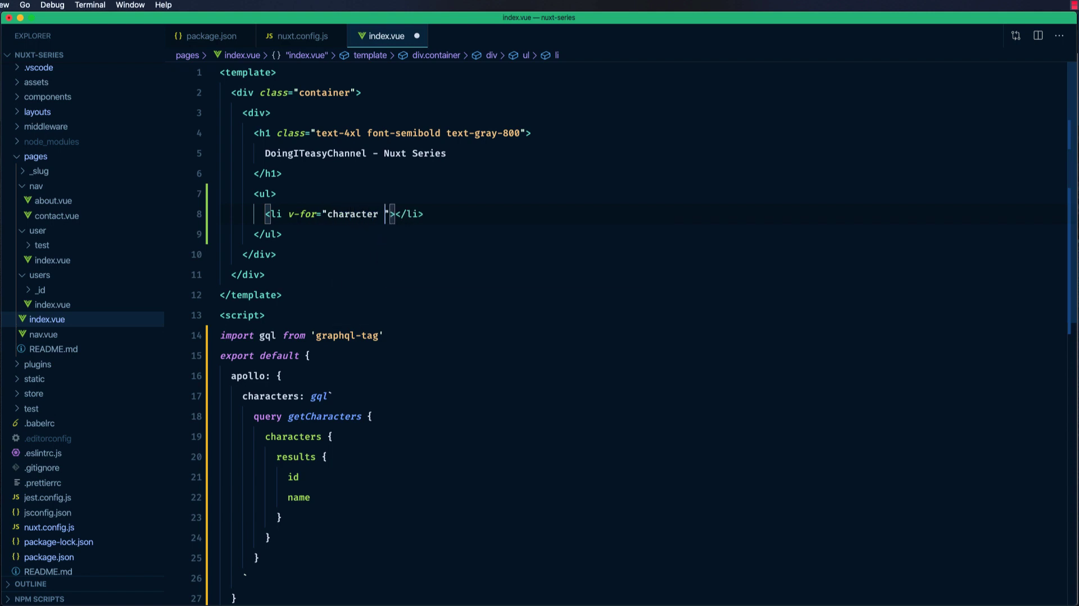
pyautogui.write('in characters')
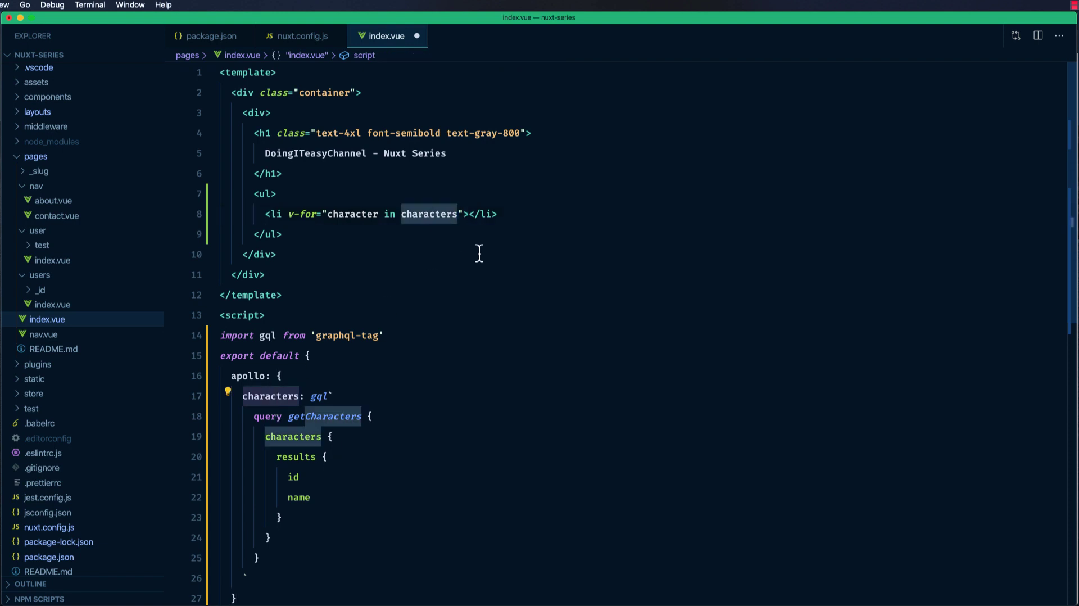
pyautogui.click(459, 214)
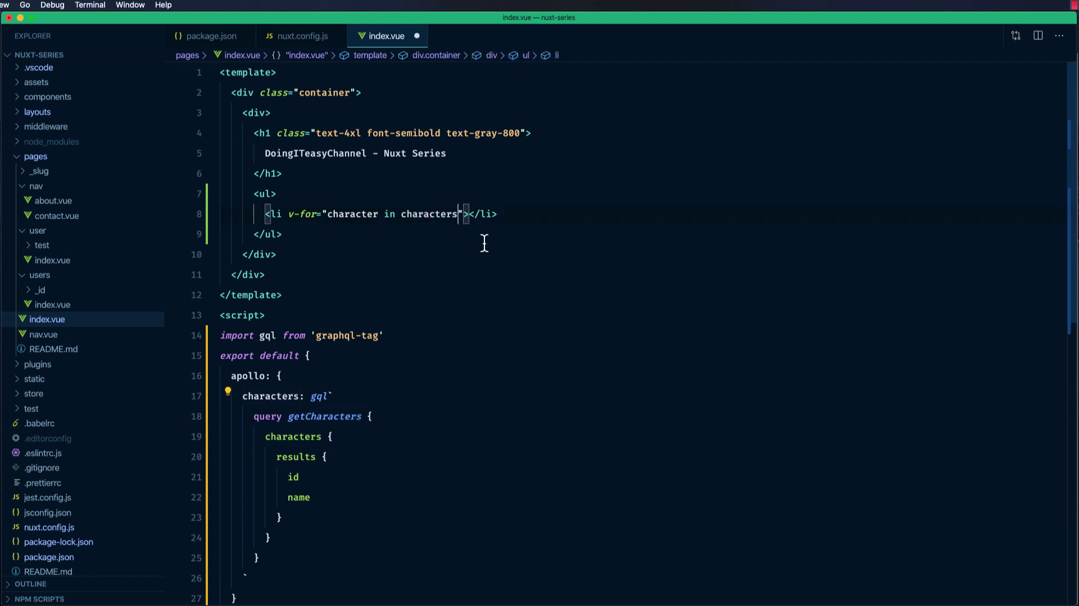
pyautogui.write('.results')
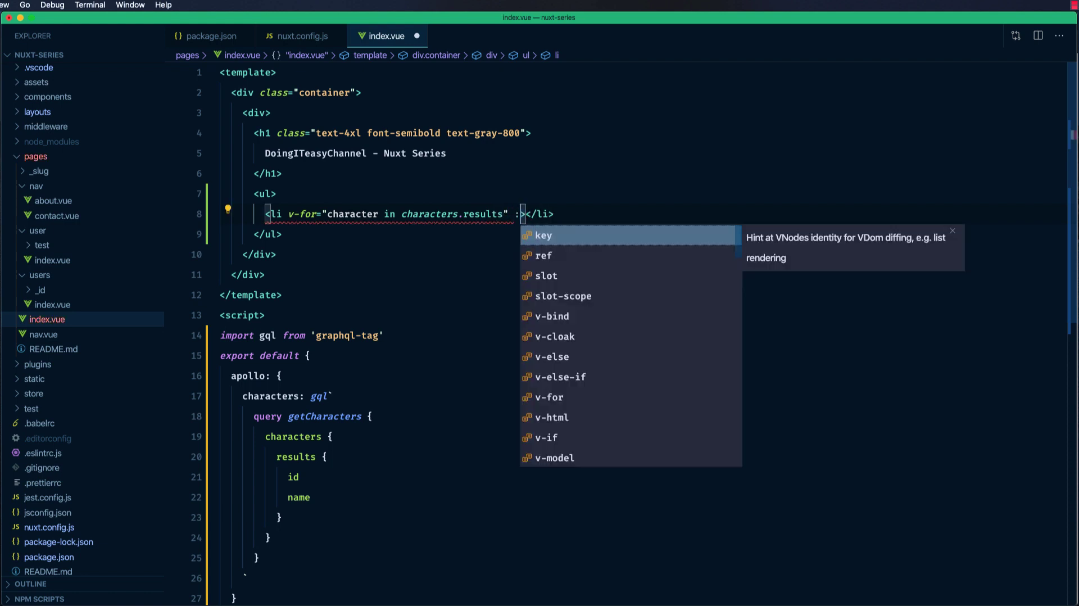
pyautogui.write('key="chara')
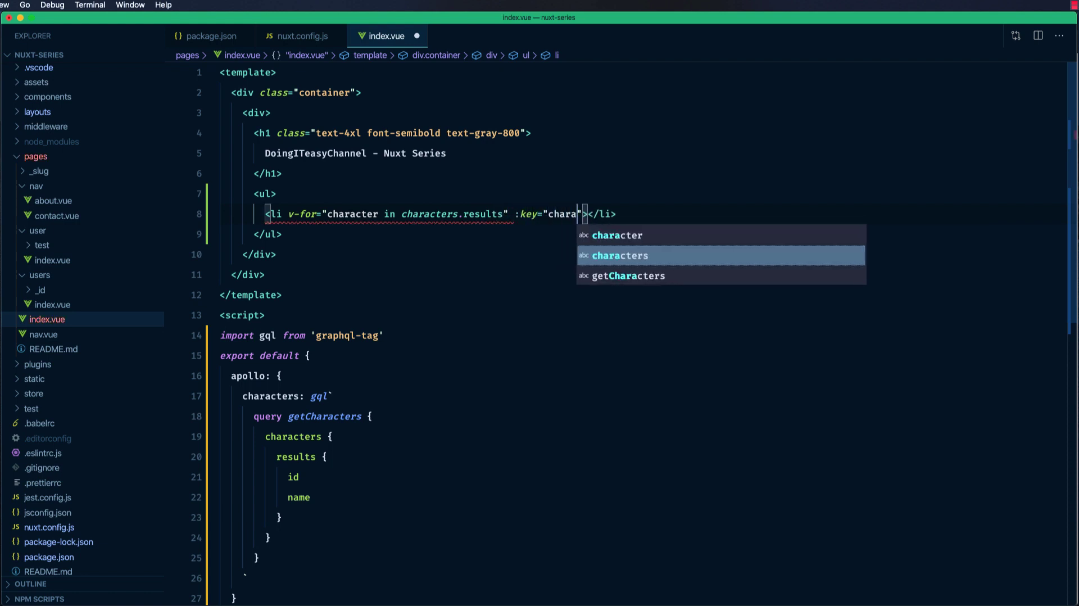
pyautogui.press('Down')
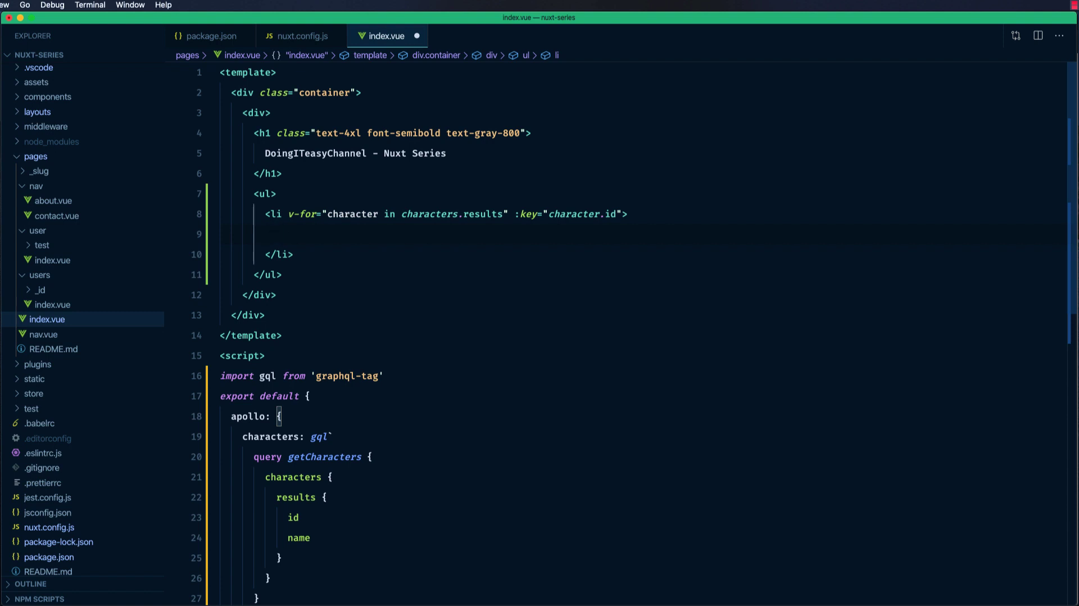
pyautogui.write('{{ character }}')
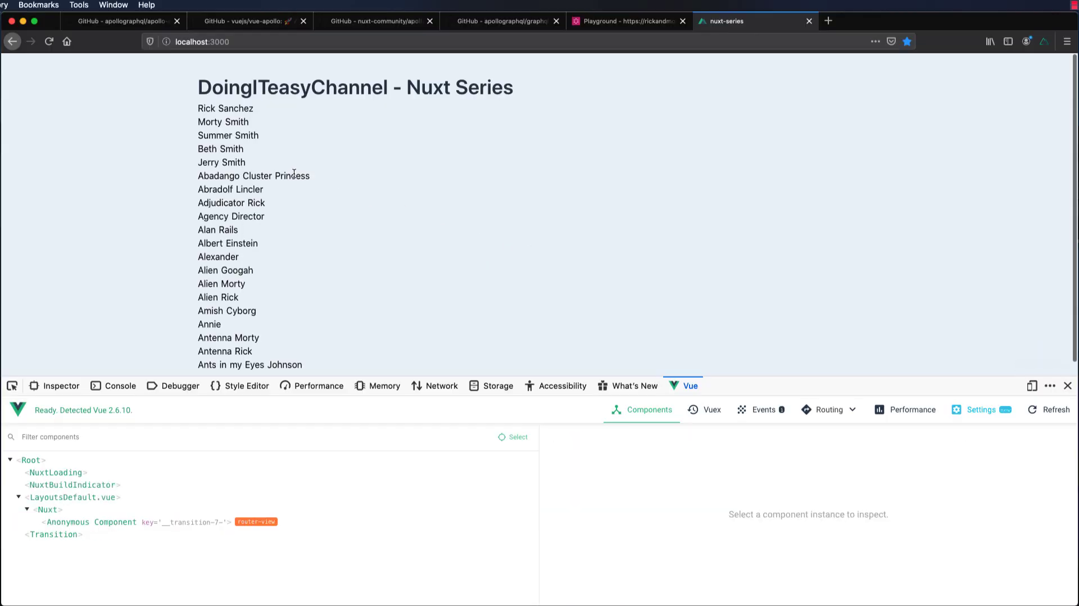
pyautogui.moveTo(275, 280)
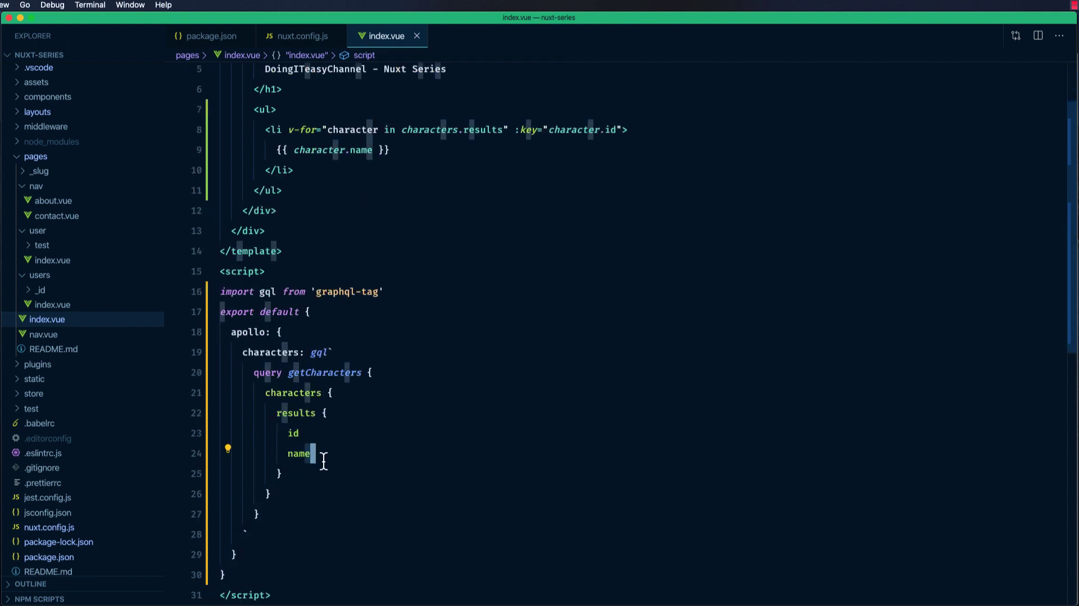
# - Request status in the getCharacters query and render {{ character.status }} in each list item
pyautogui.write('status')
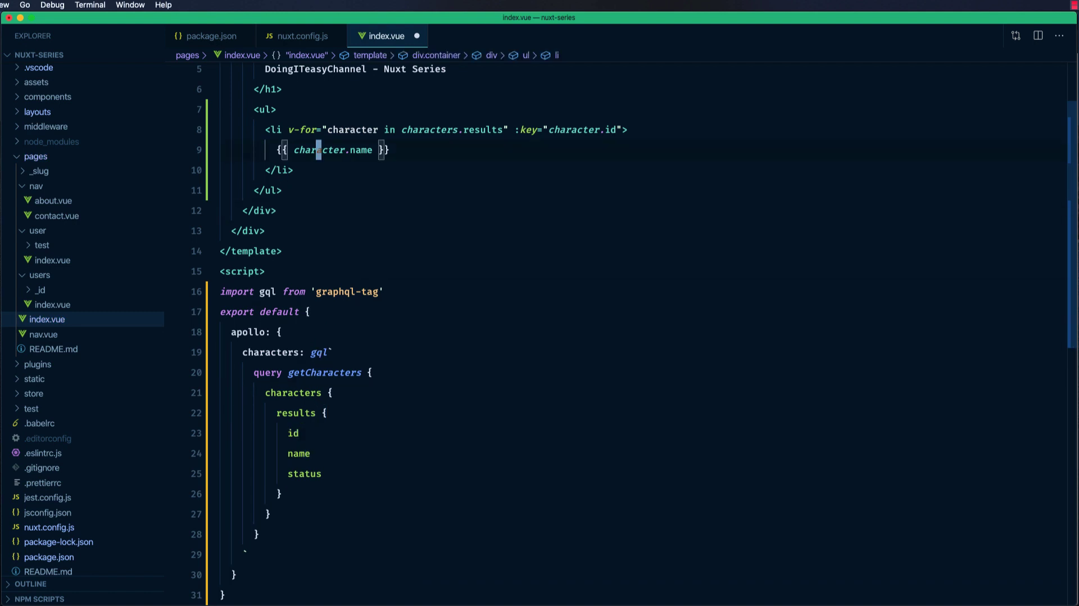
pyautogui.write('{{ character. }}')
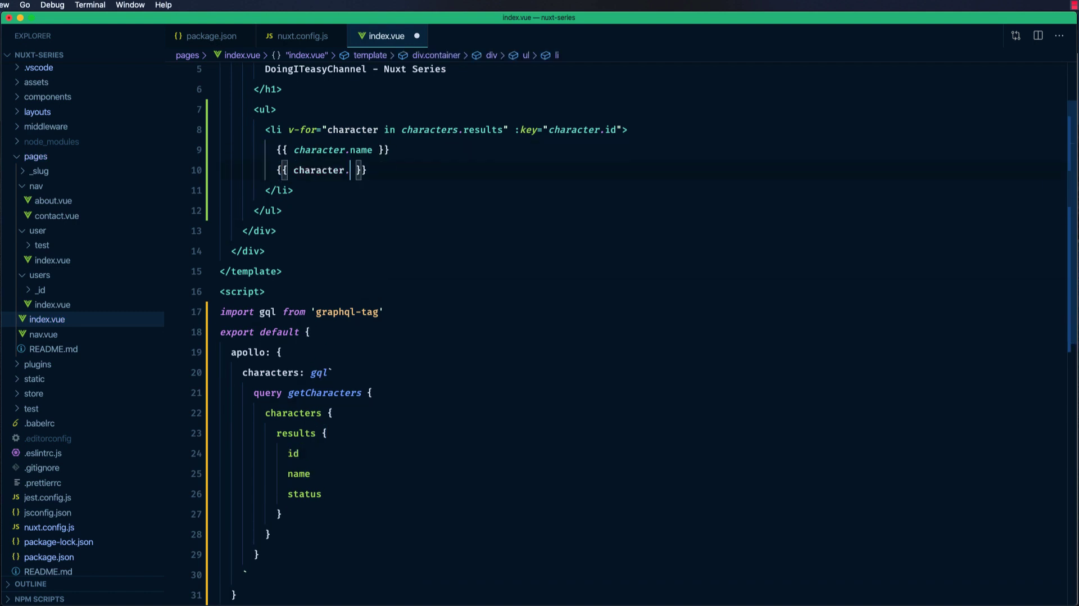
pyautogui.write('status')
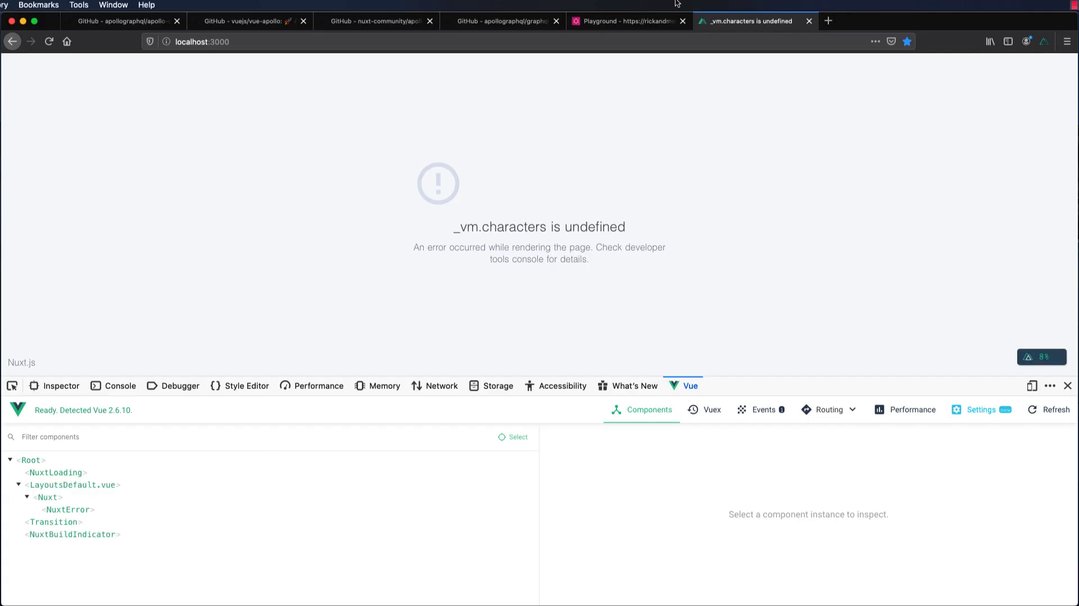
# - Separate name and status with ' - ', reload localhost:3000, and return to GraphQL Playground
pyautogui.click(628, 20)
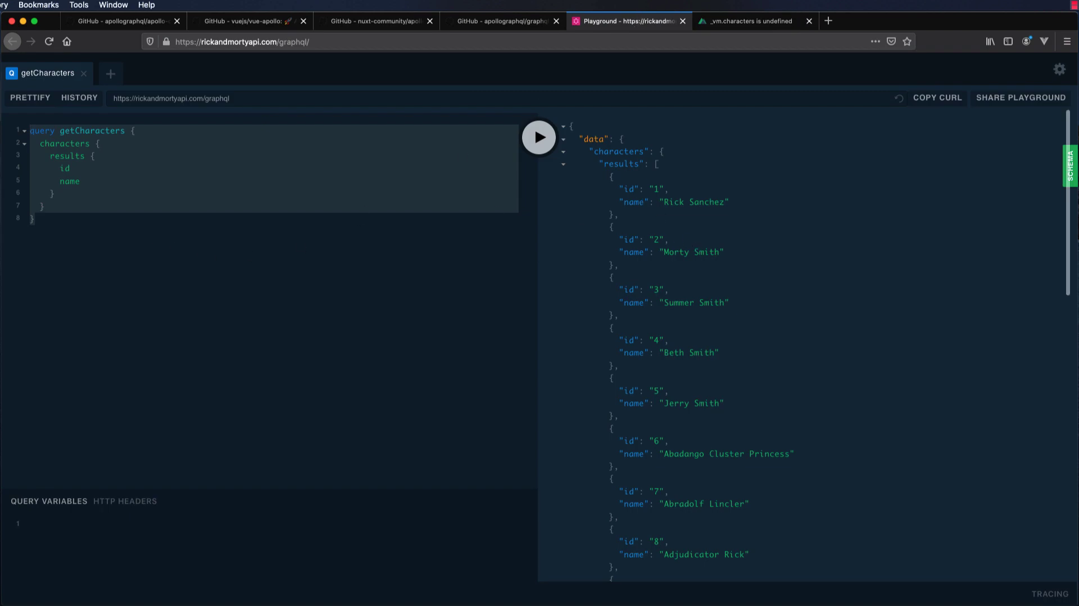
pyautogui.click(1070, 164)
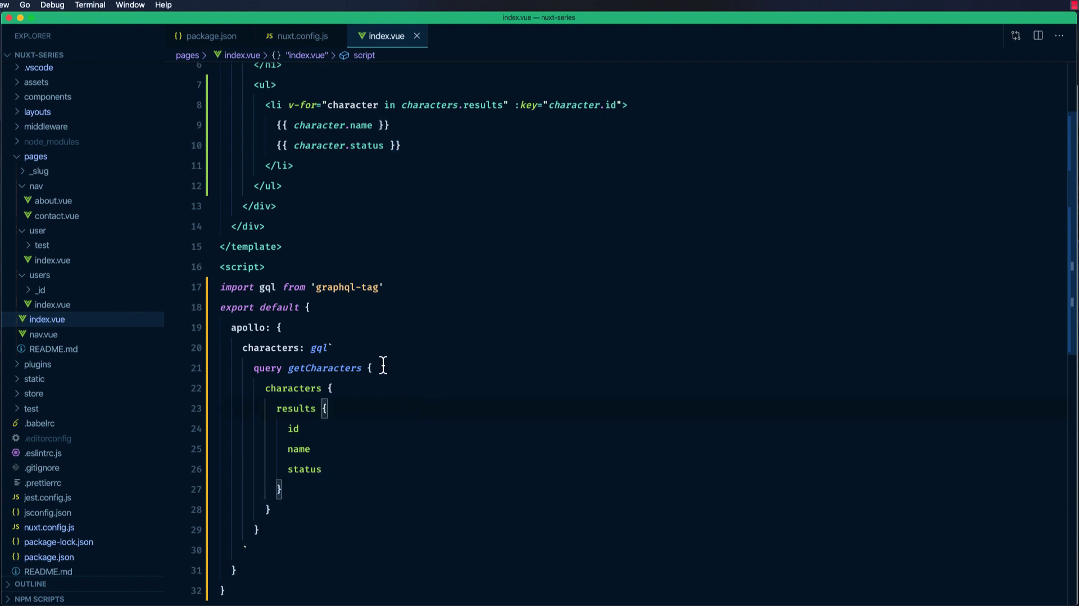
pyautogui.click(398, 145)
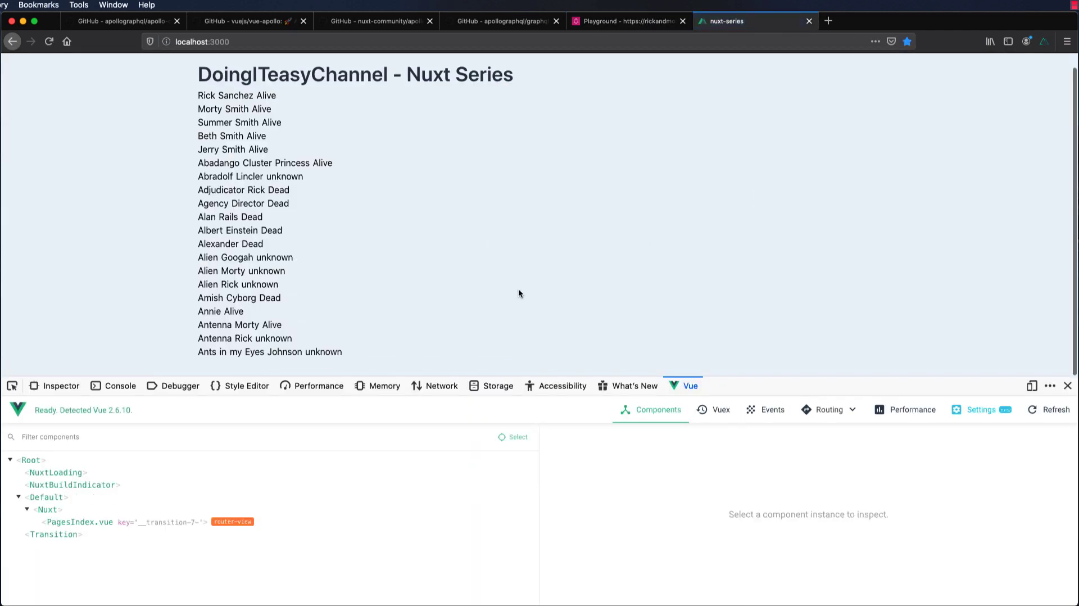
pyautogui.doubleClick(264, 96)
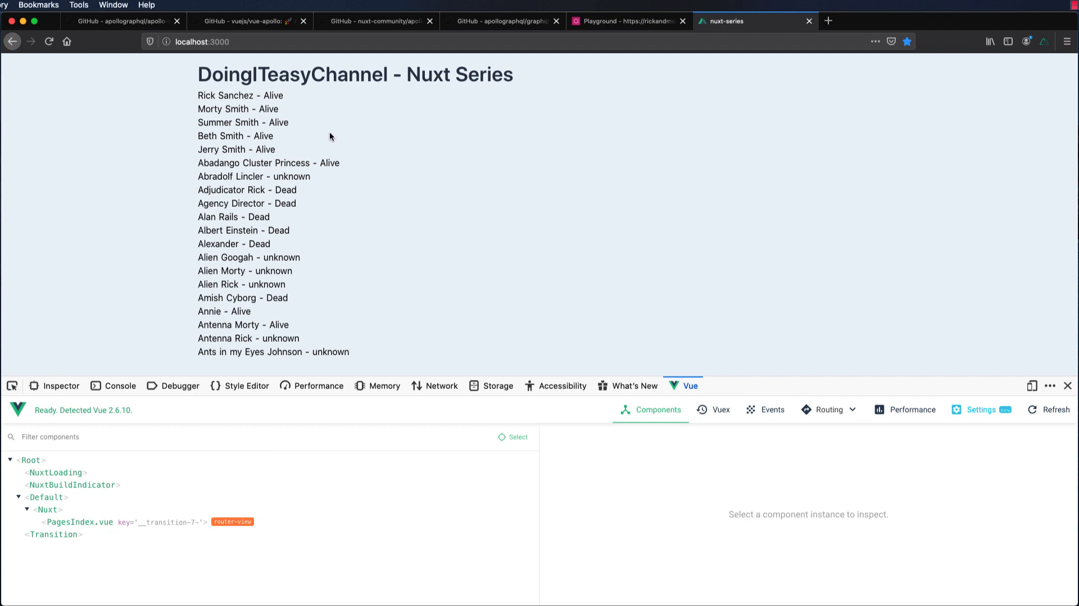
pyautogui.moveTo(579, 181)
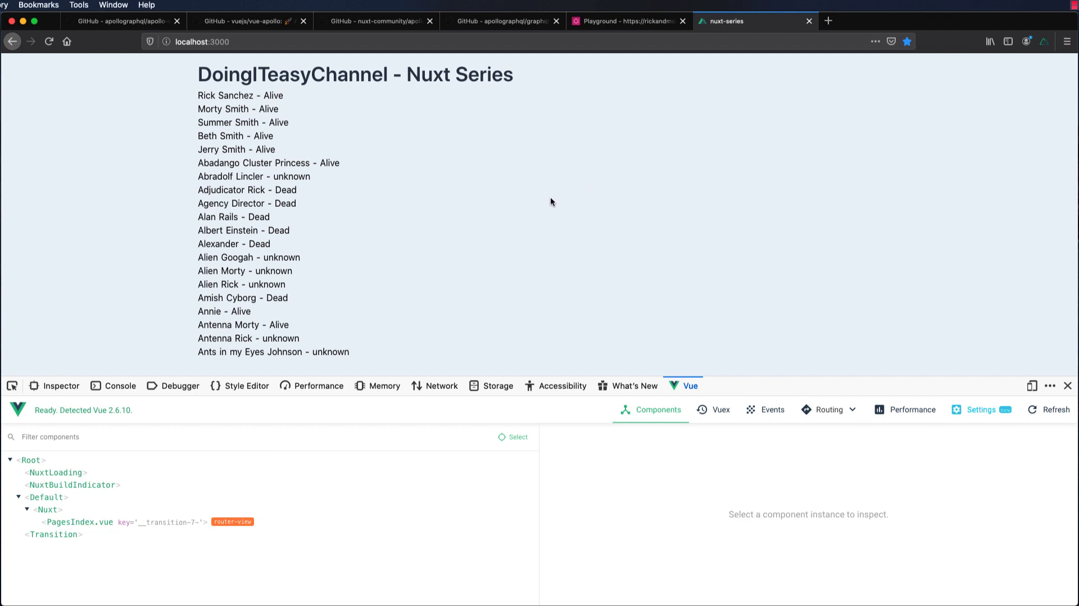
pyautogui.click(627, 21)
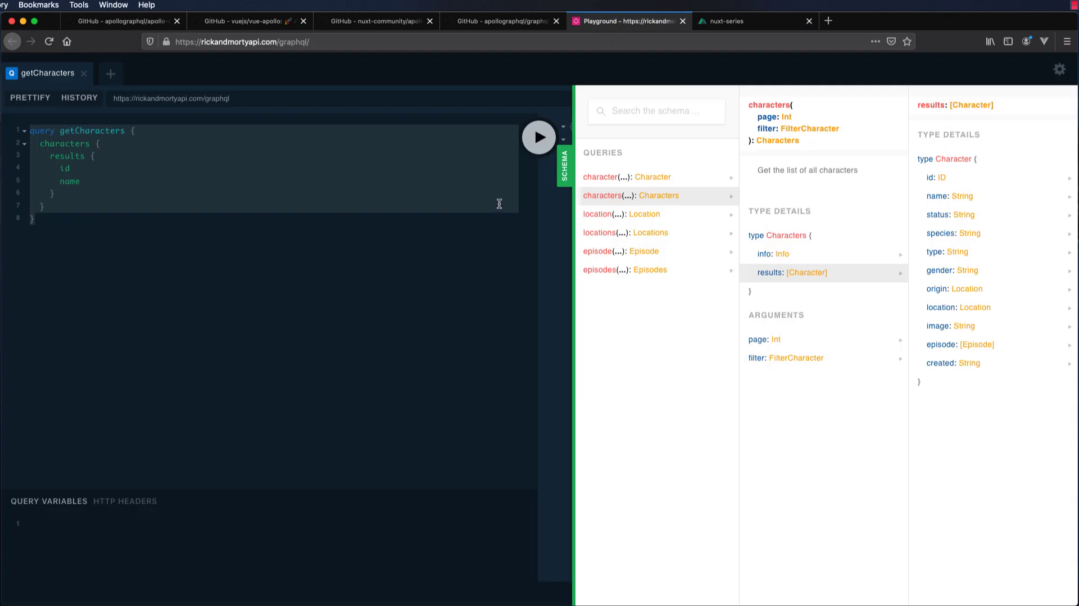
pyautogui.moveTo(555, 188)
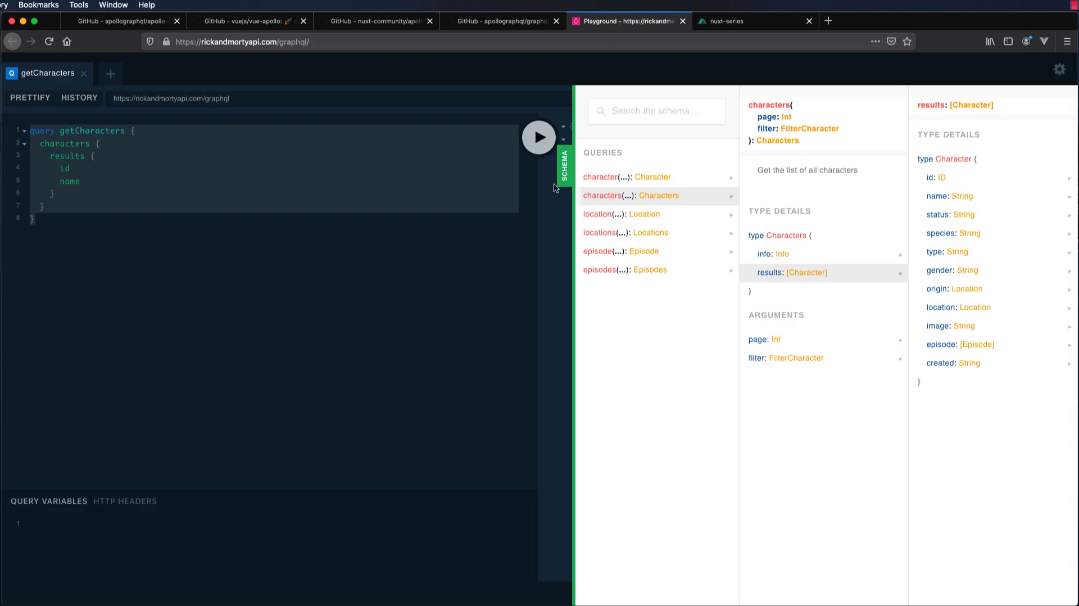
# - View the character and characters query fields in the Schema panel, then return to the nuxt-series page
pyautogui.click(539, 136)
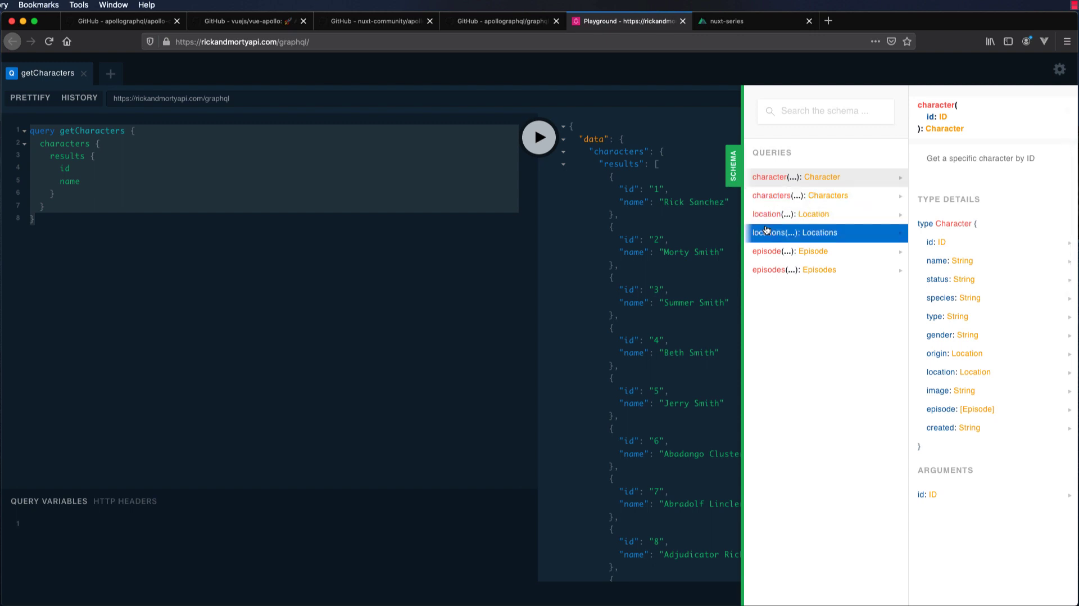
pyautogui.moveTo(772, 180)
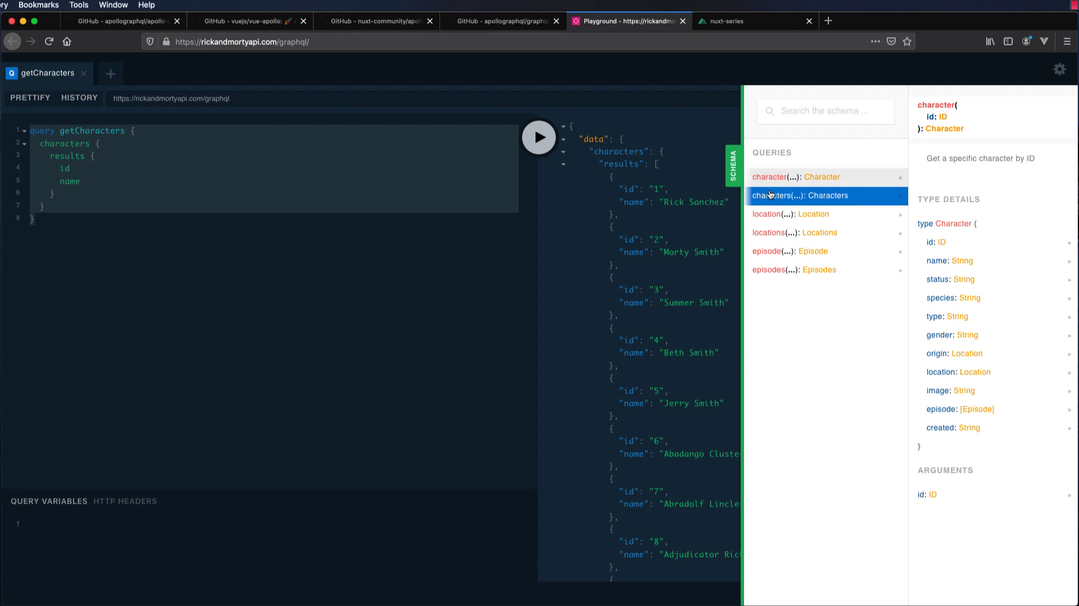
pyautogui.click(797, 177)
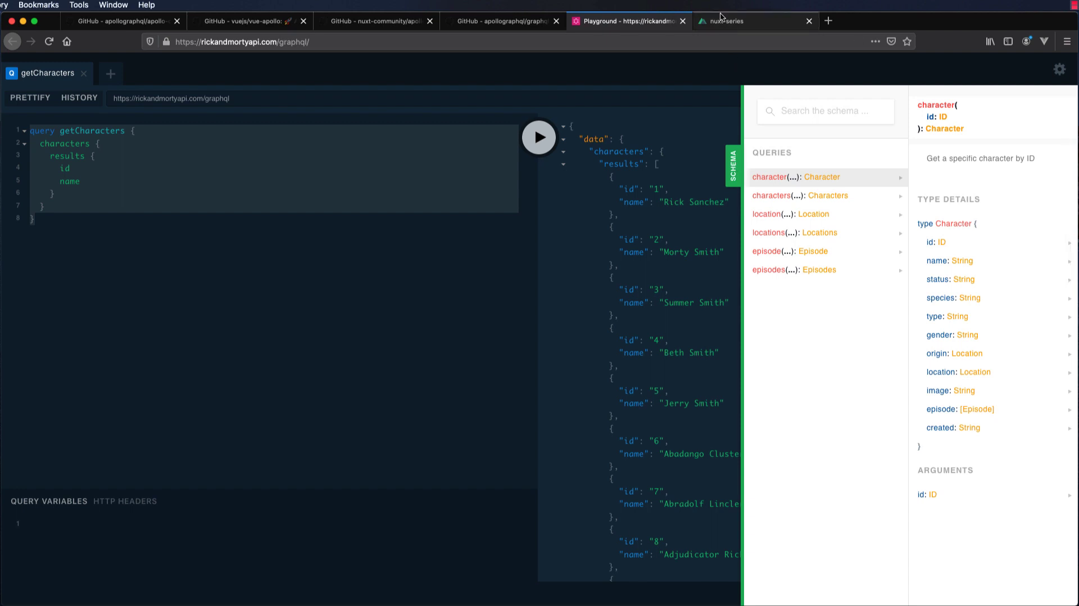
pyautogui.click(732, 21)
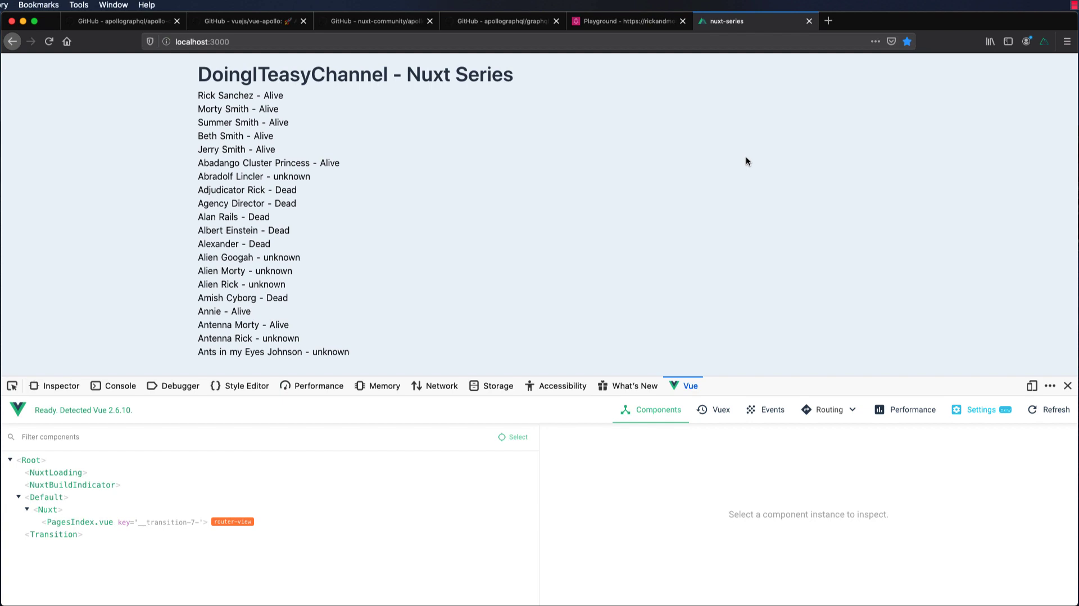
pyautogui.moveTo(985, 133)
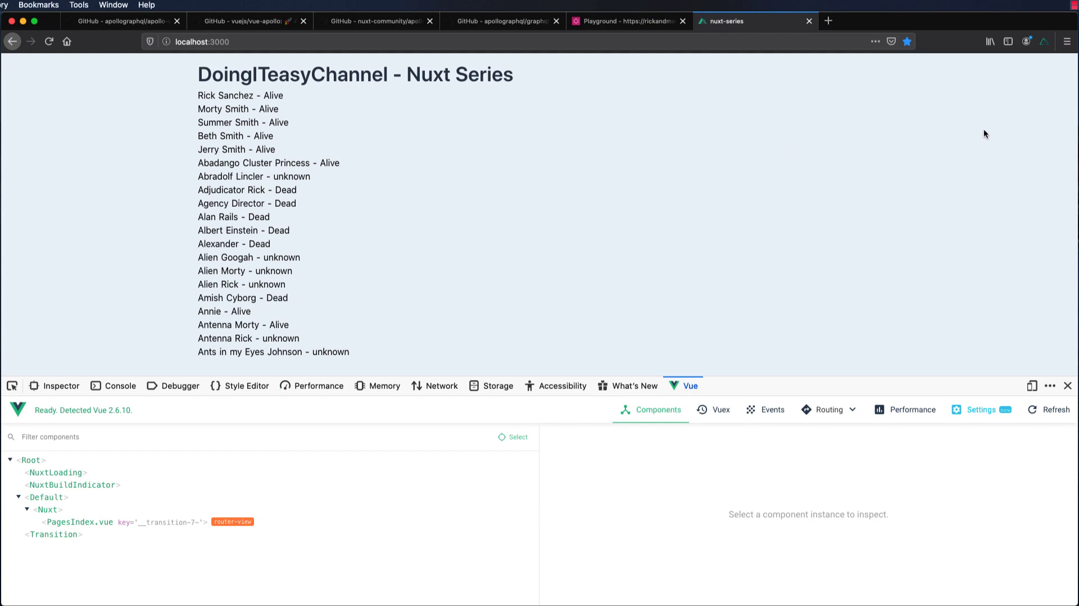